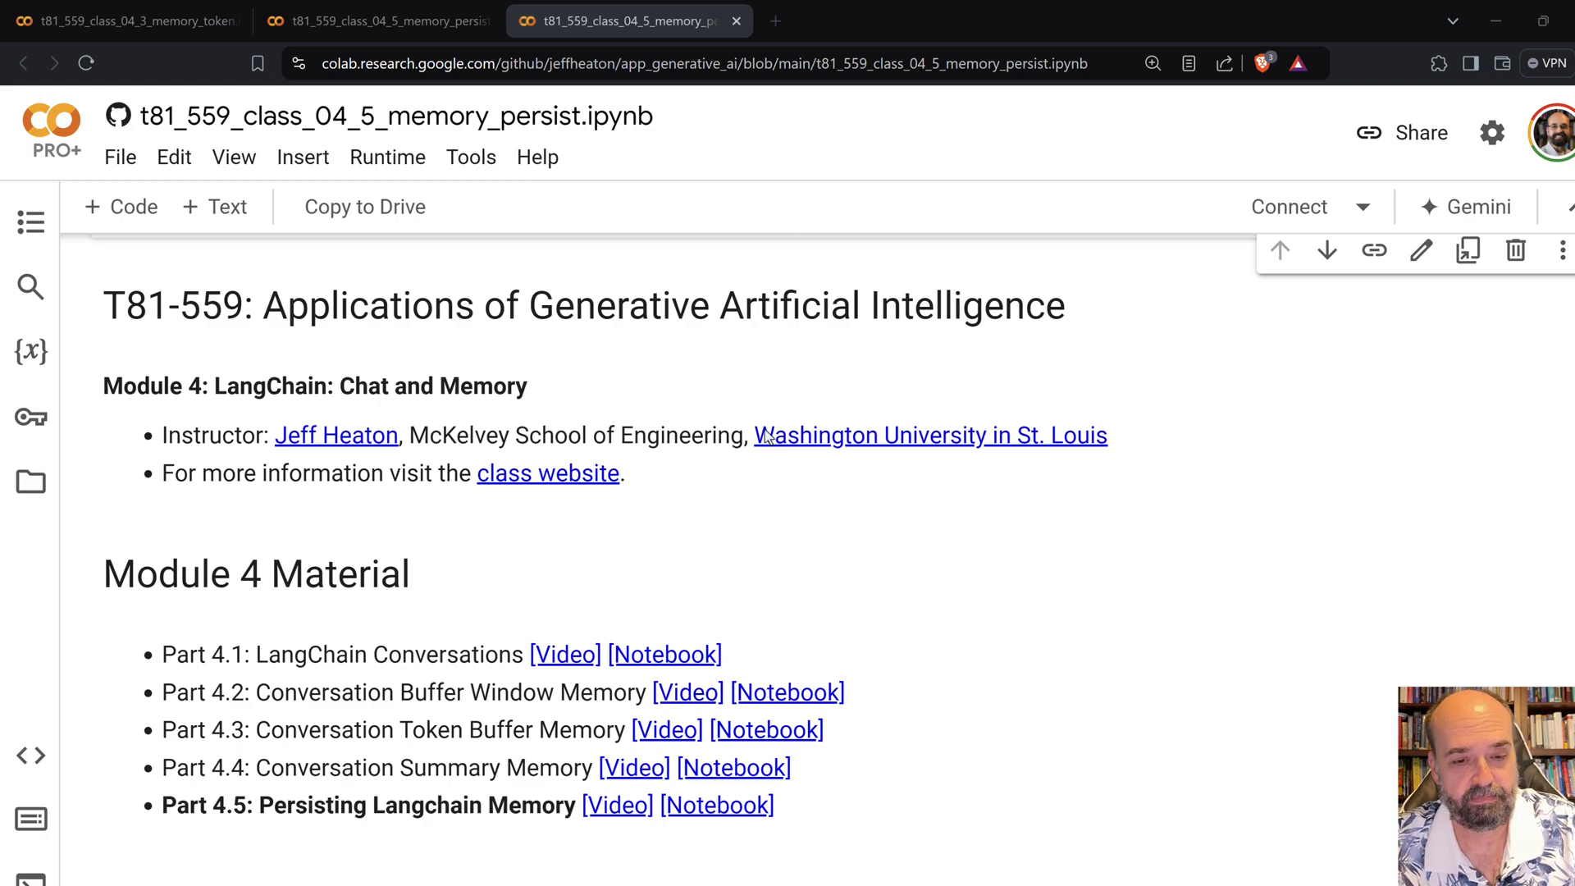
pyautogui.scroll(-3)
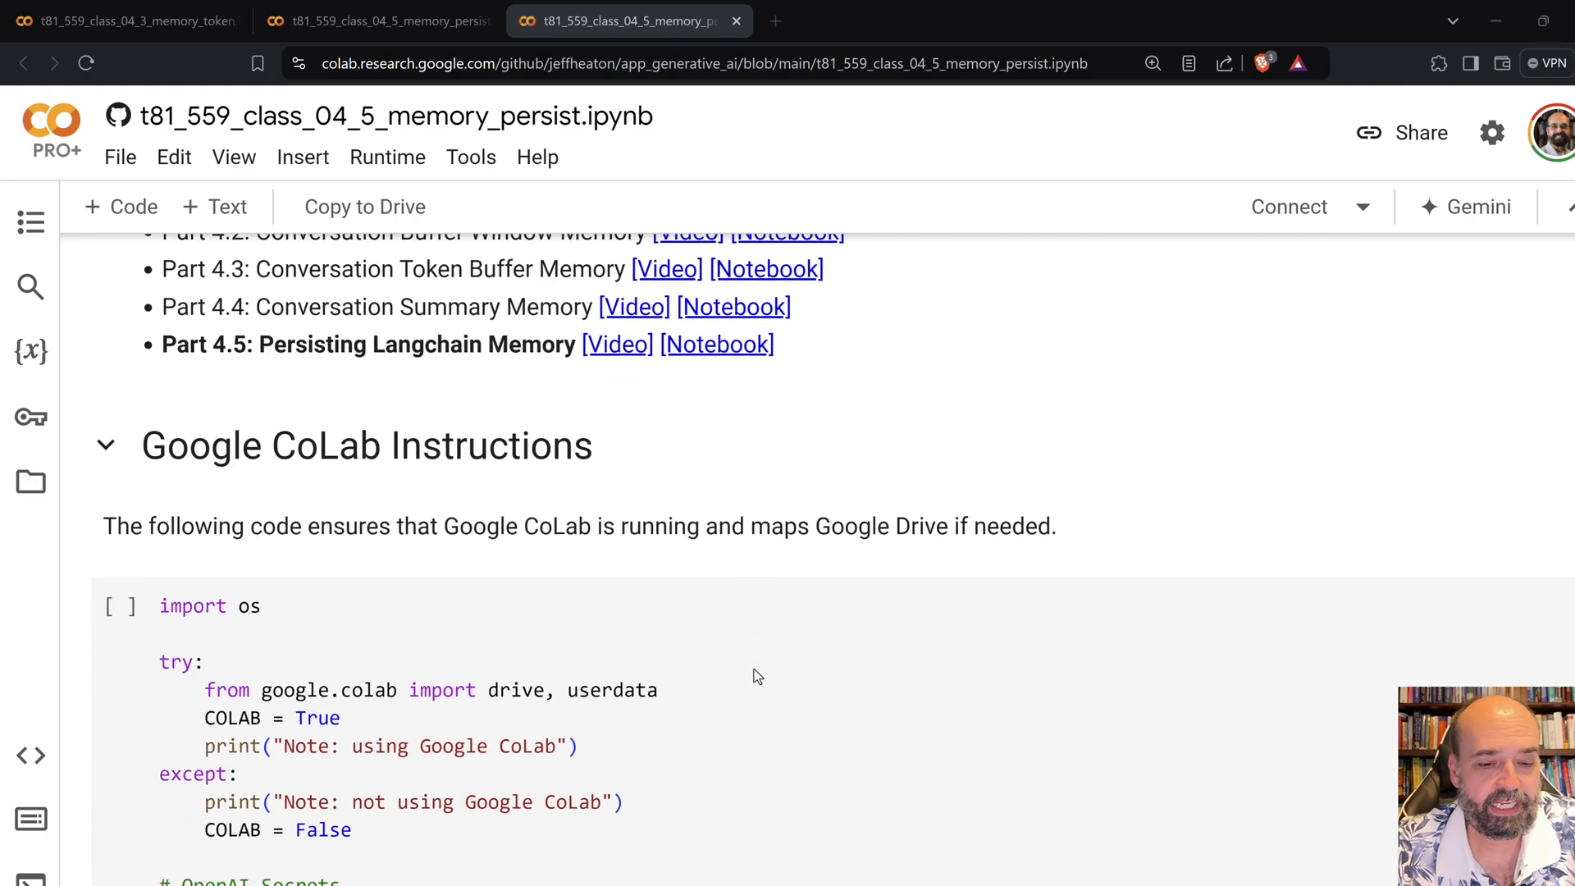
pyautogui.scroll(-3)
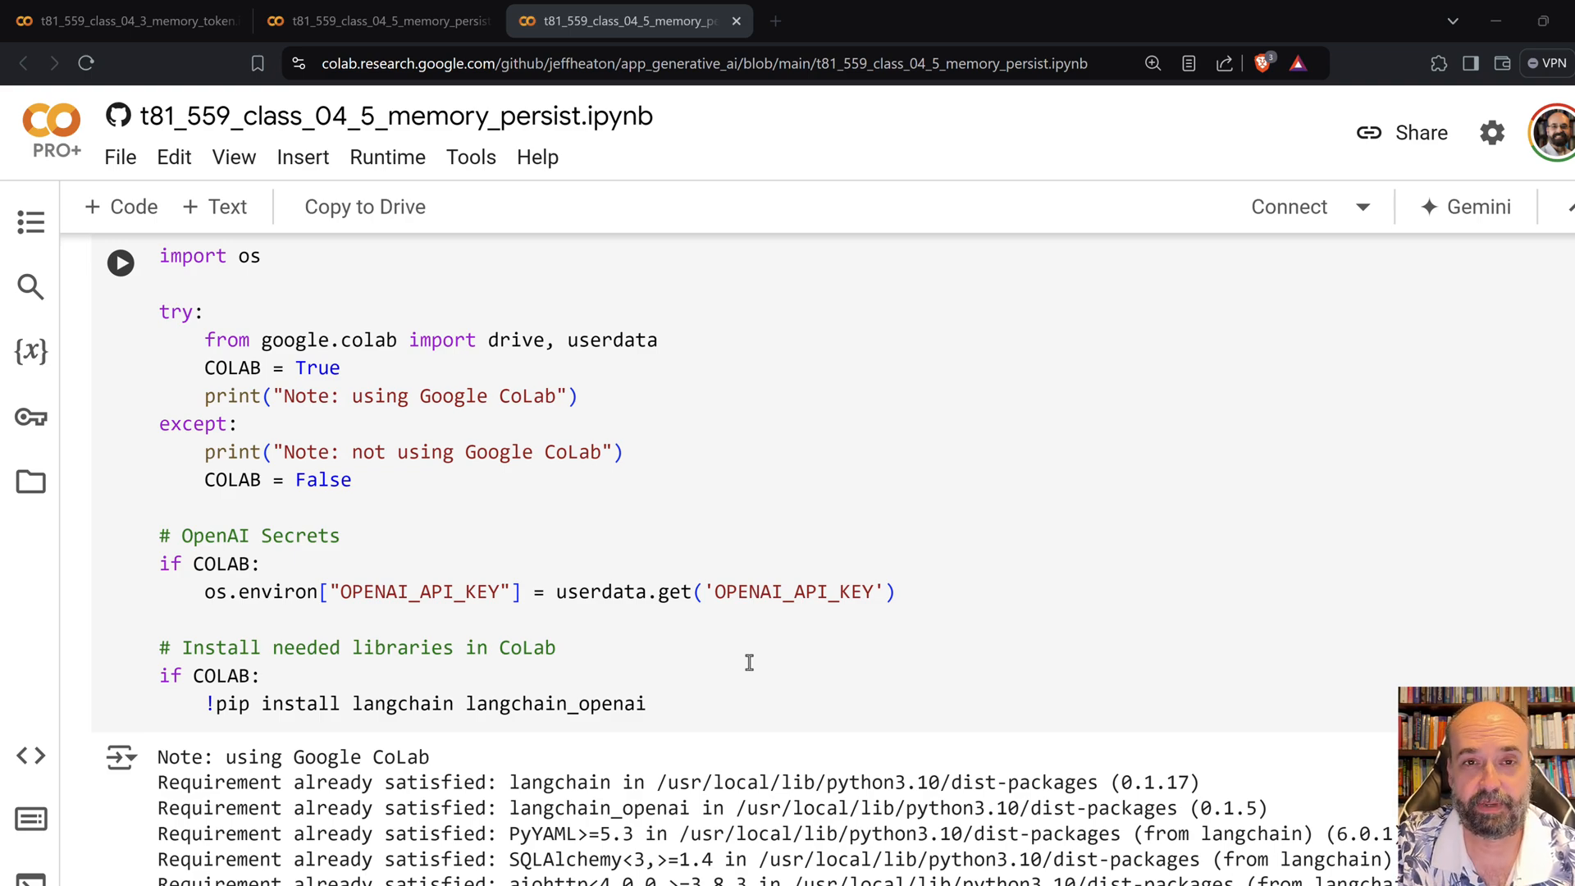
pyautogui.scroll(-3)
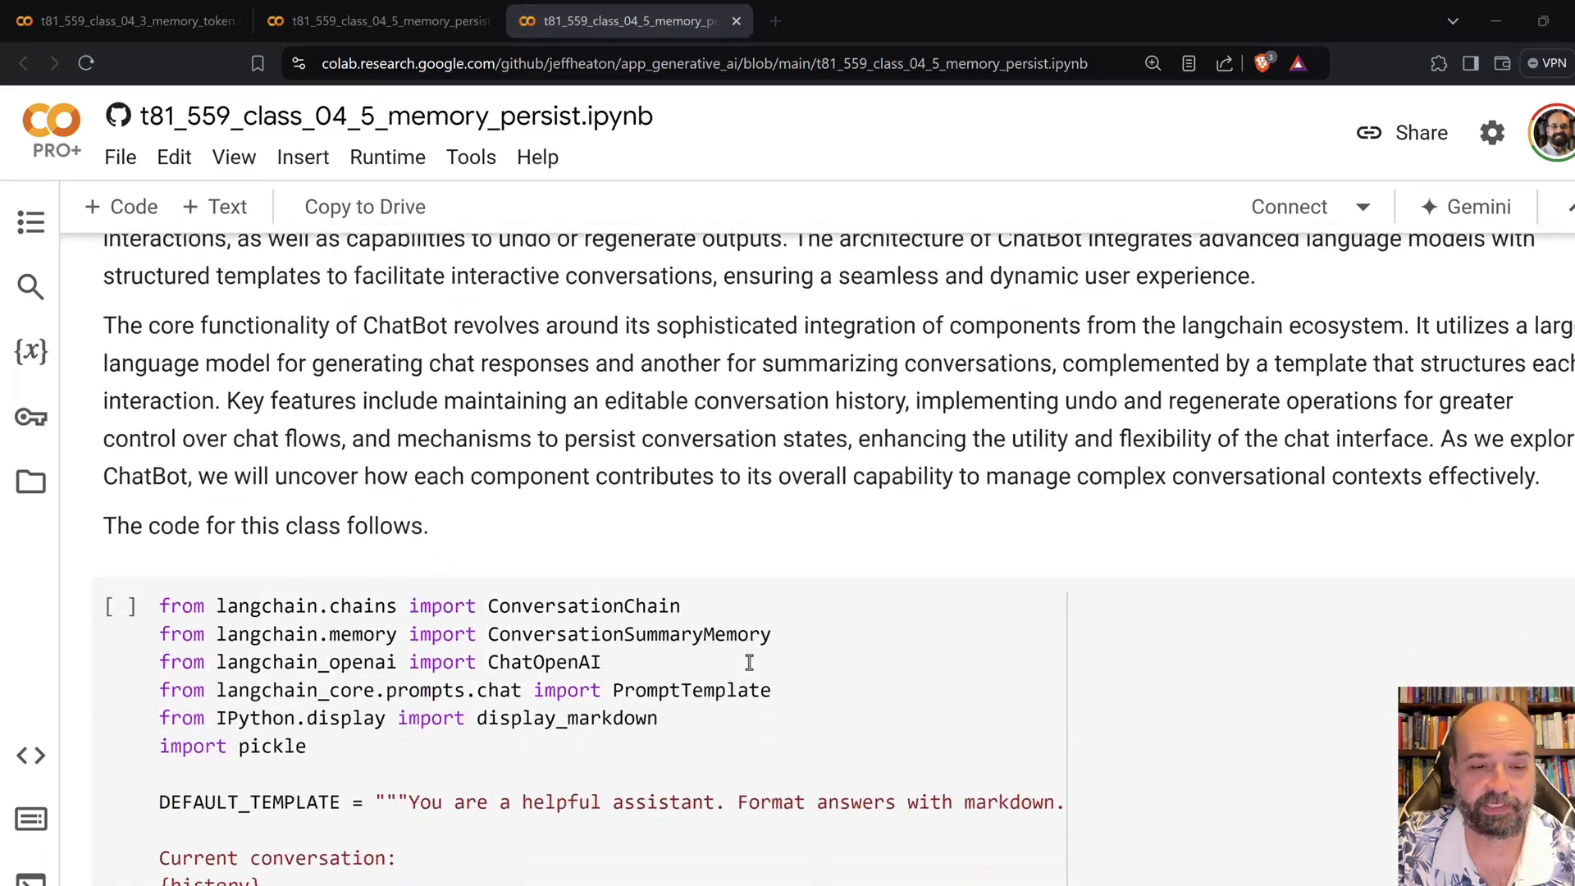
pyautogui.scroll(-3)
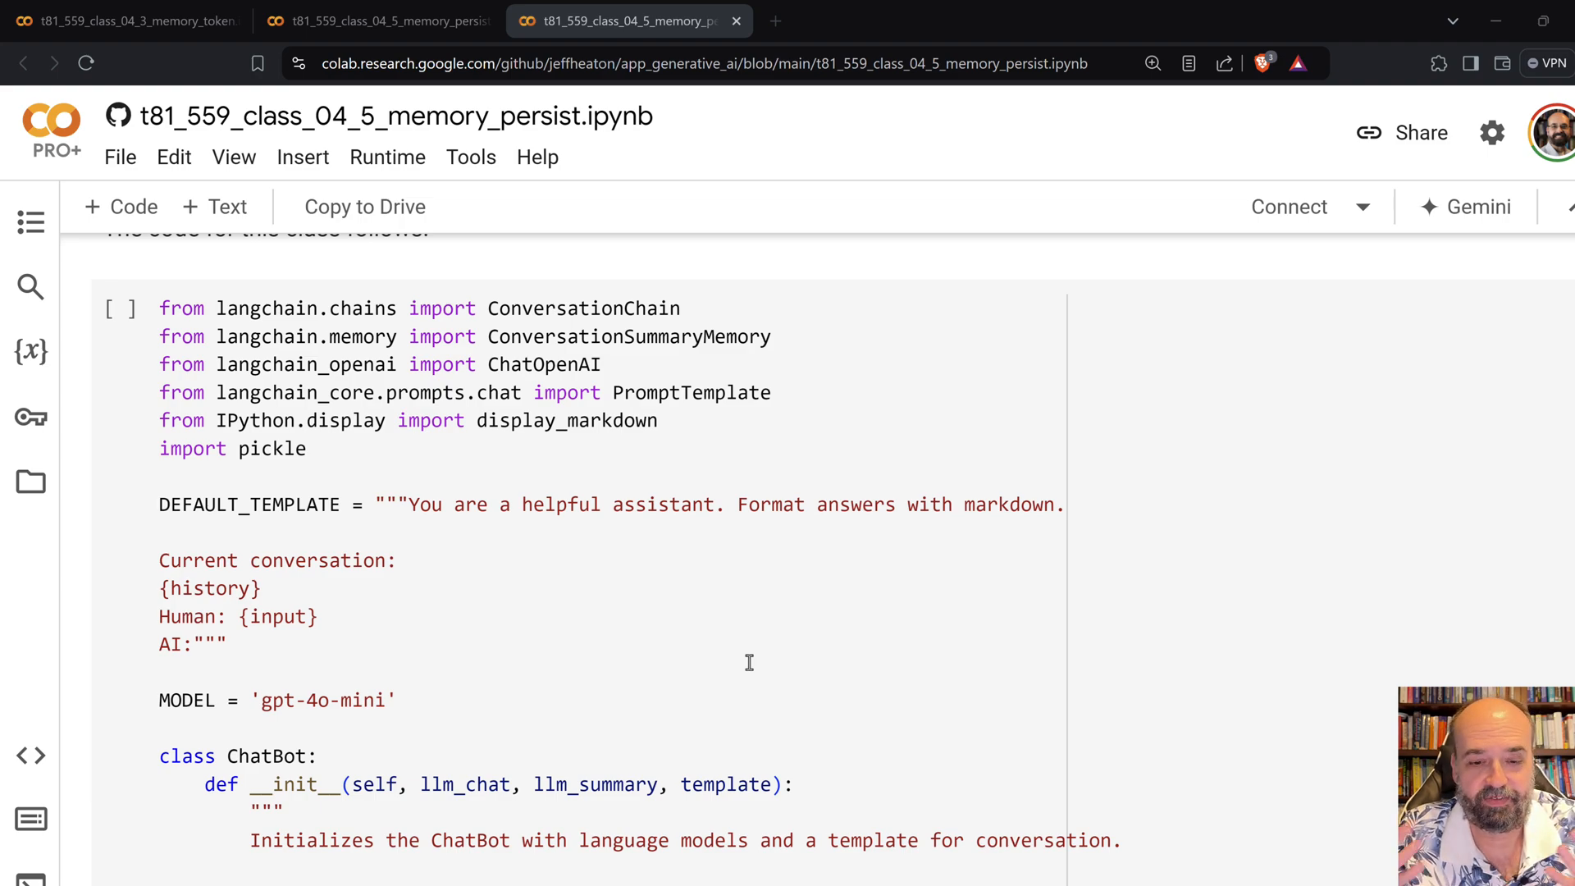
pyautogui.scroll(-3)
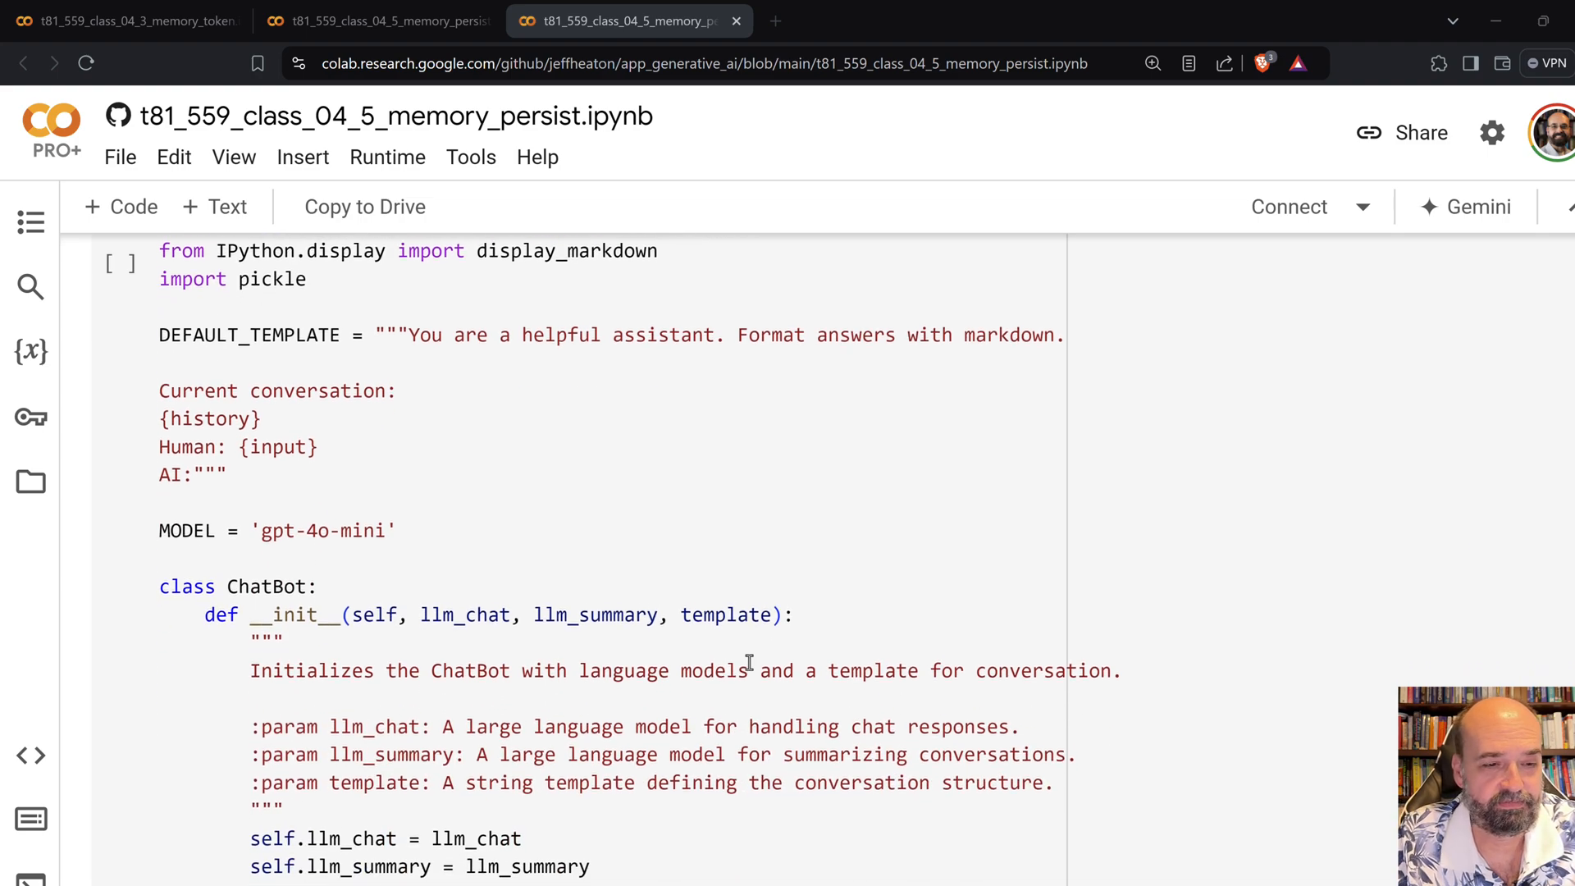
pyautogui.scroll(-3)
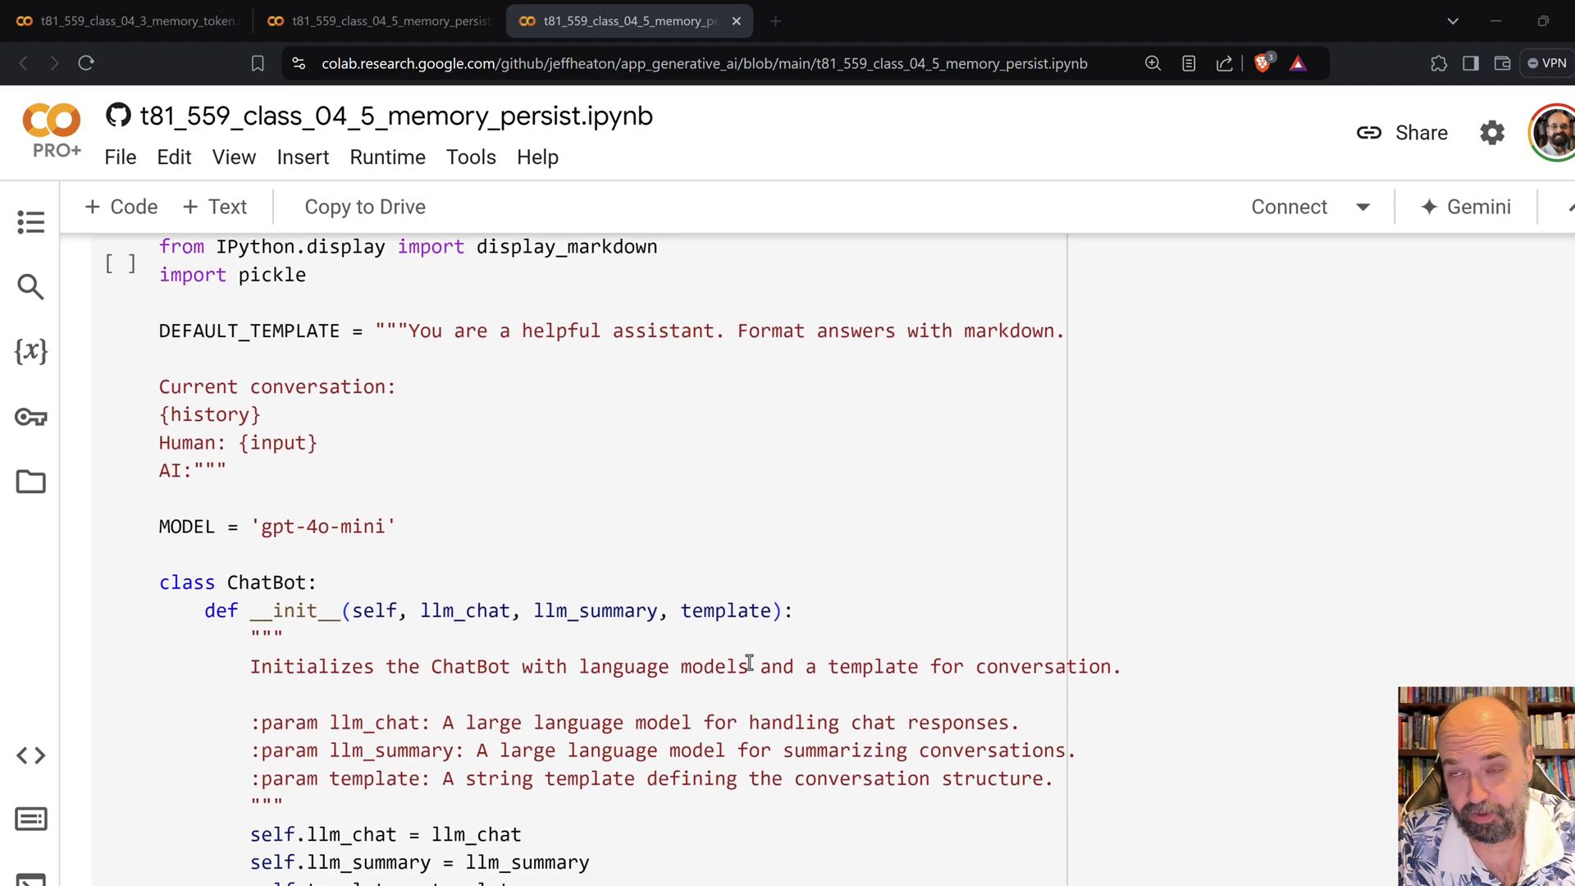
pyautogui.scroll(-3)
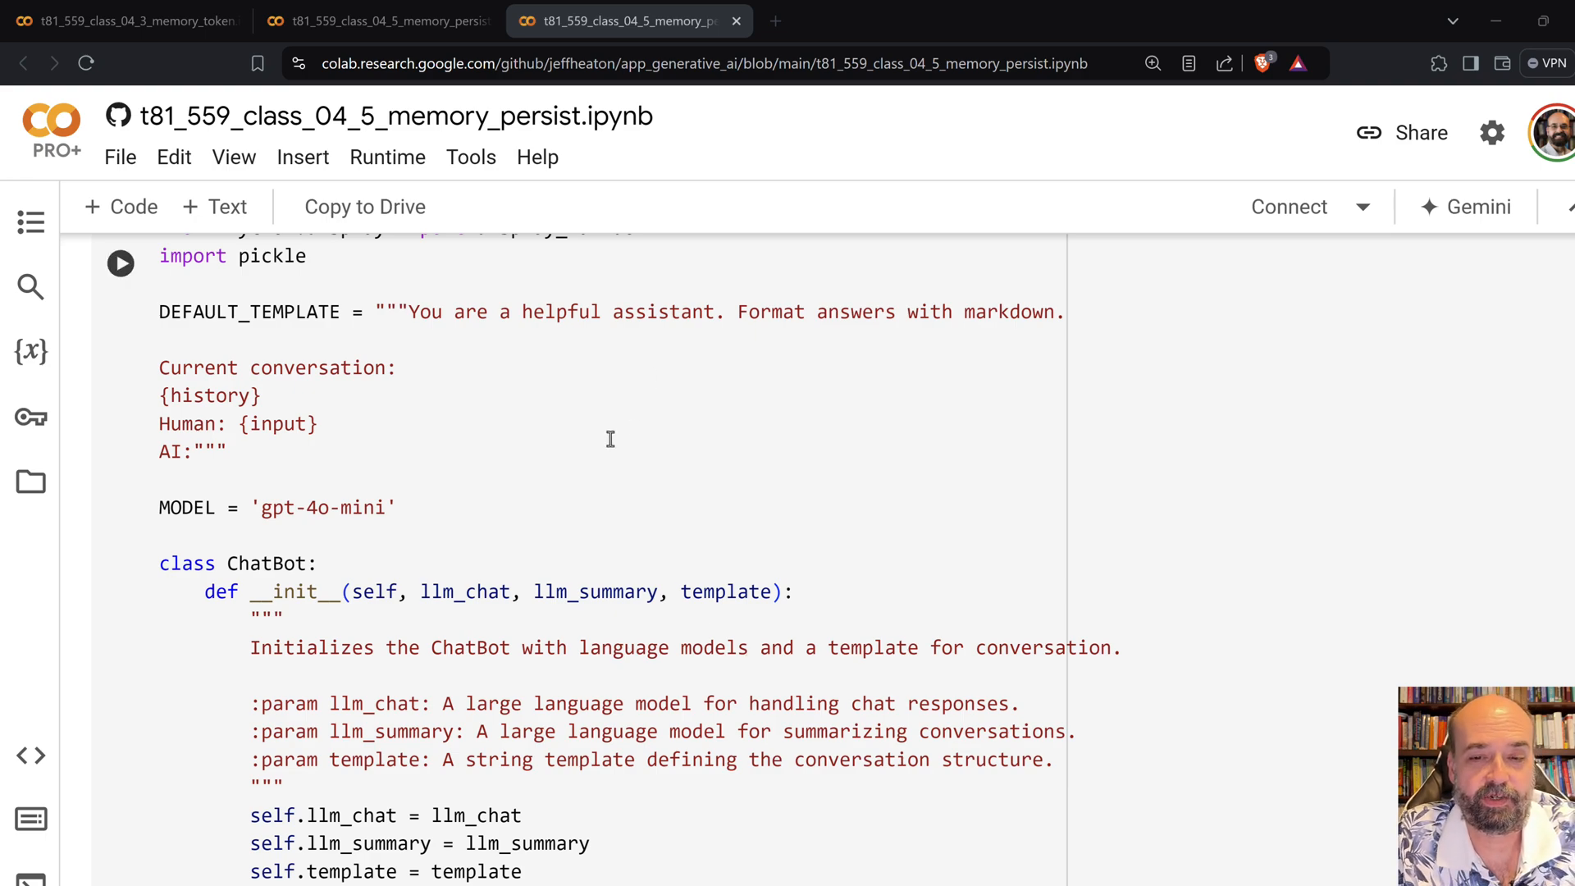
pyautogui.scroll(-3)
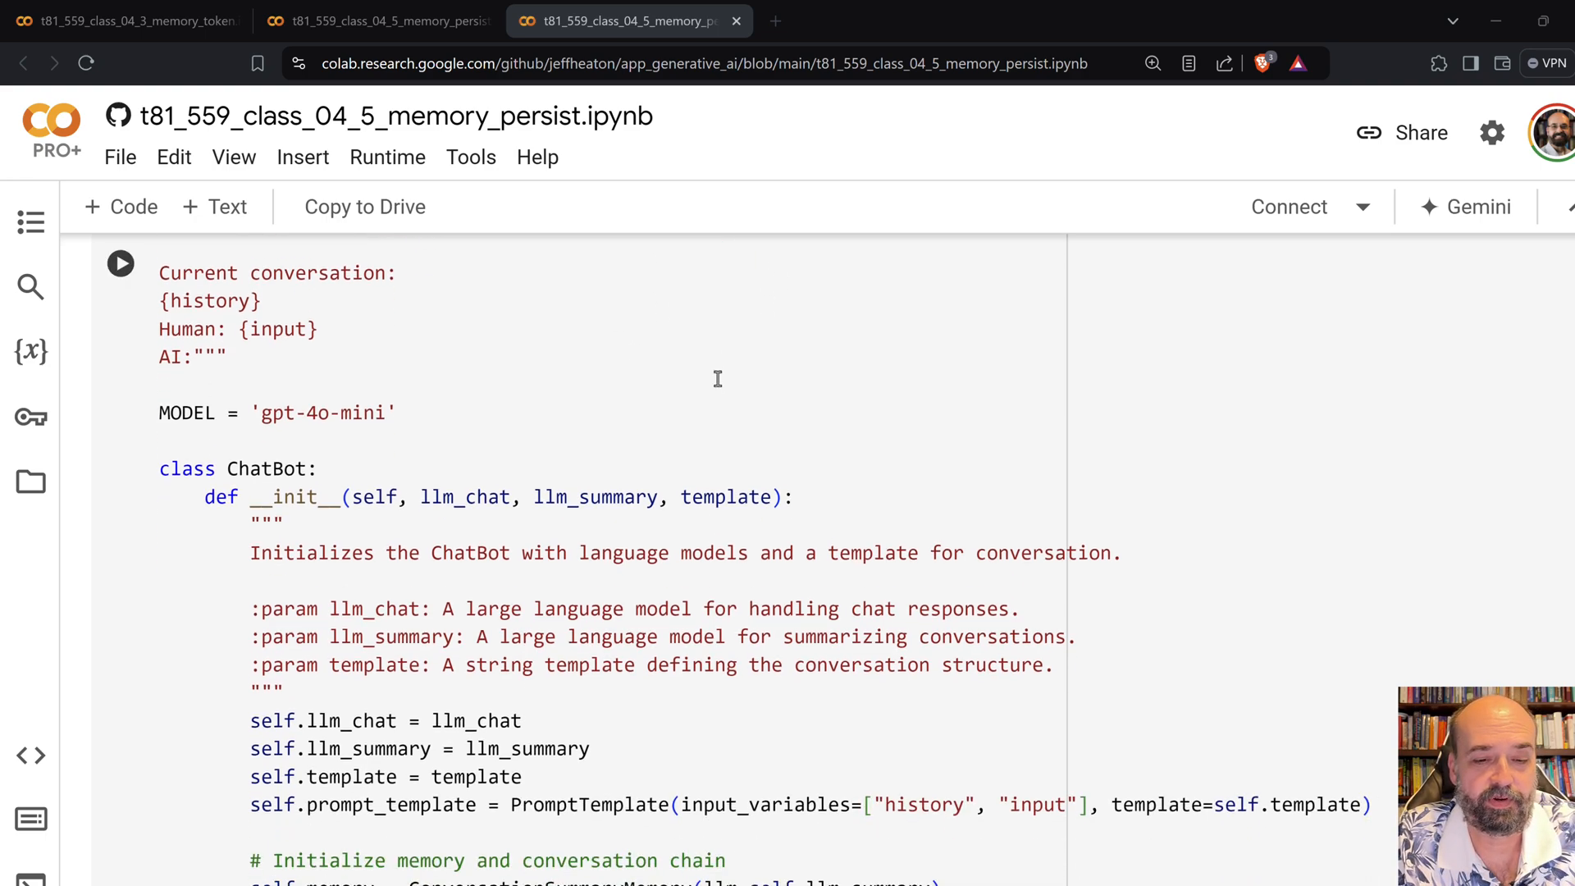
pyautogui.scroll(-3)
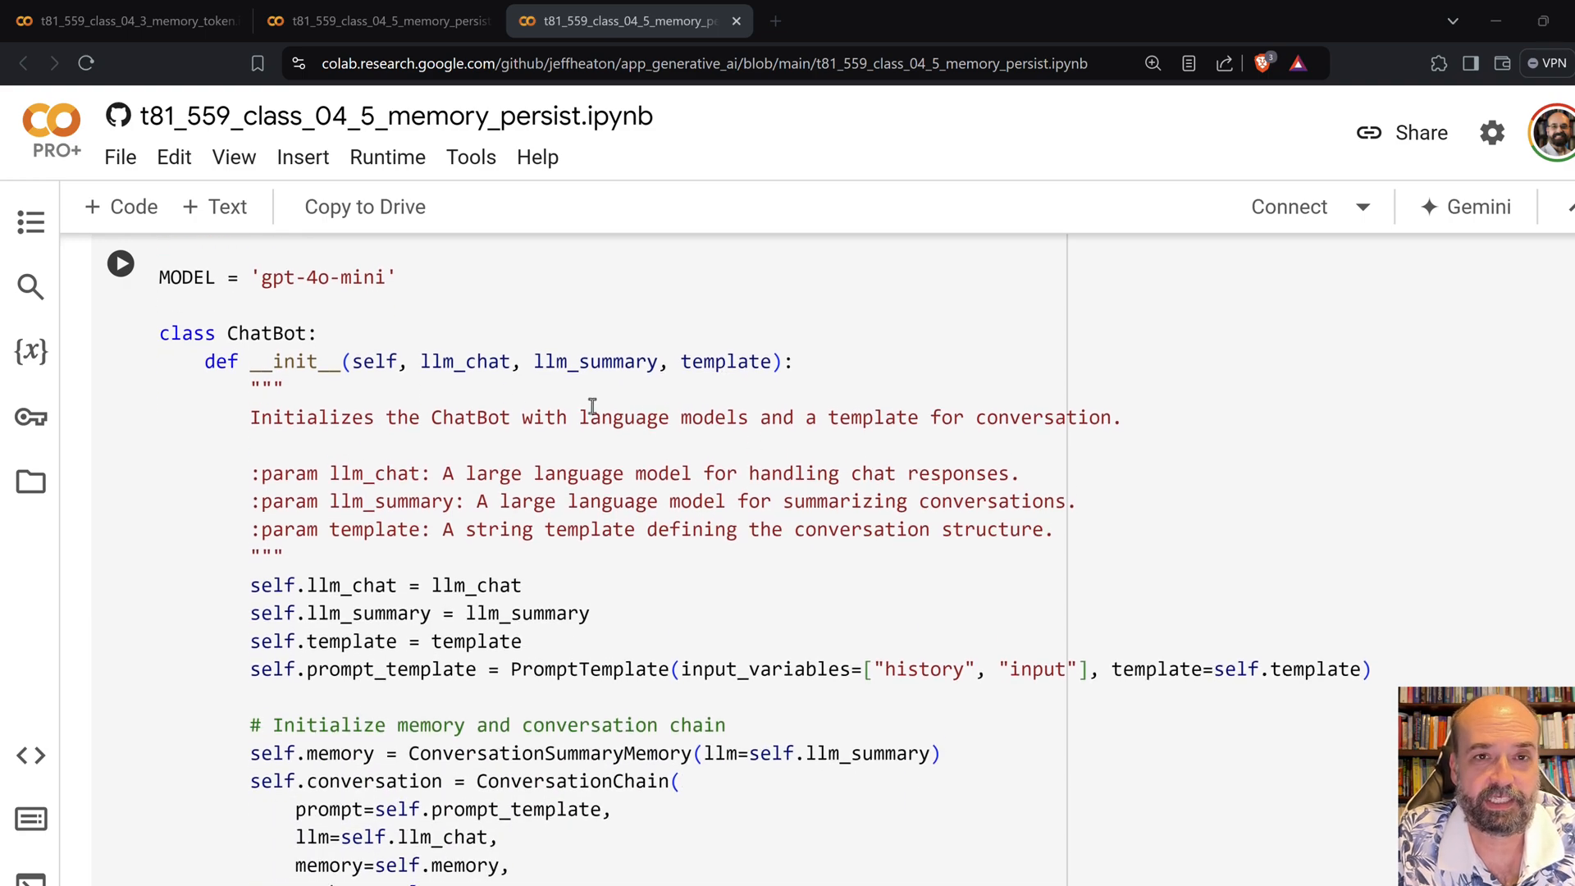
pyautogui.moveTo(449, 432)
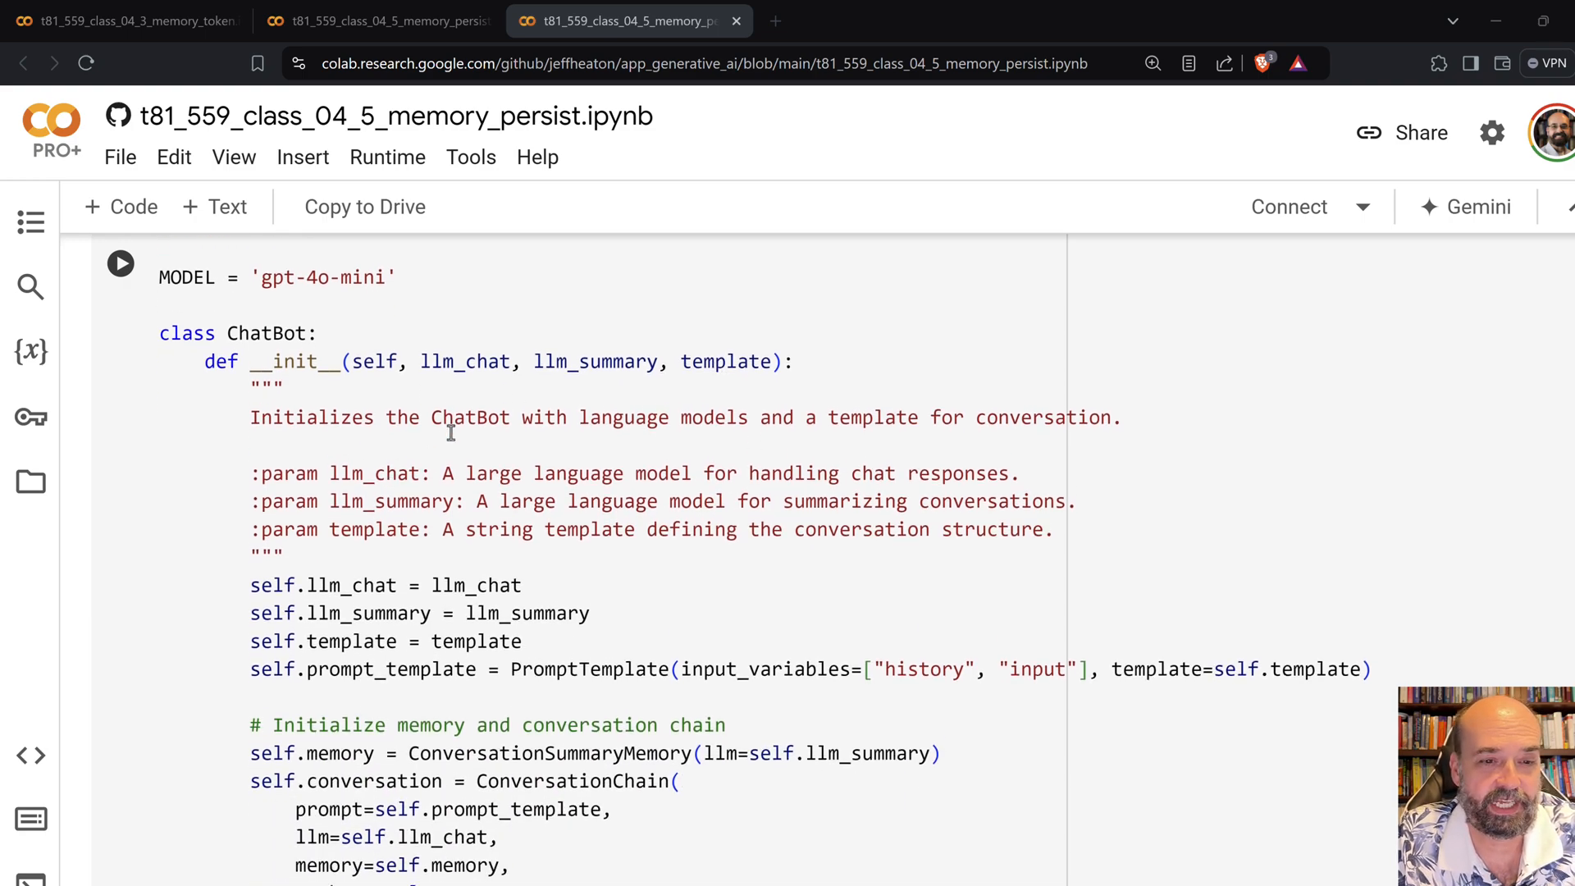
pyautogui.moveTo(444, 464)
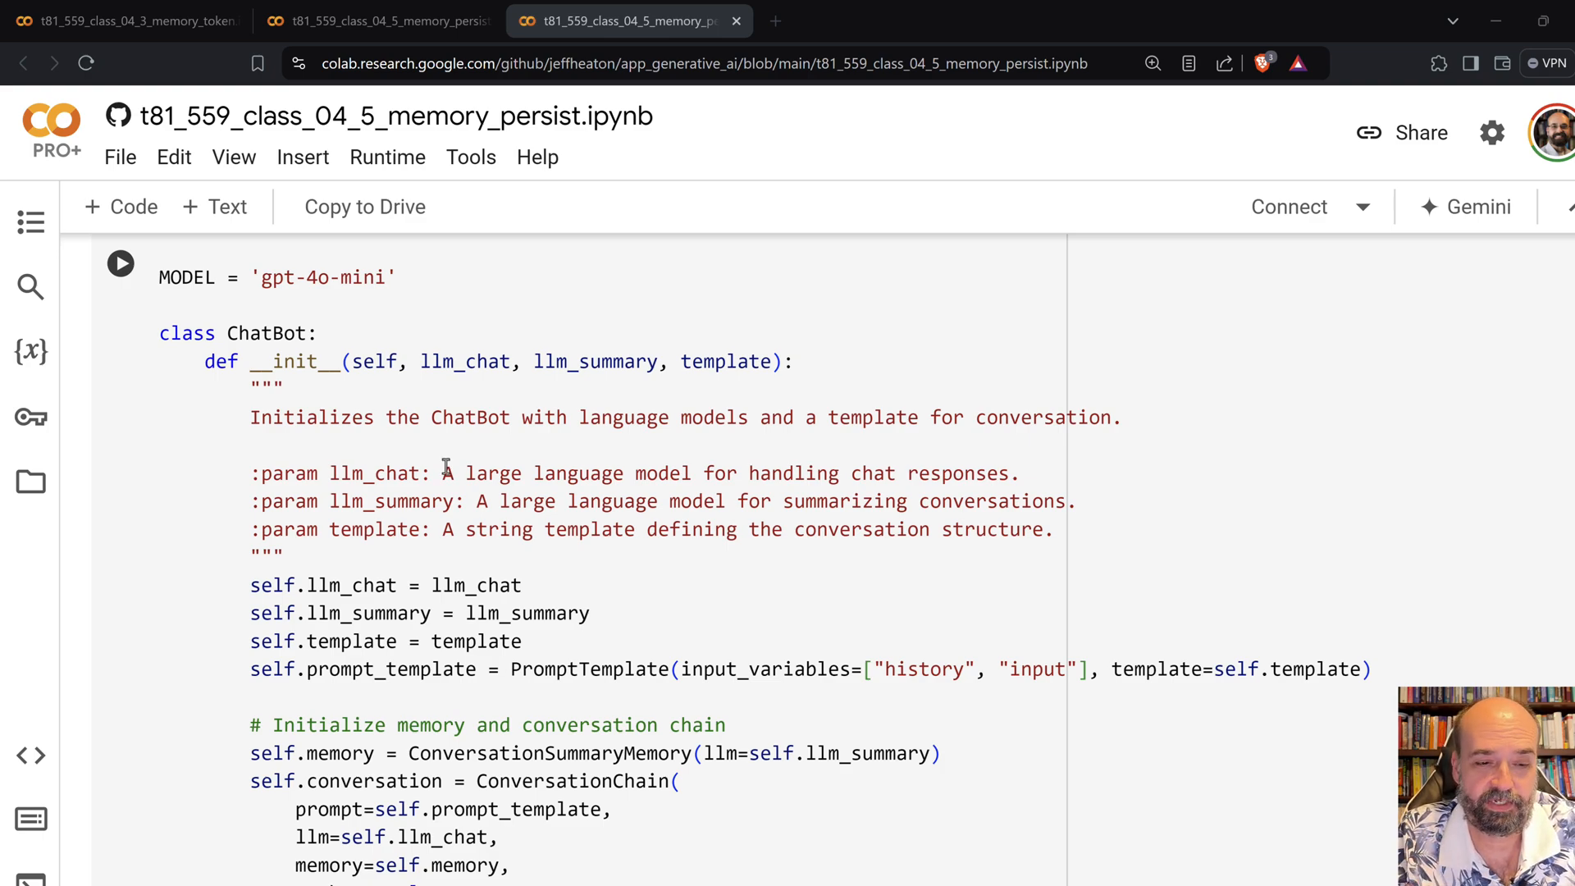
pyautogui.scroll(3)
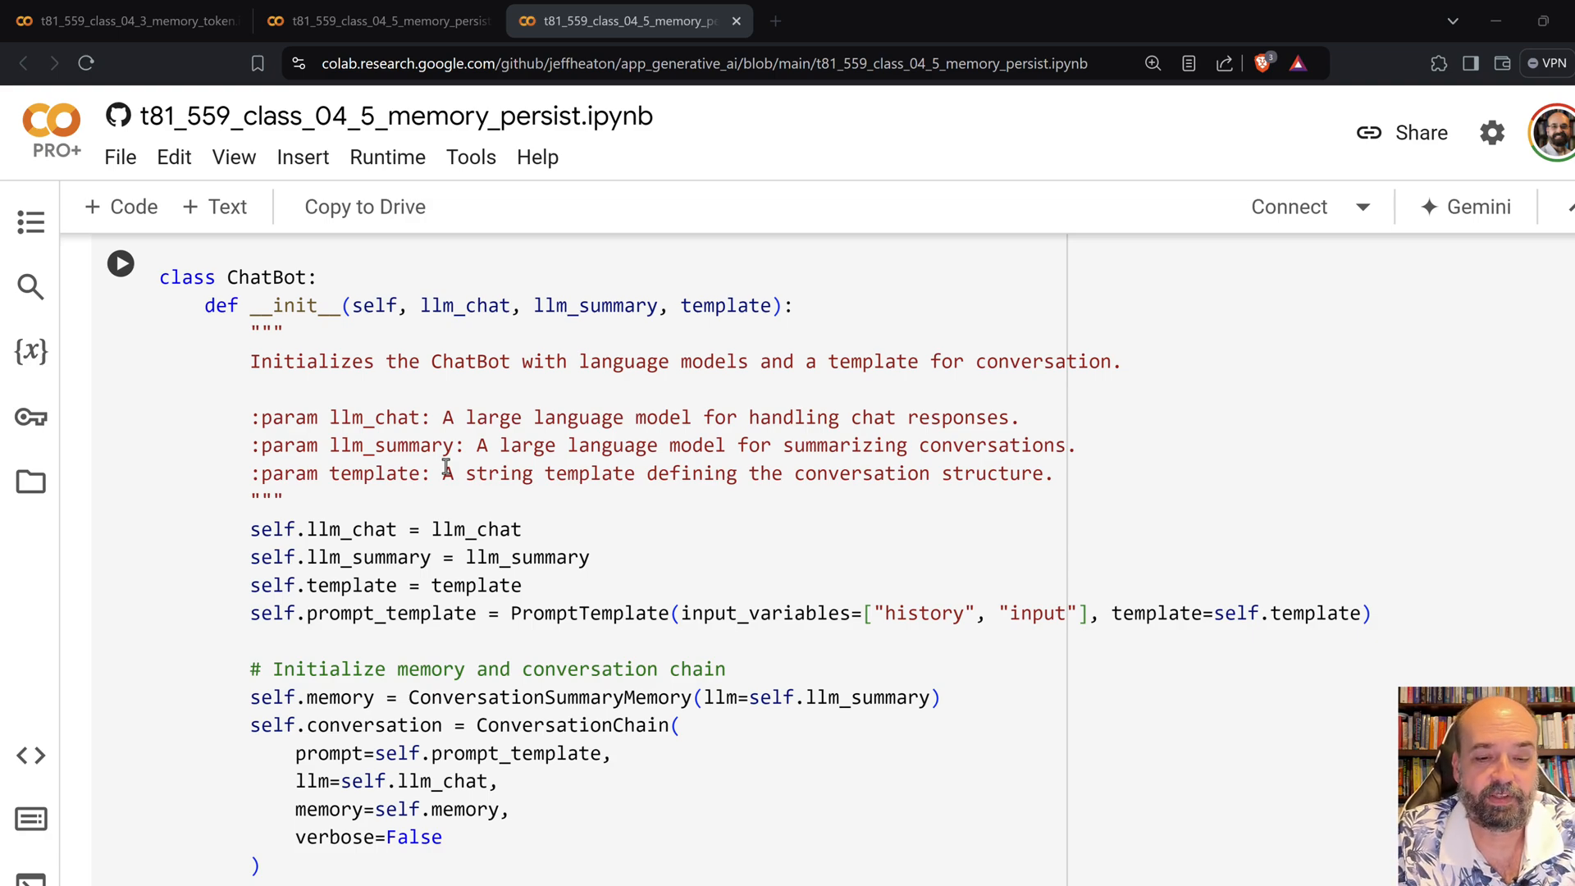
pyautogui.scroll(-3)
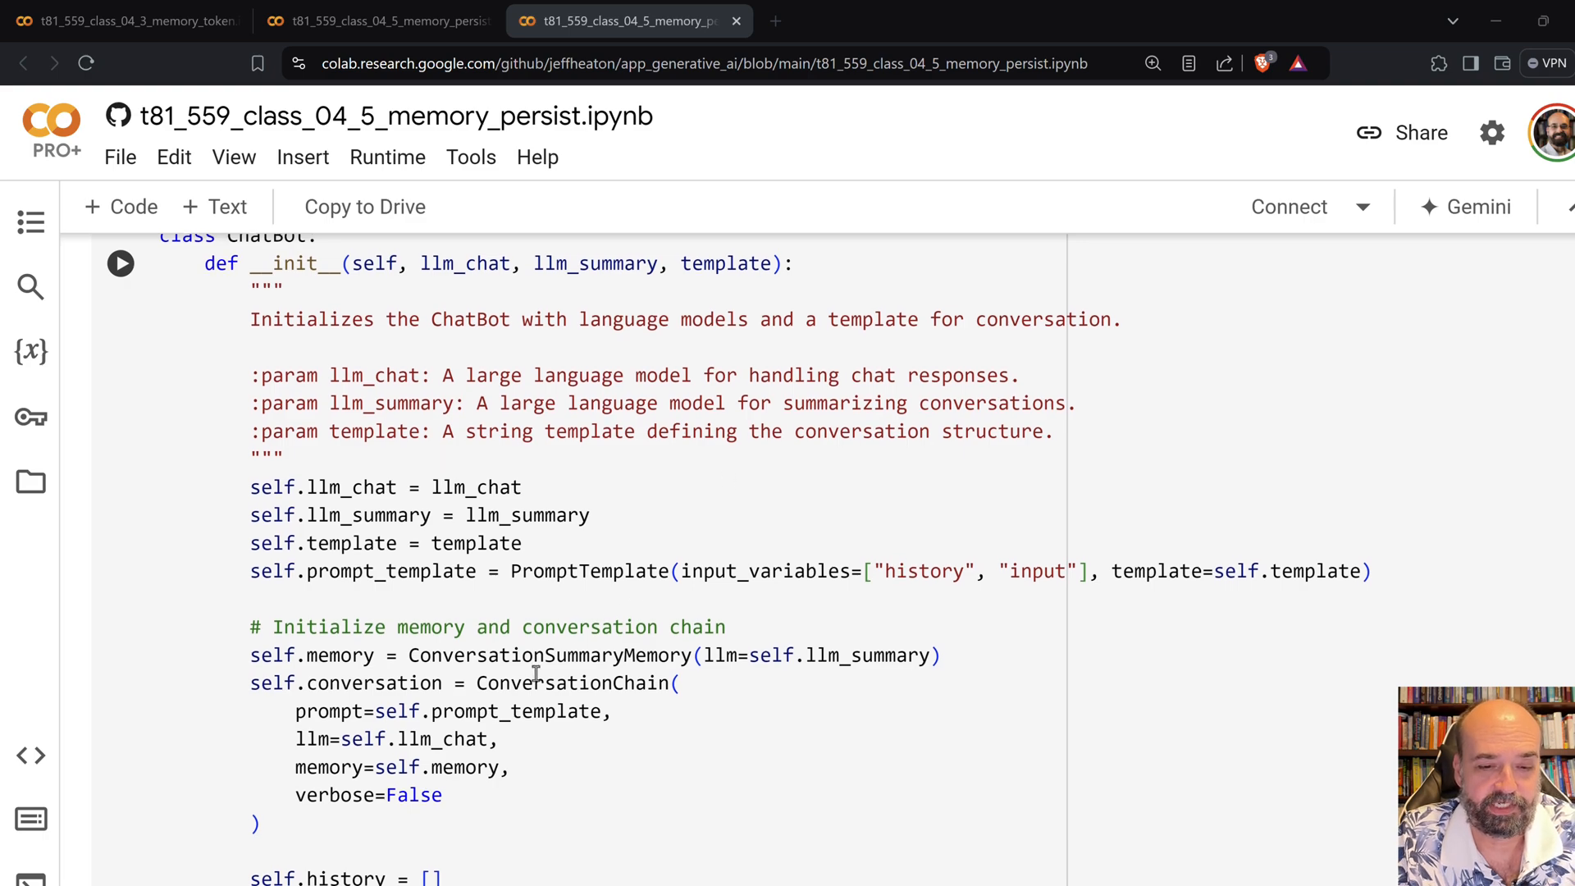
pyautogui.scroll(-3)
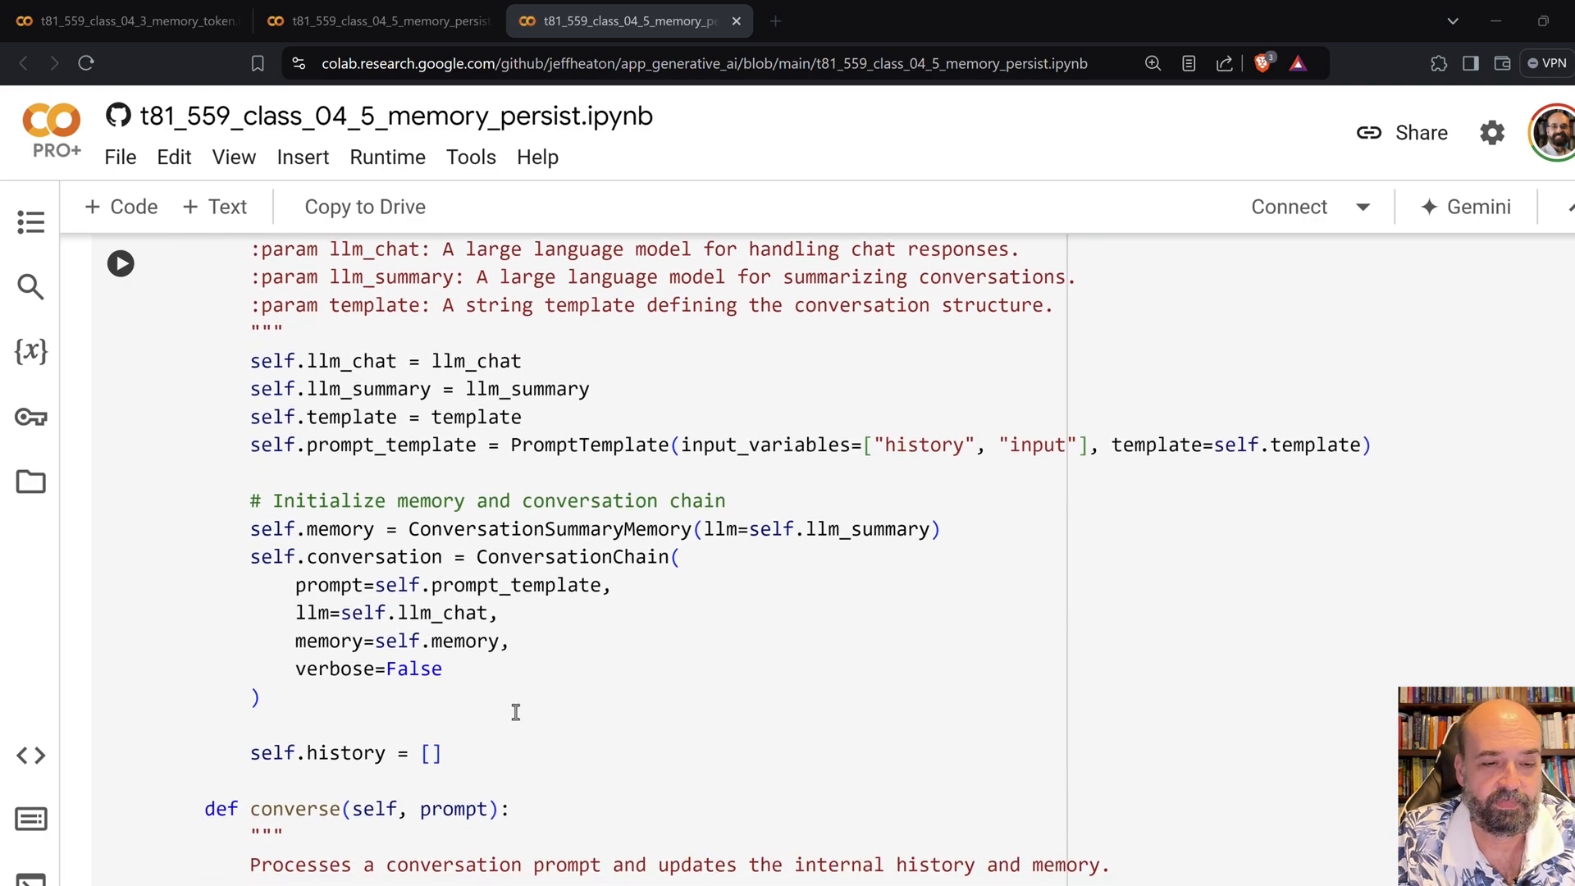
pyautogui.moveTo(445, 611)
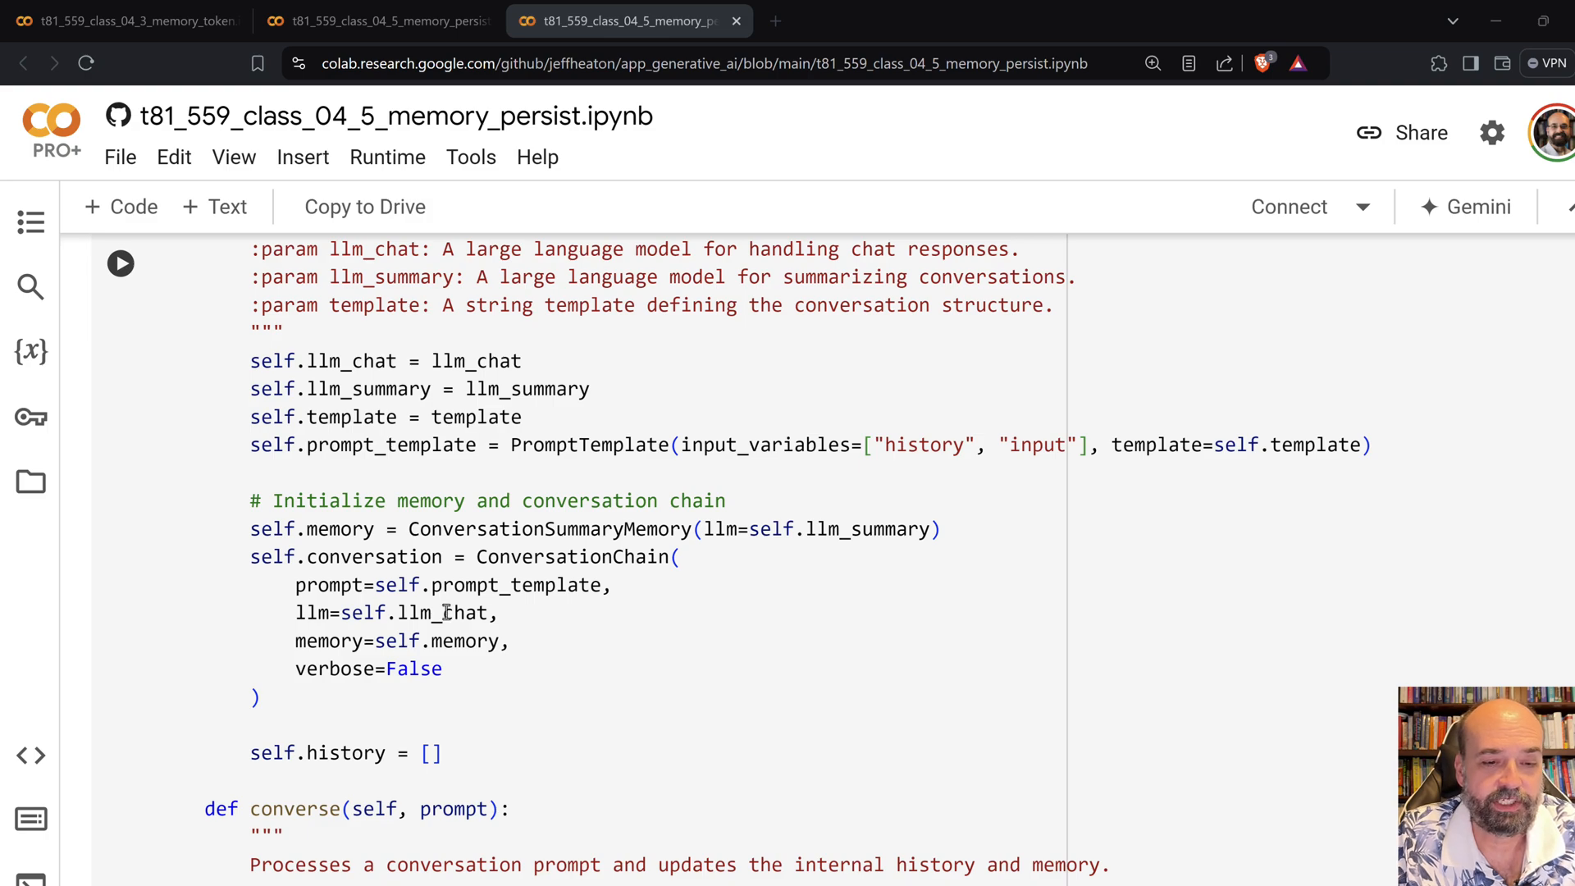
pyautogui.moveTo(306, 640)
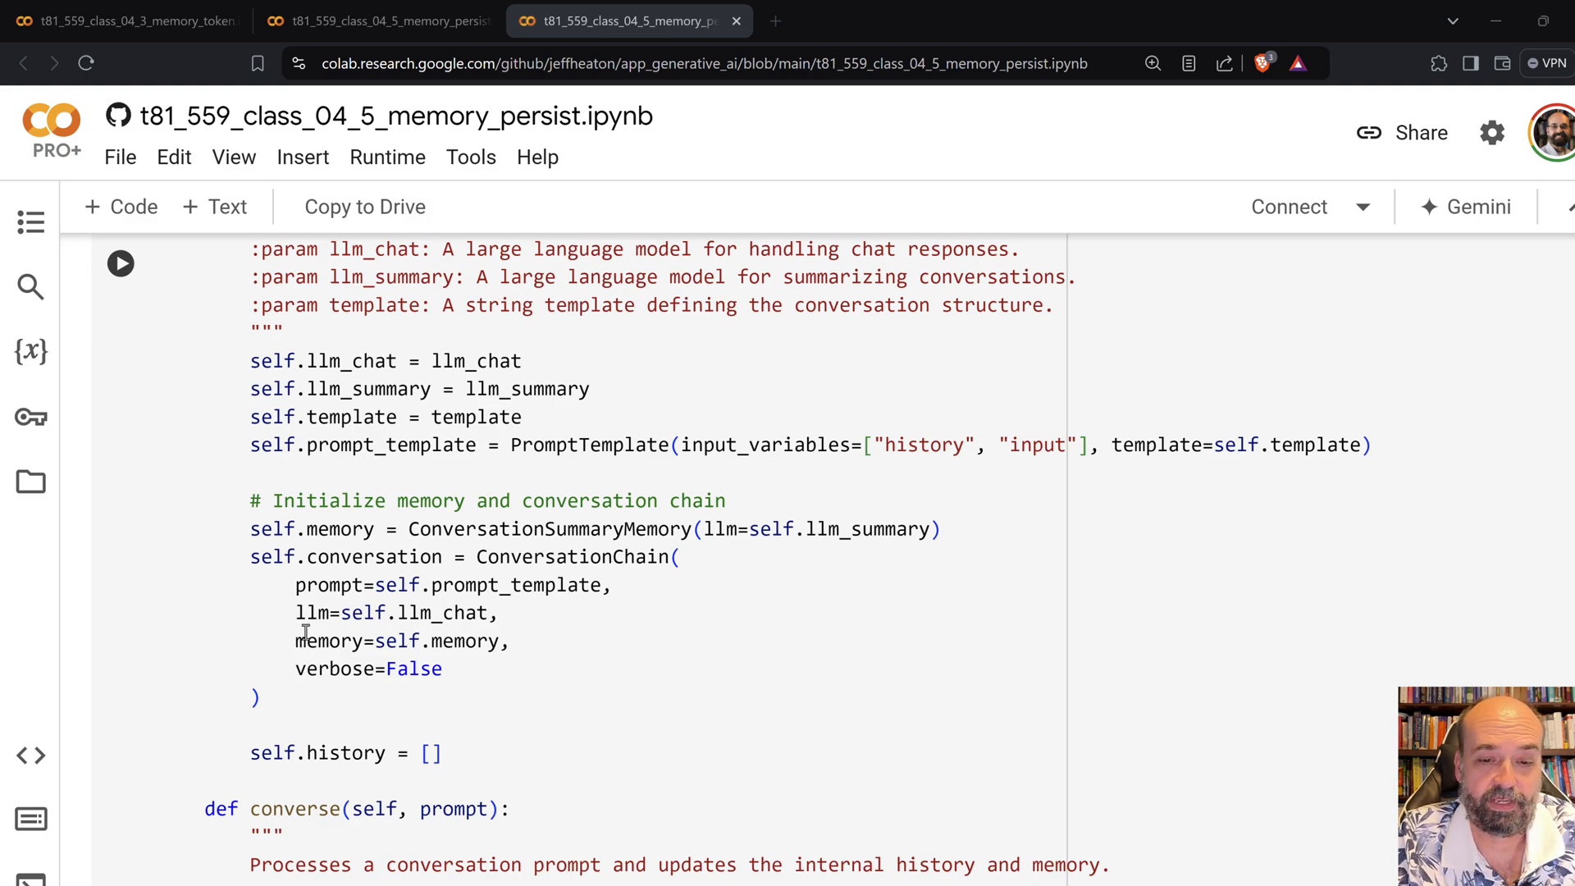
pyautogui.moveTo(298, 612)
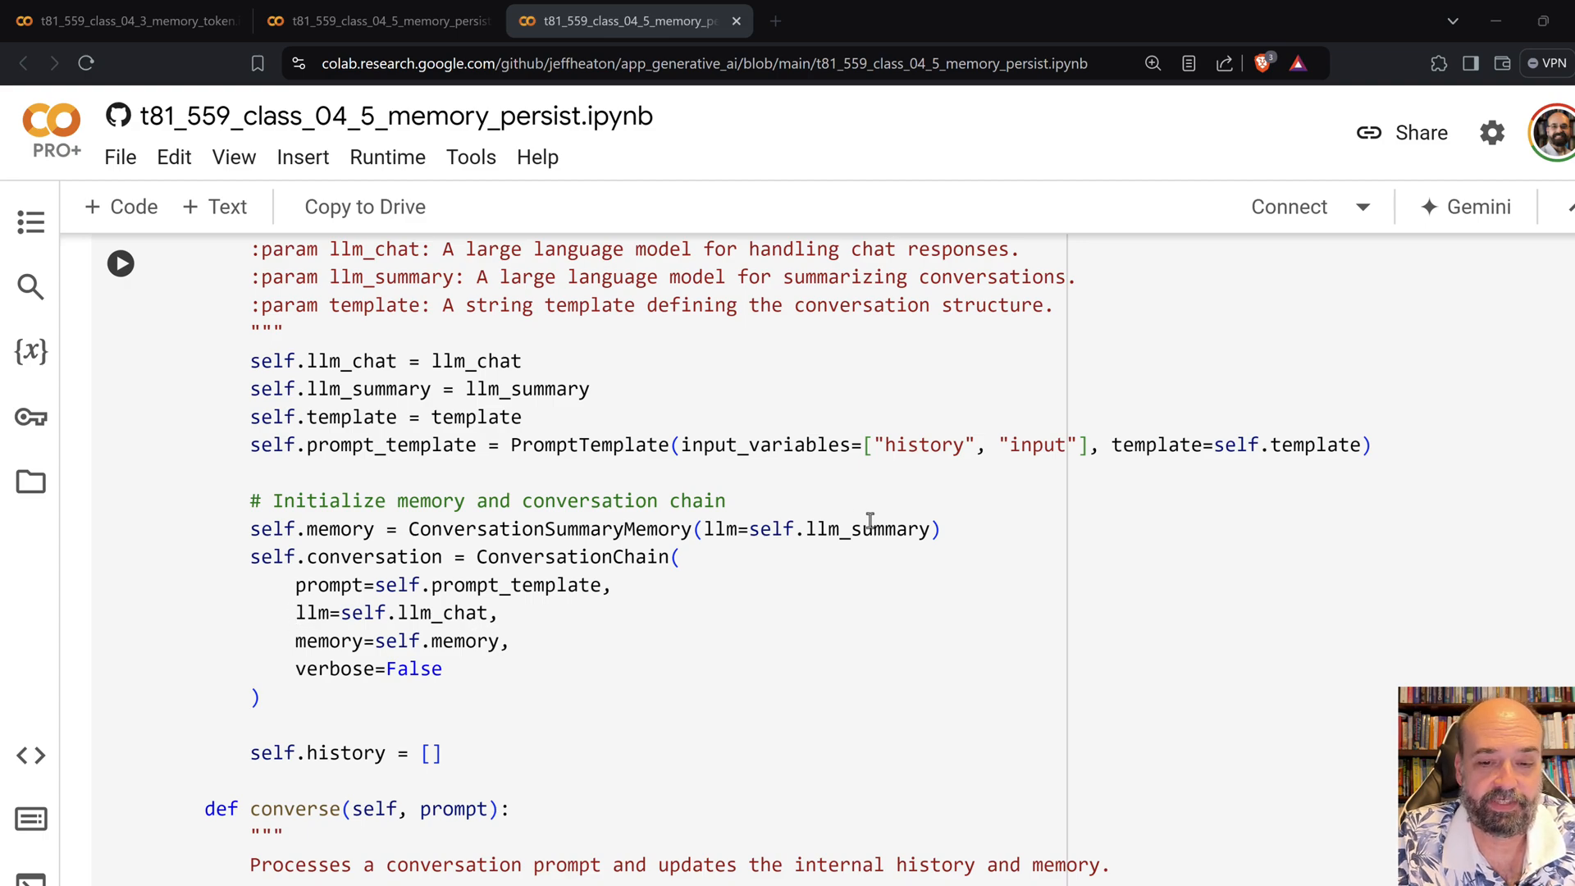
pyautogui.moveTo(891, 615)
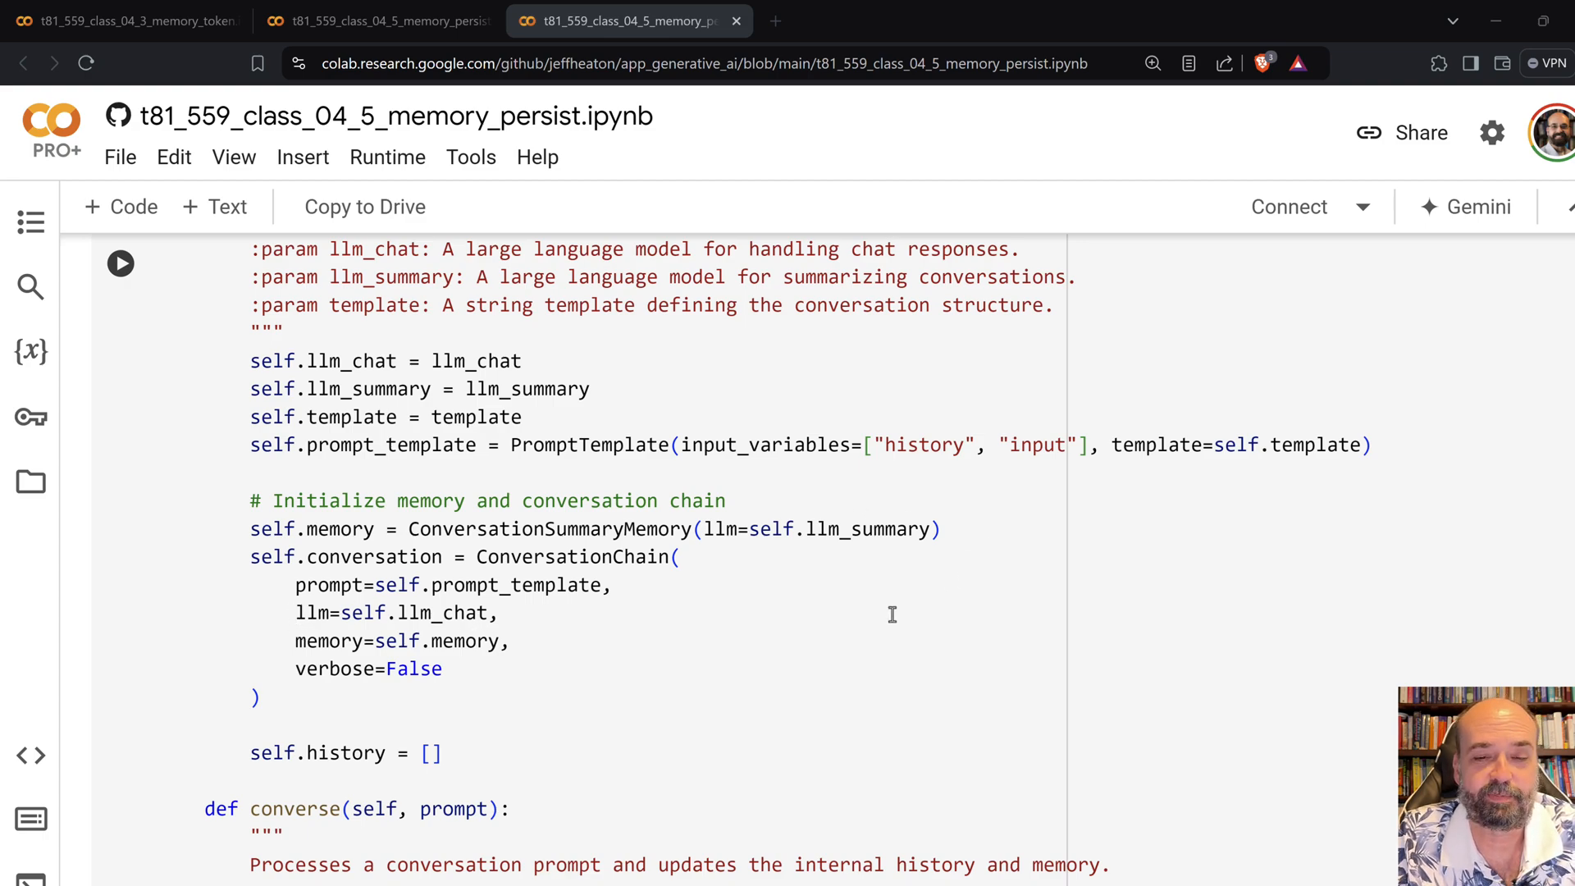
pyautogui.scroll(-3)
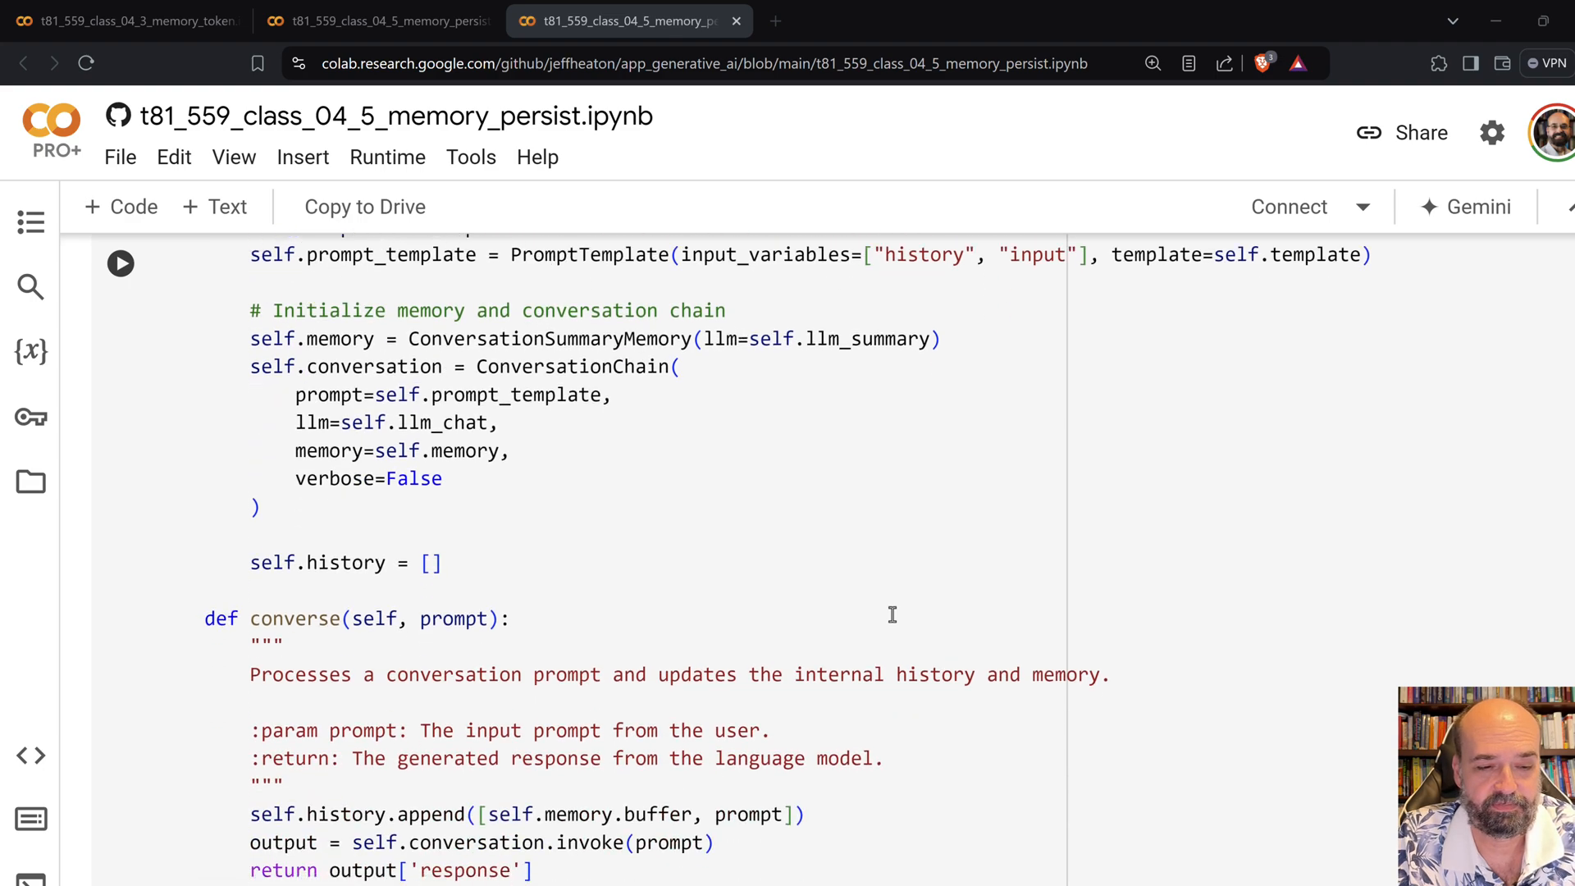
pyautogui.scroll(-3)
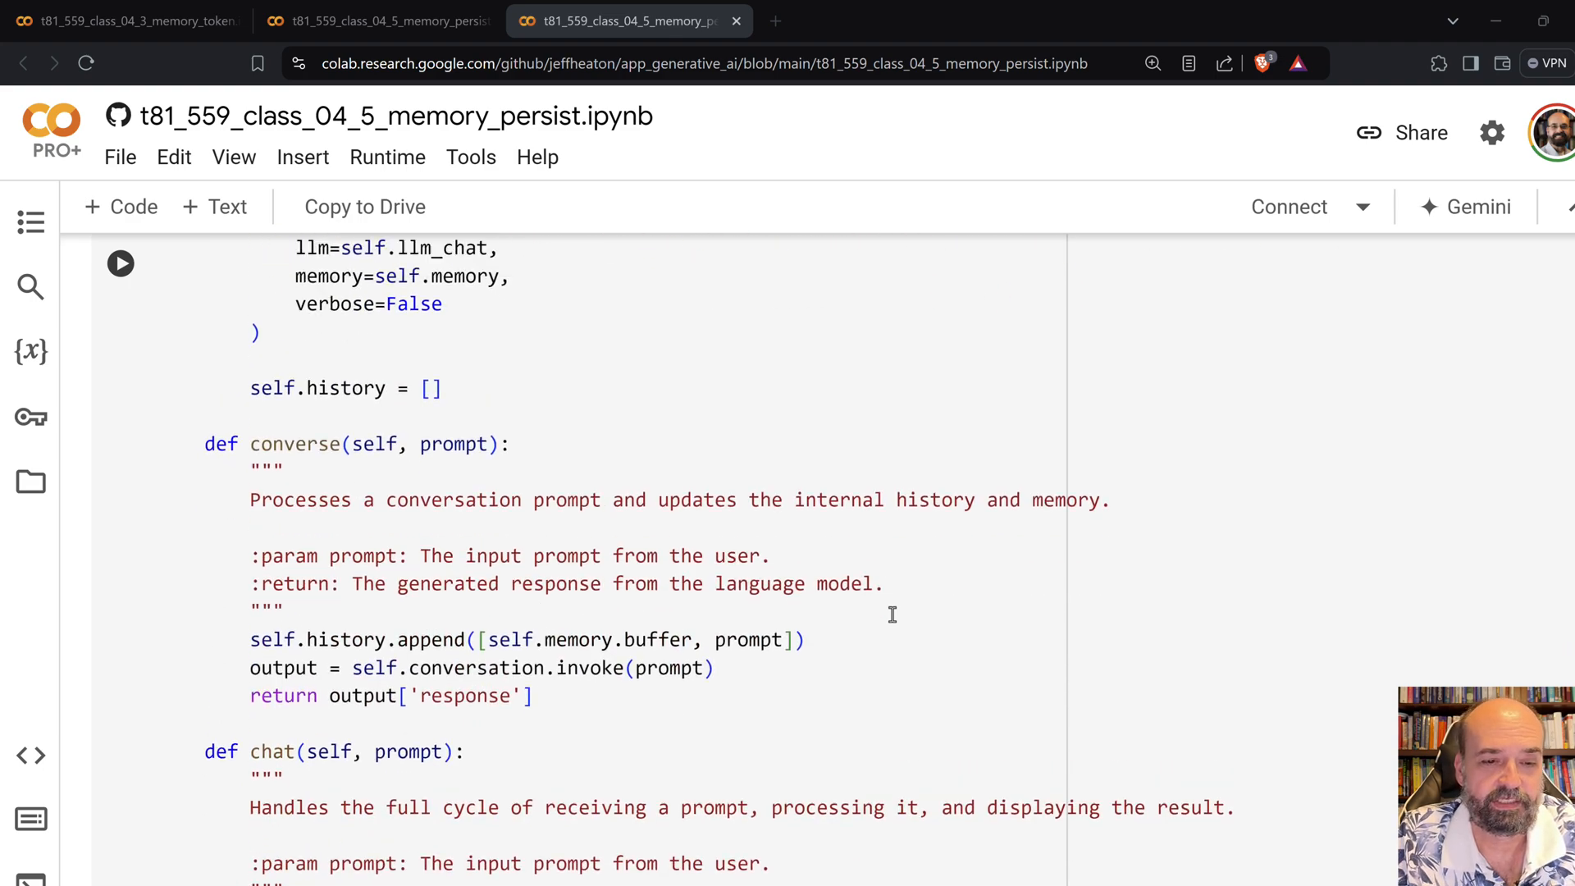
pyautogui.scroll(3)
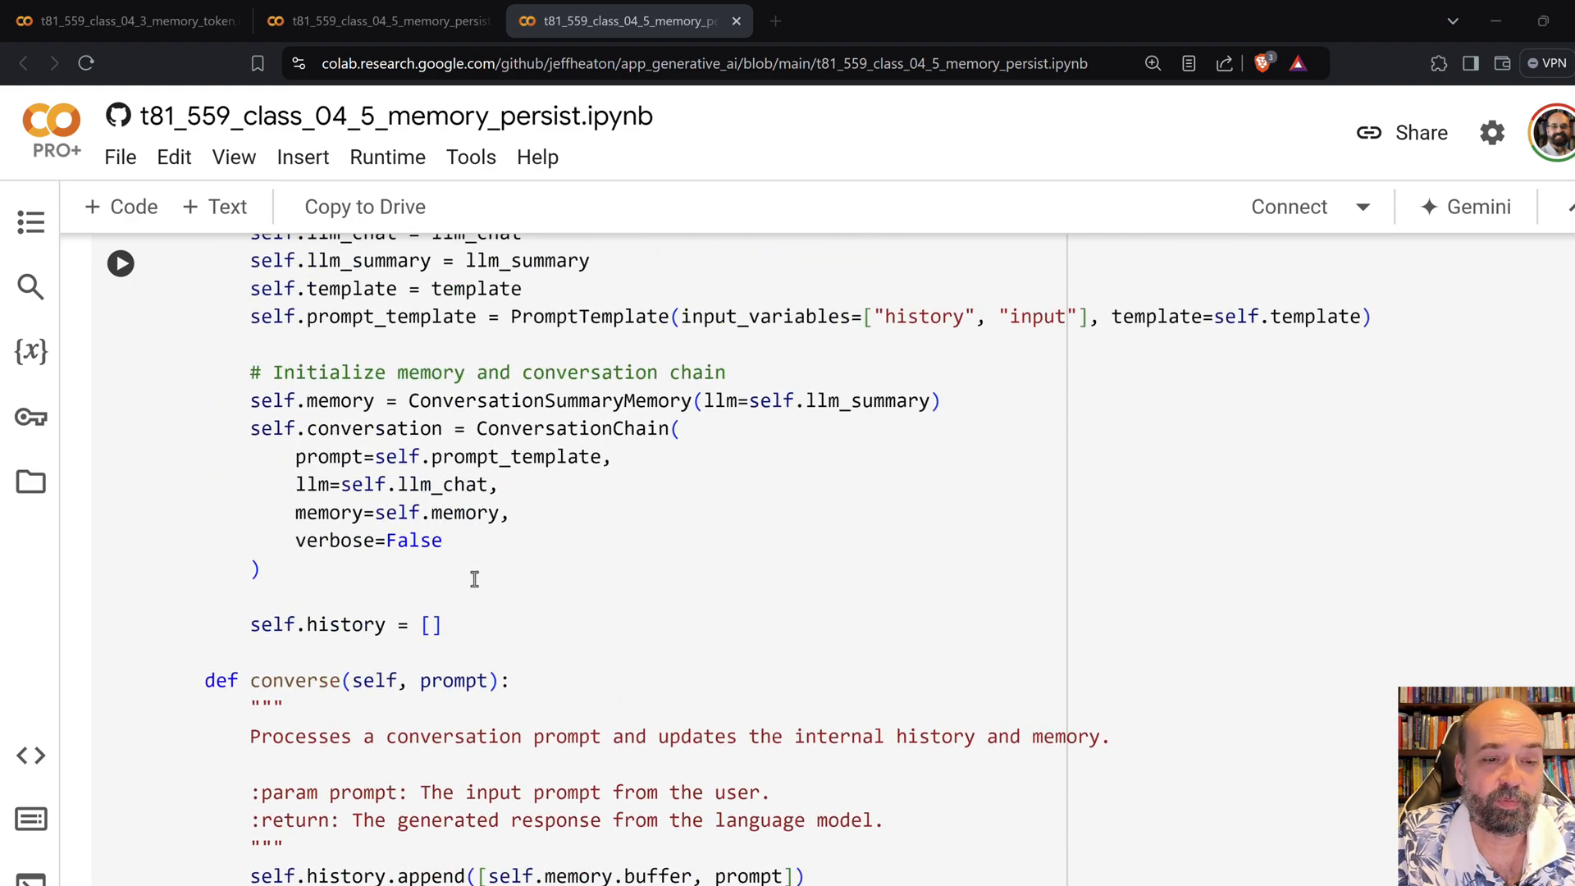
pyautogui.scroll(-3)
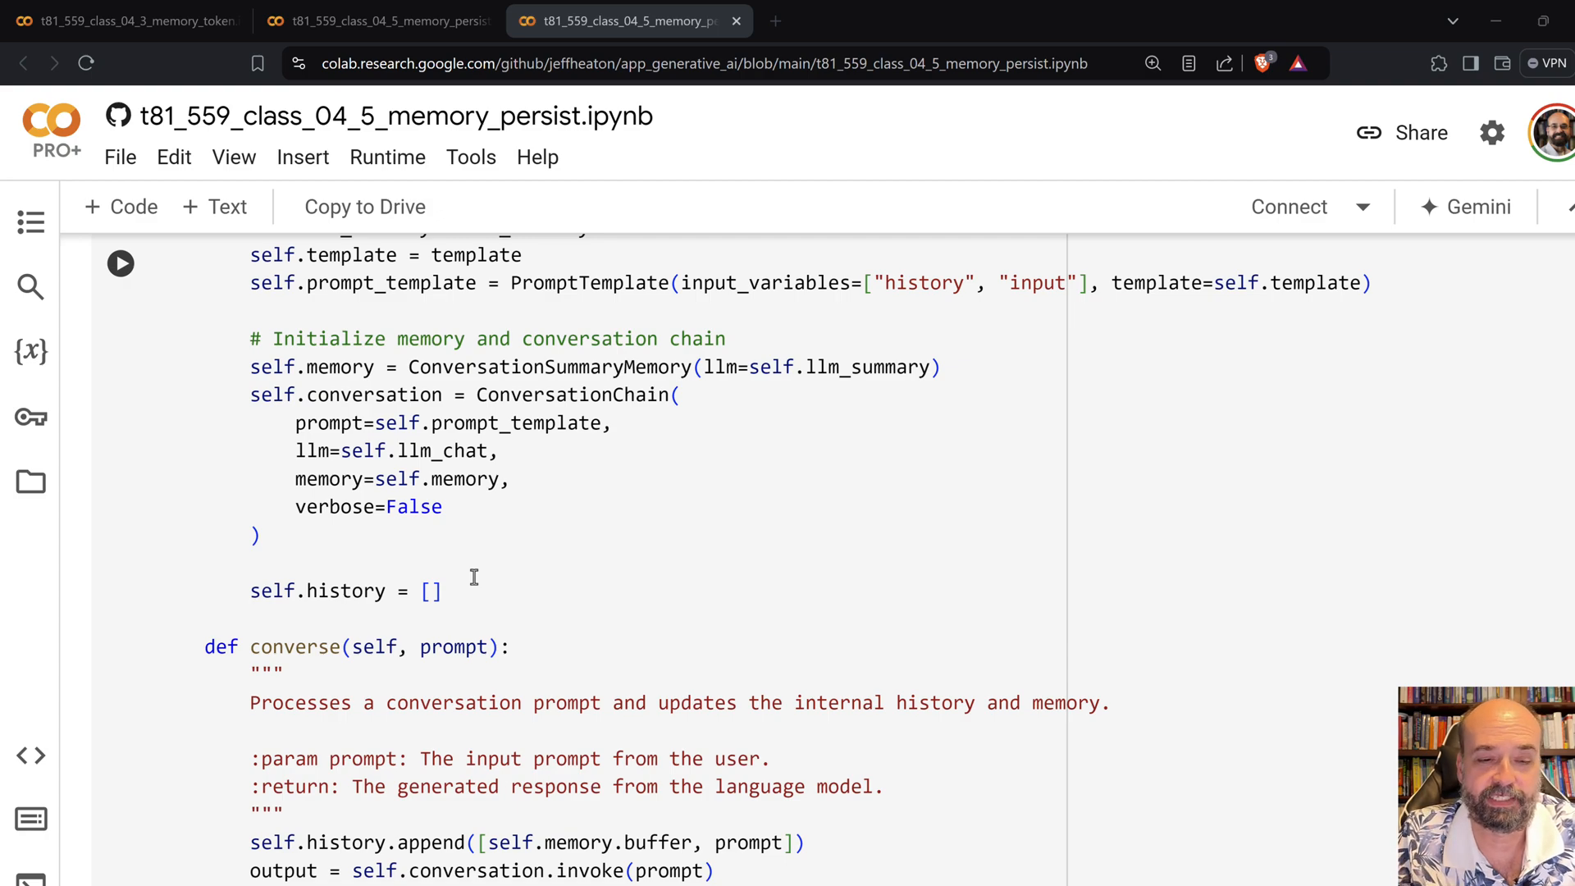
pyautogui.scroll(-3)
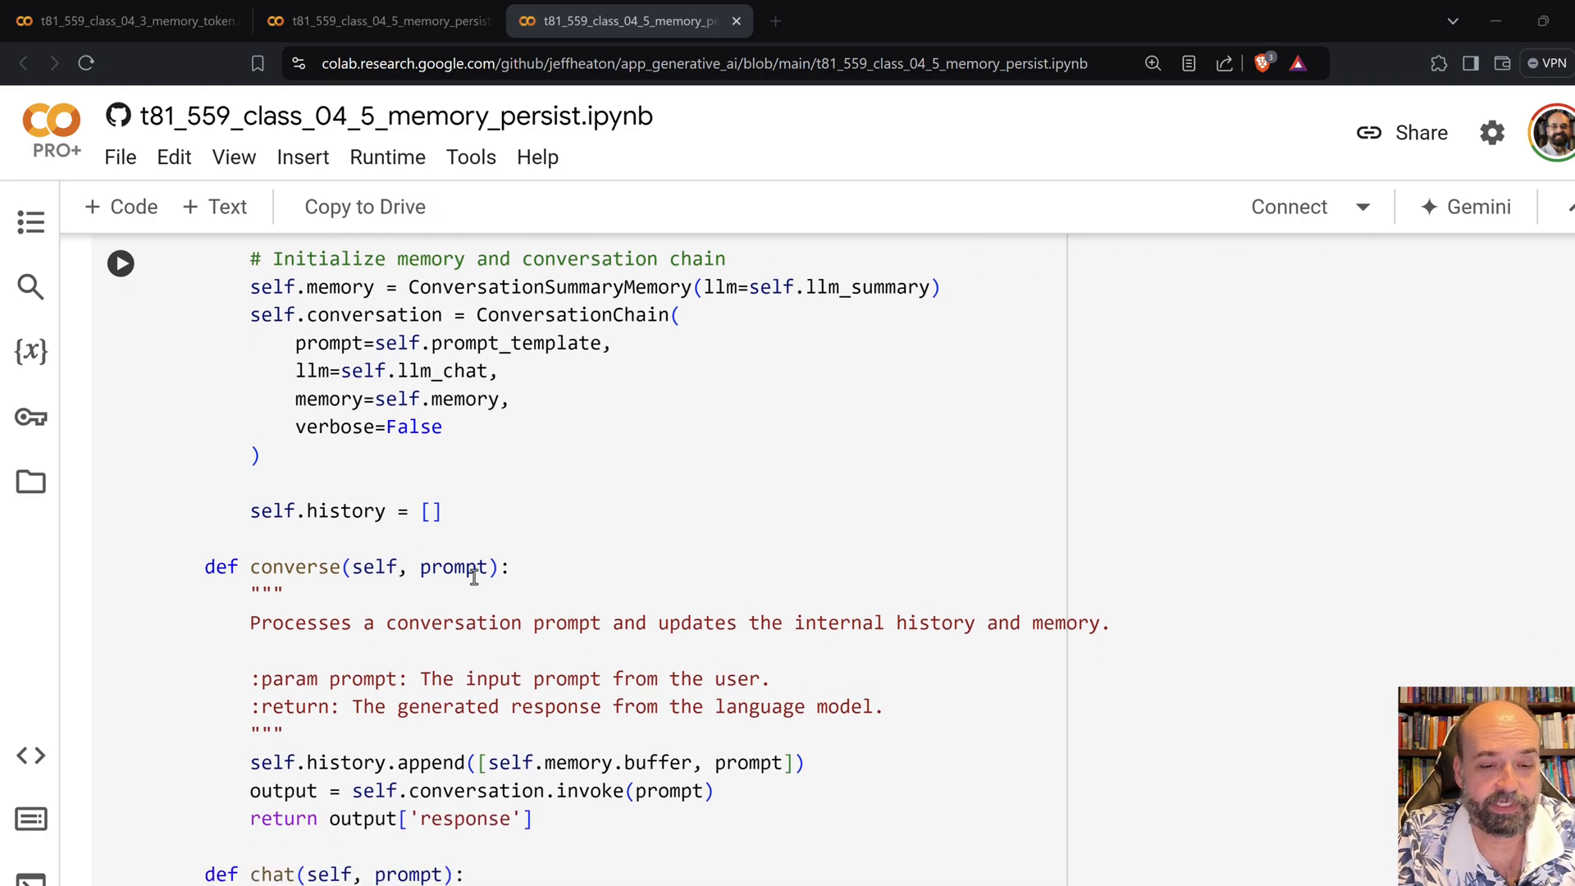
pyautogui.scroll(-3)
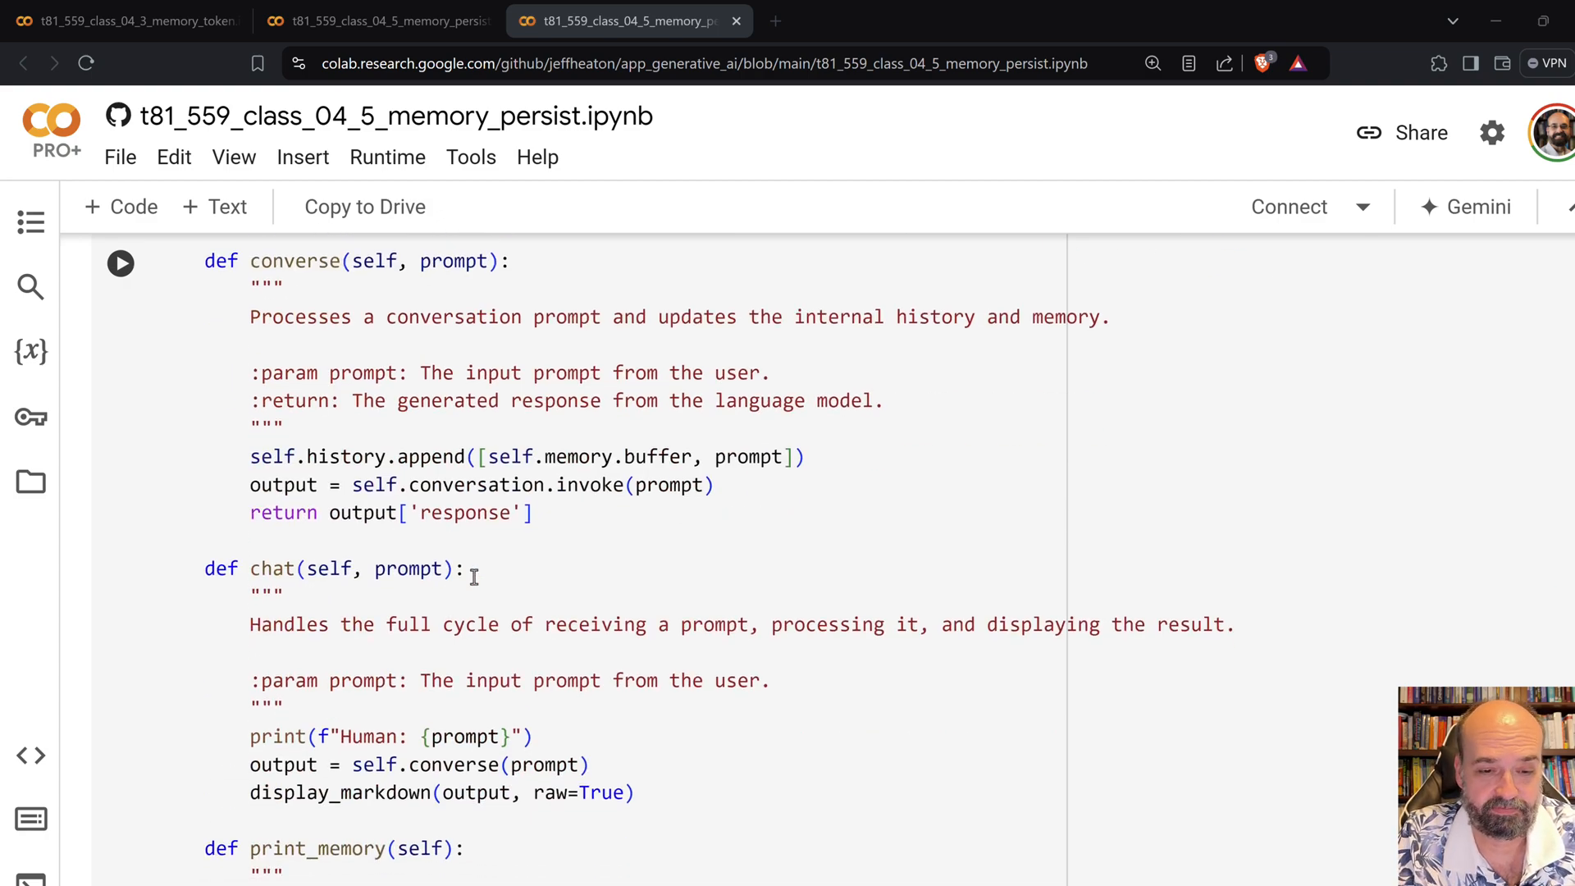
pyautogui.scroll(3)
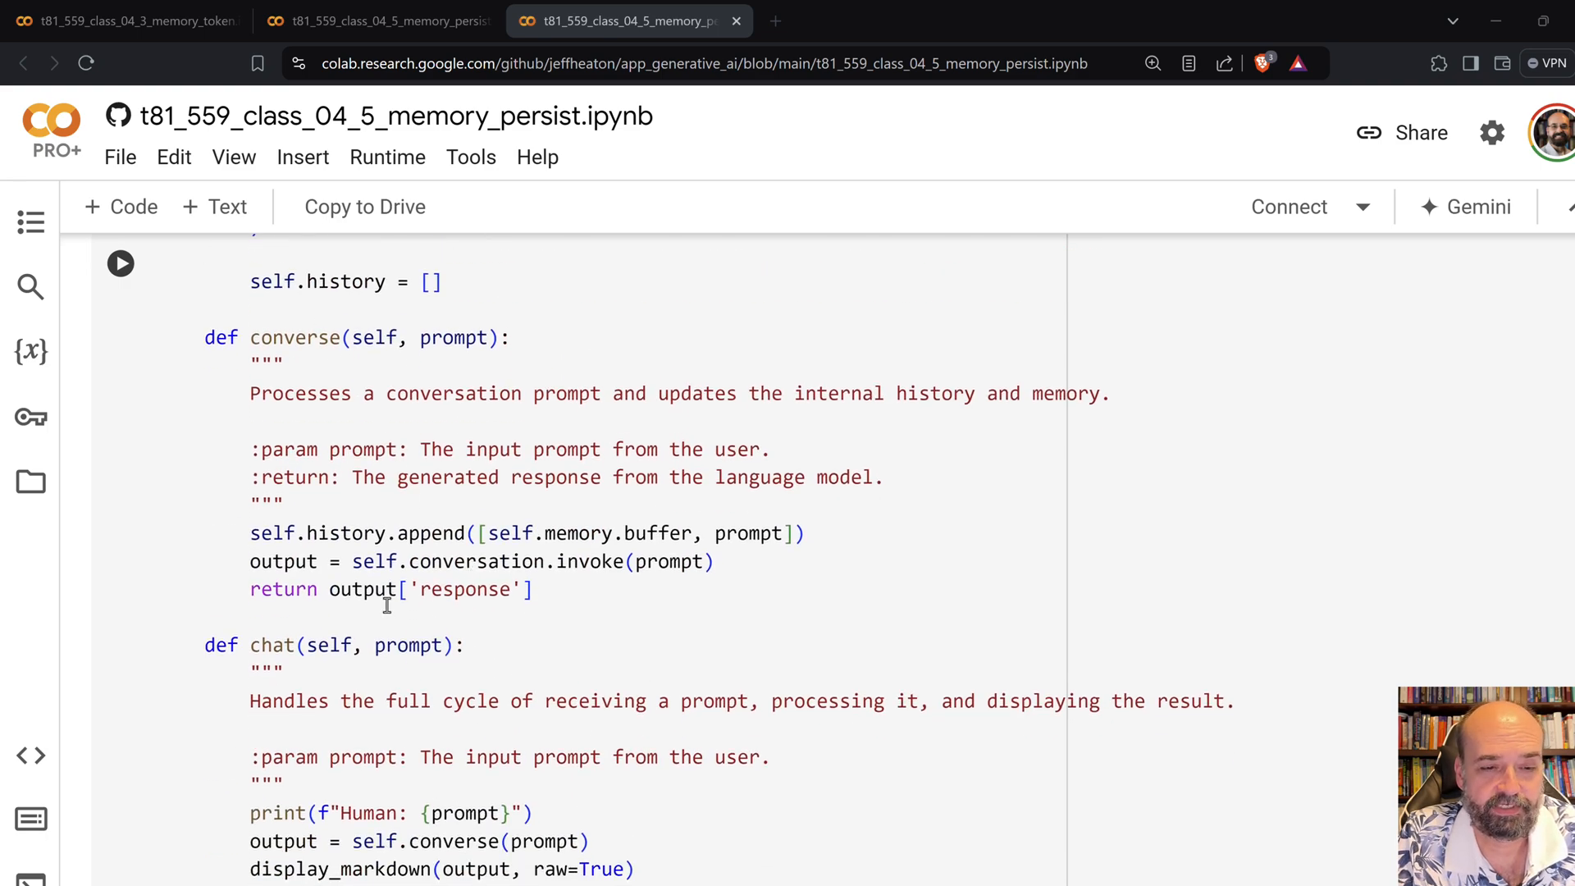
pyautogui.scroll(-3)
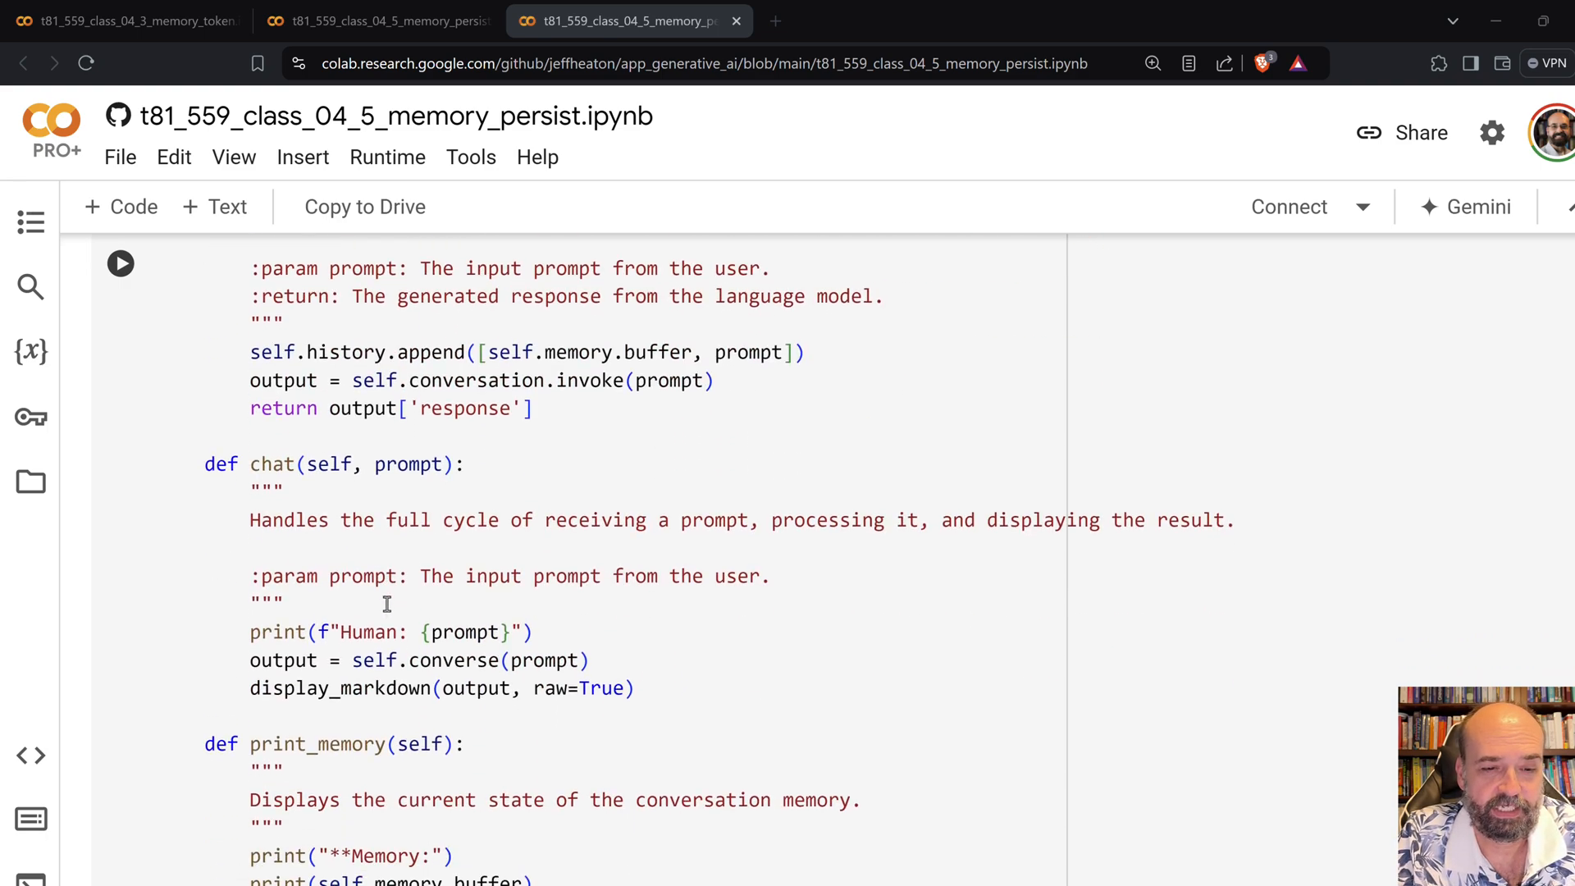
pyautogui.moveTo(392, 628)
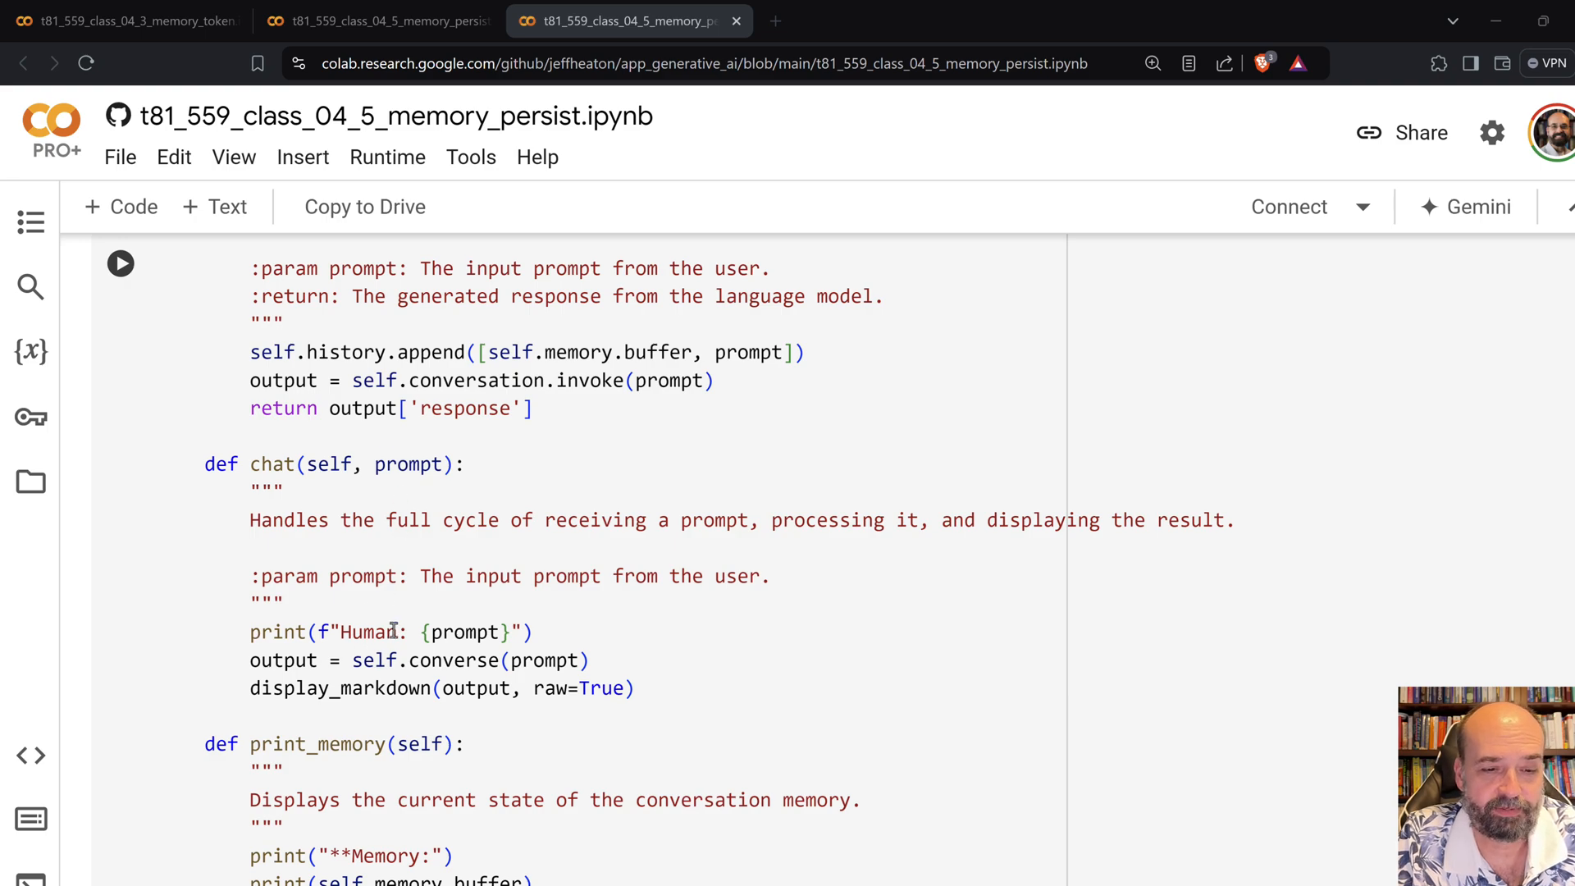
pyautogui.moveTo(477, 659)
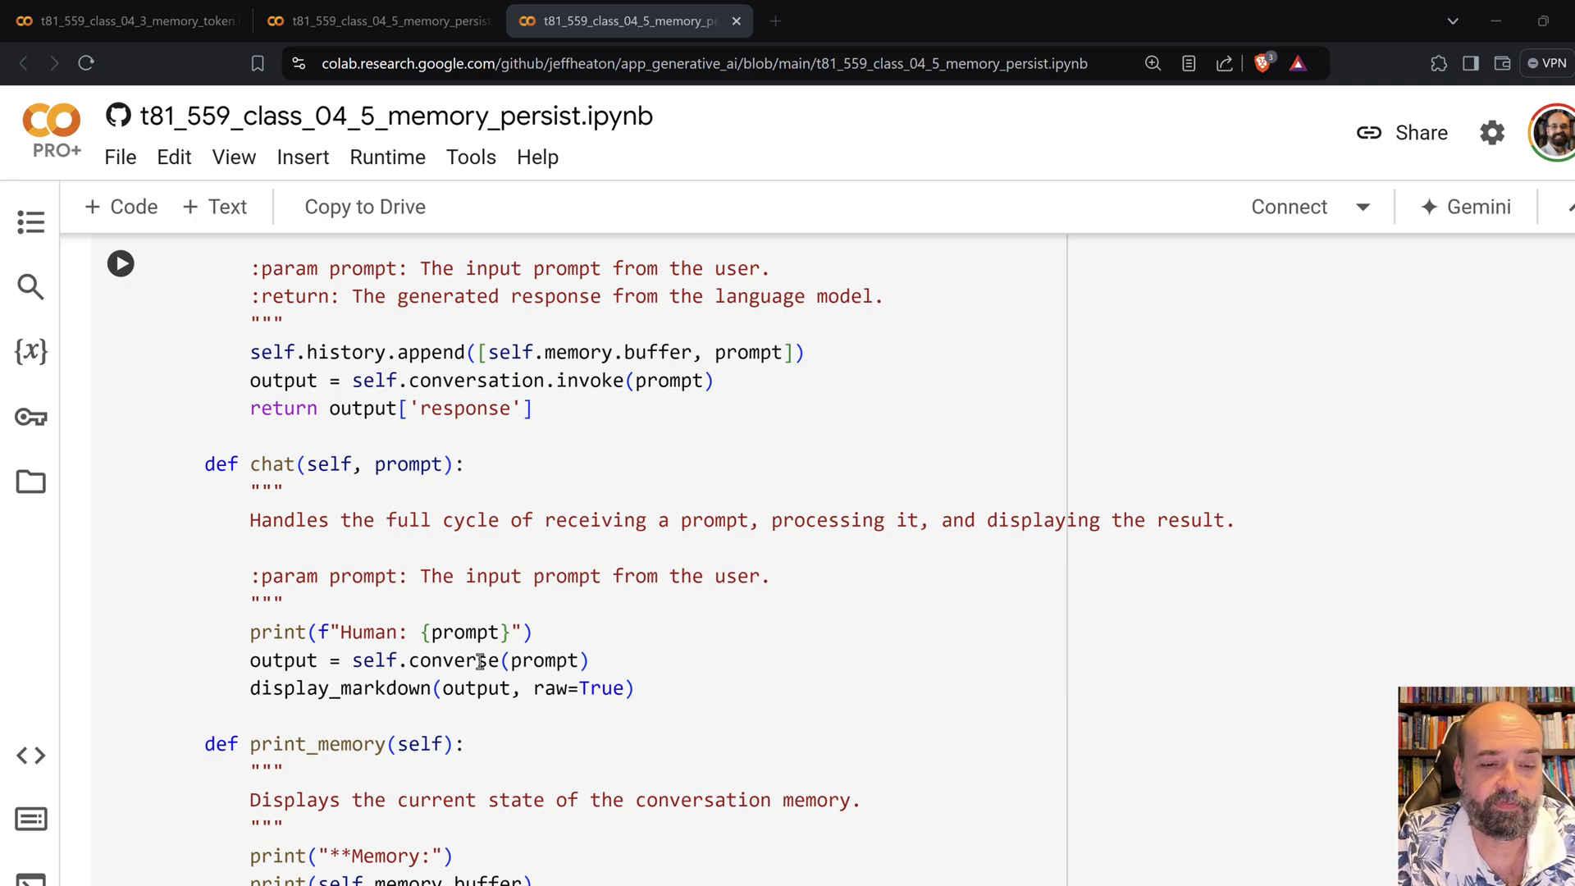
pyautogui.moveTo(347, 699)
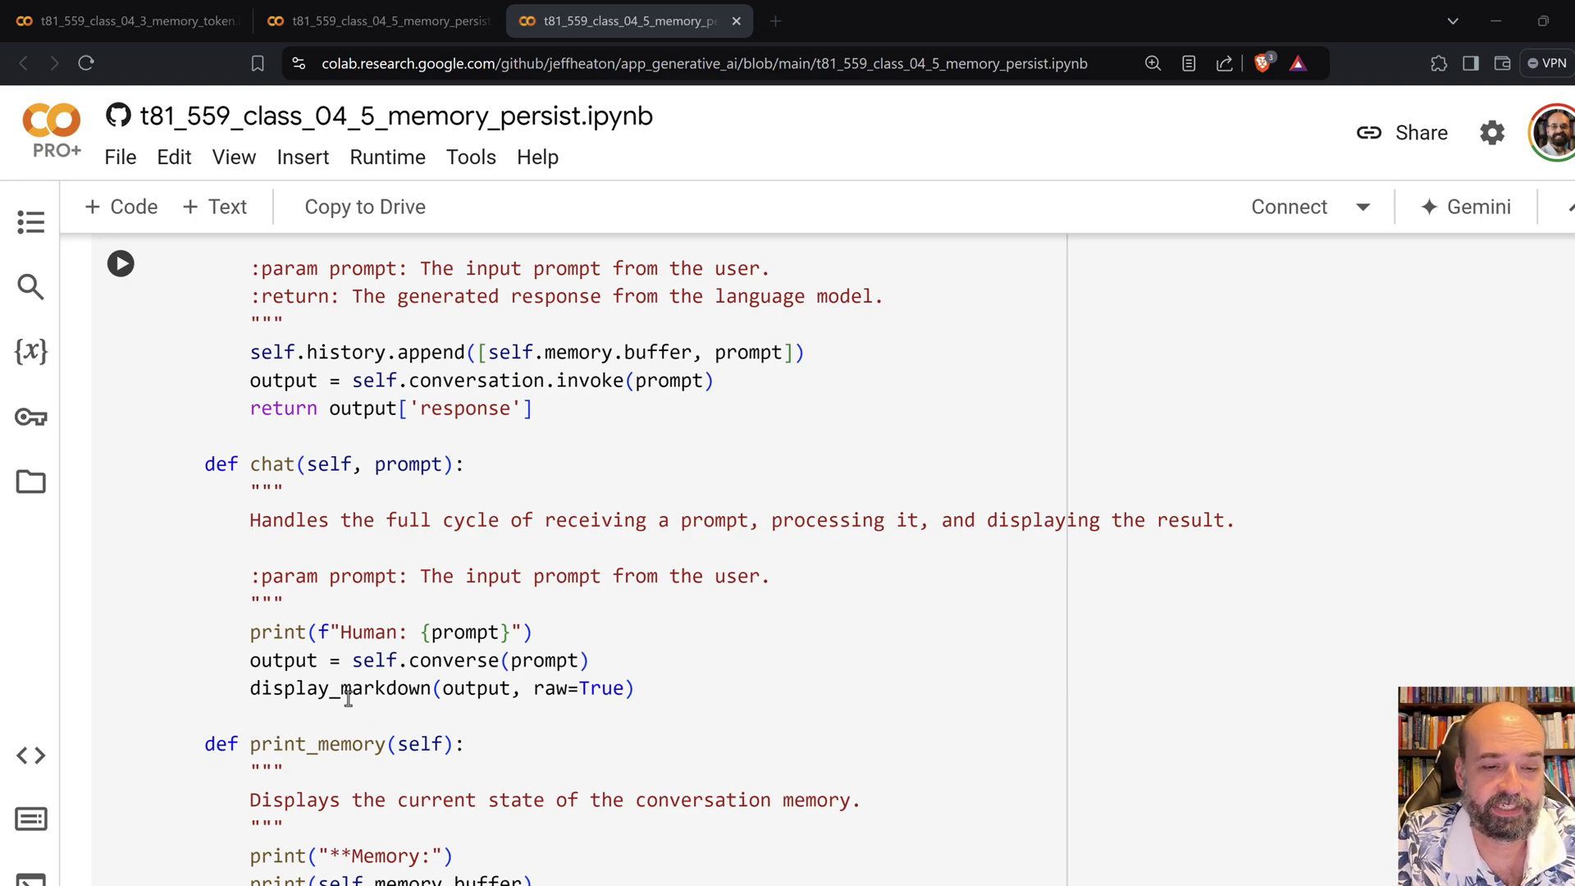
pyautogui.scroll(-3)
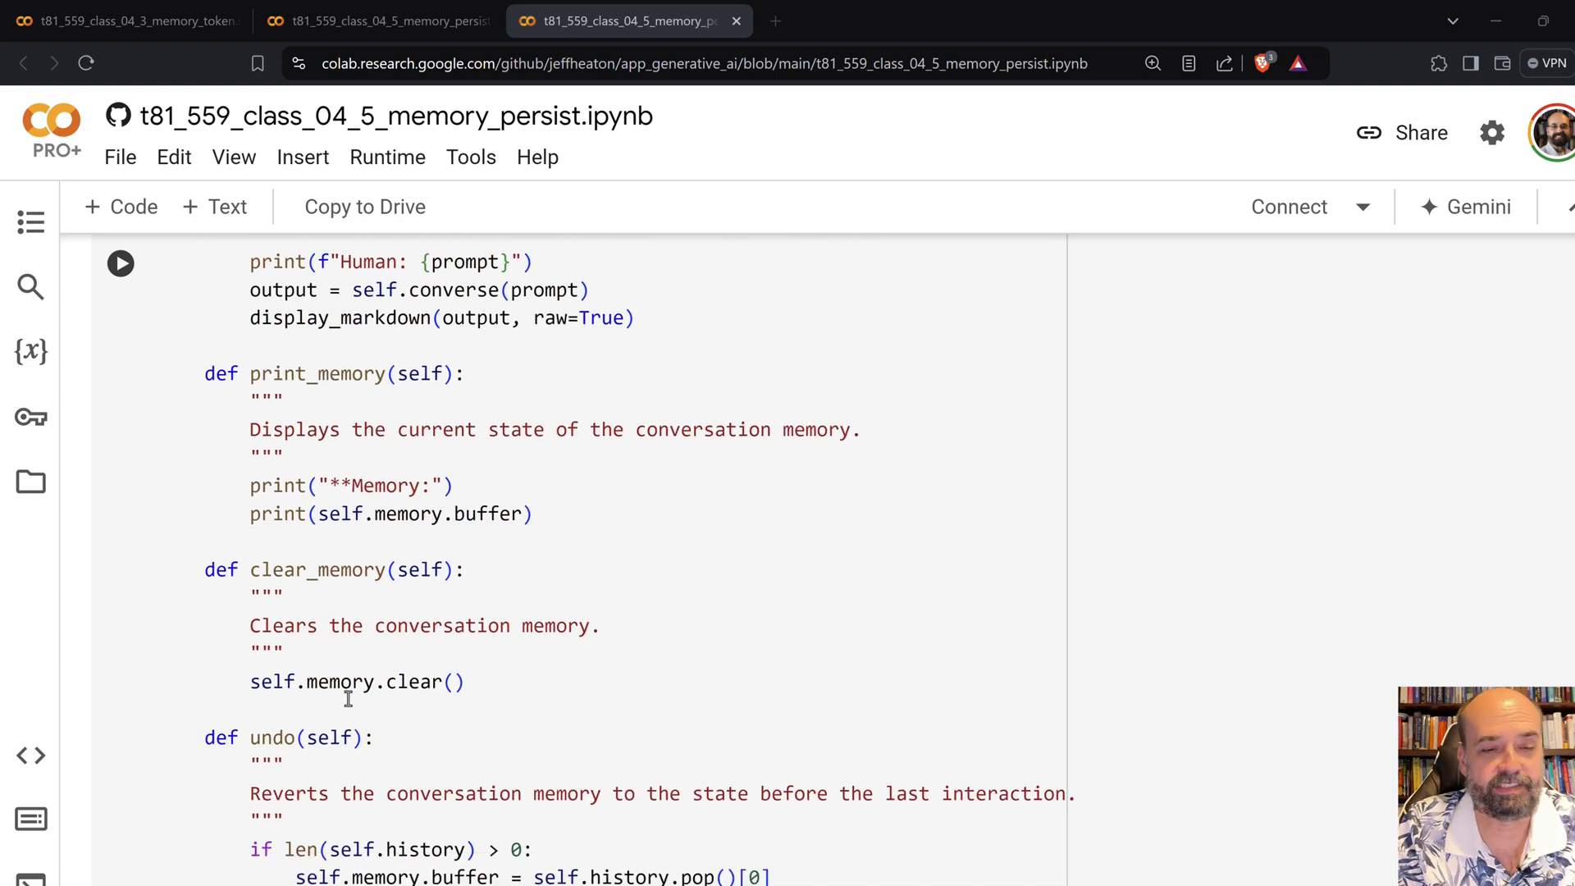
pyautogui.scroll(-3)
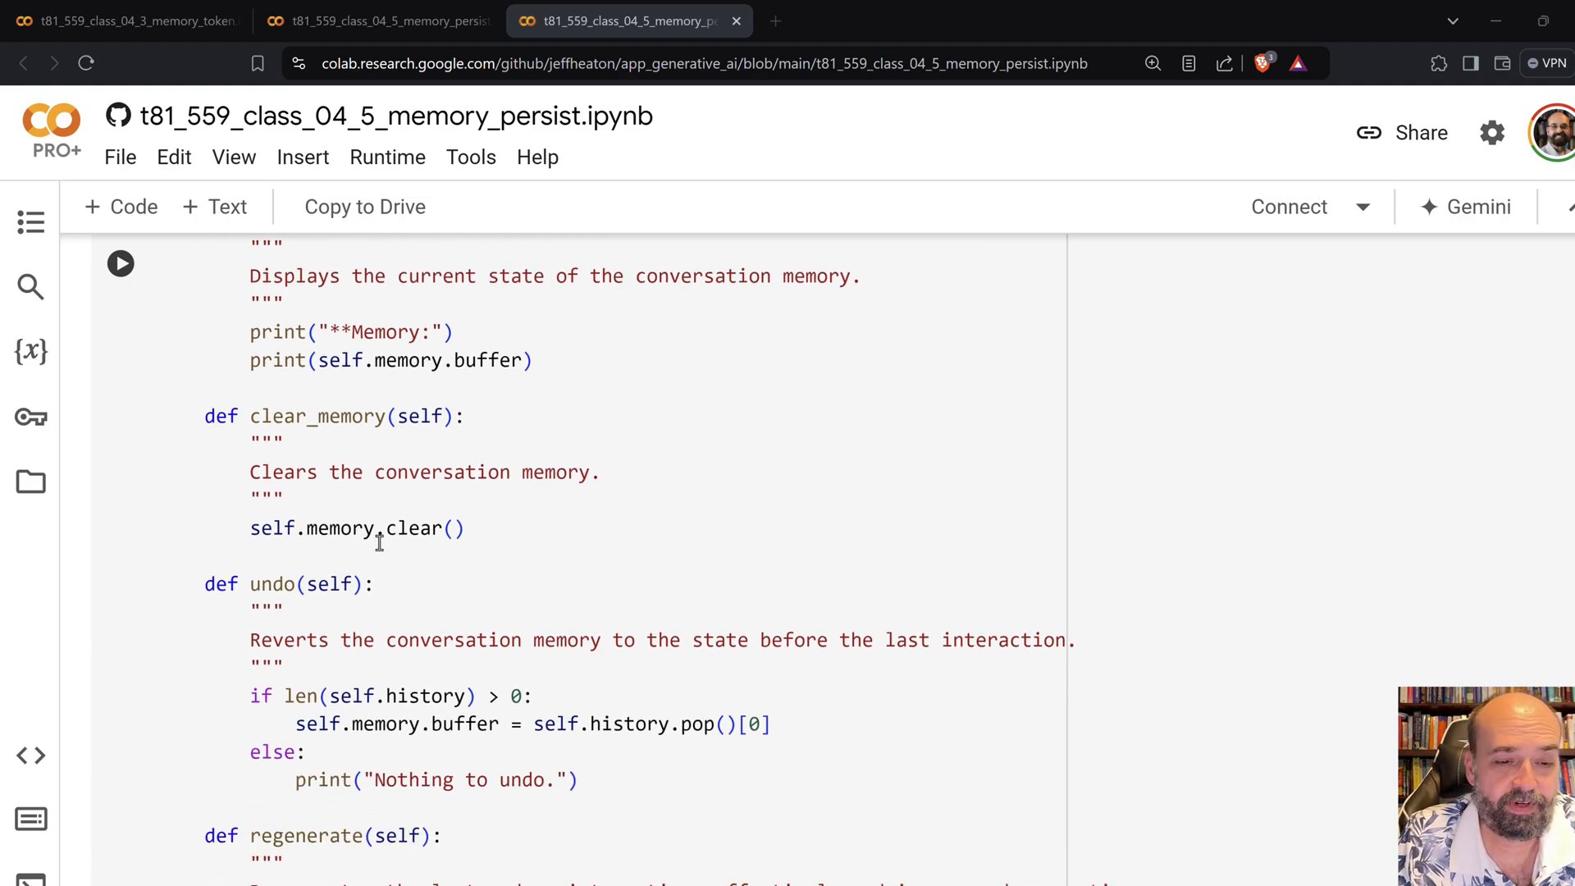
pyautogui.scroll(-3)
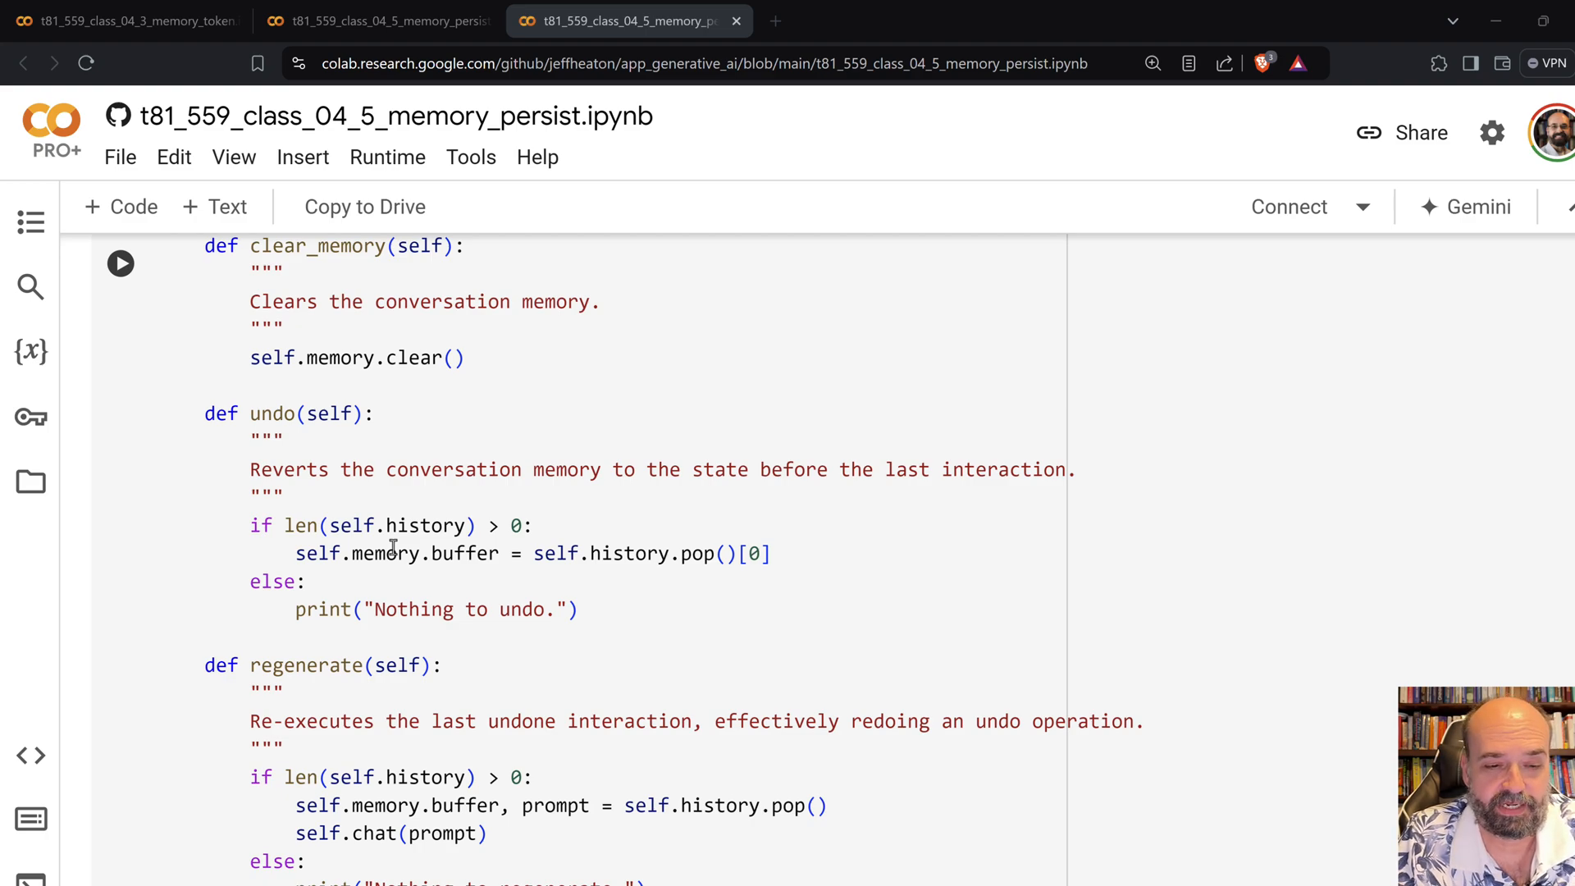
pyautogui.scroll(-3)
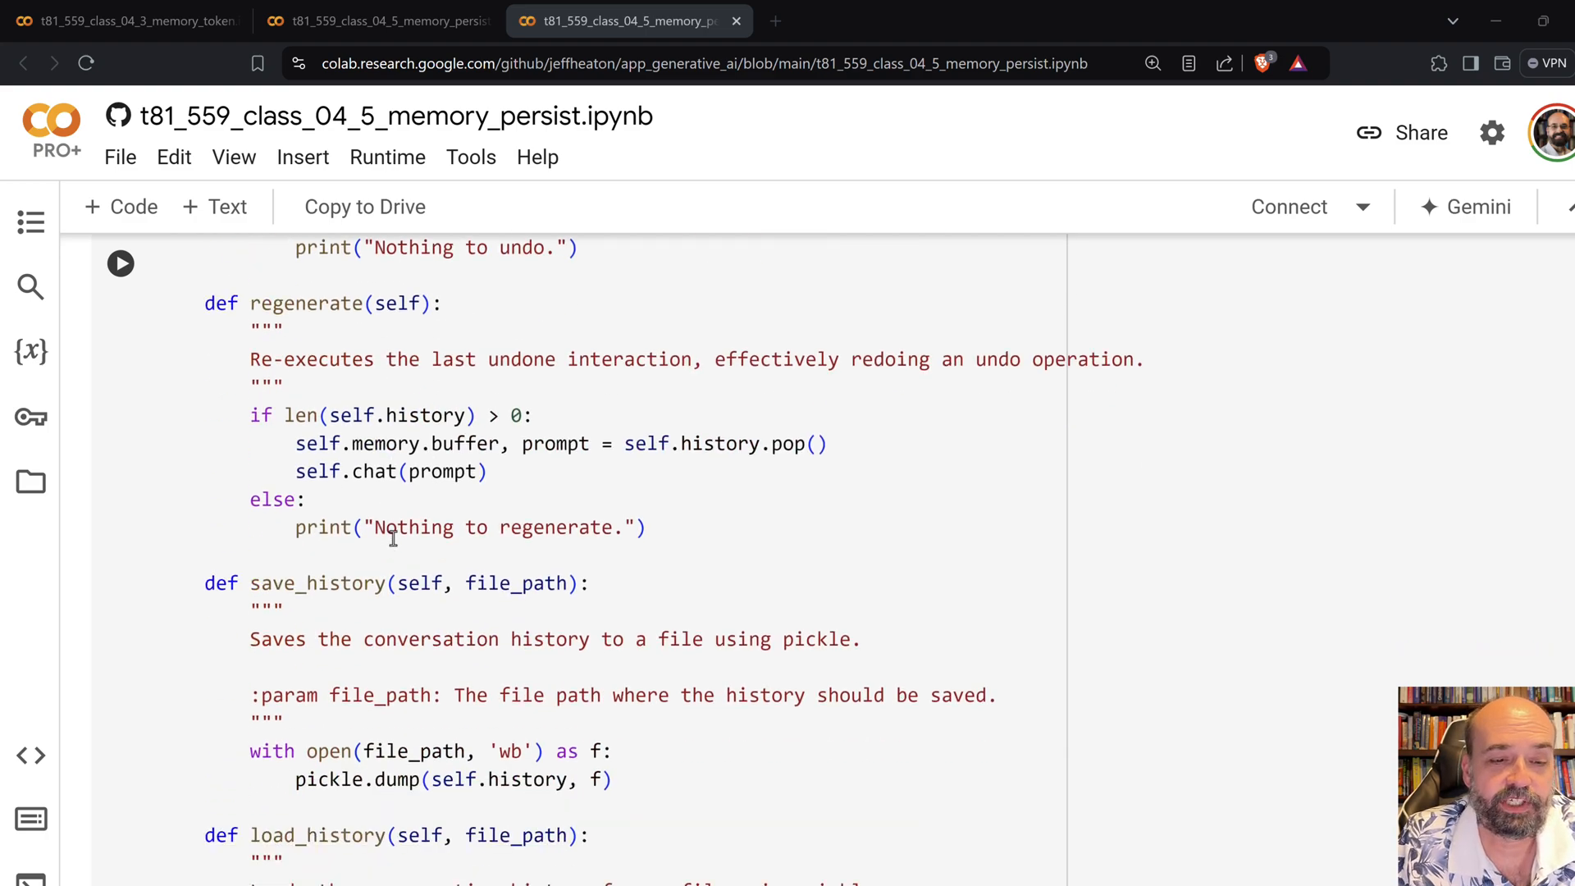
pyautogui.scroll(-3)
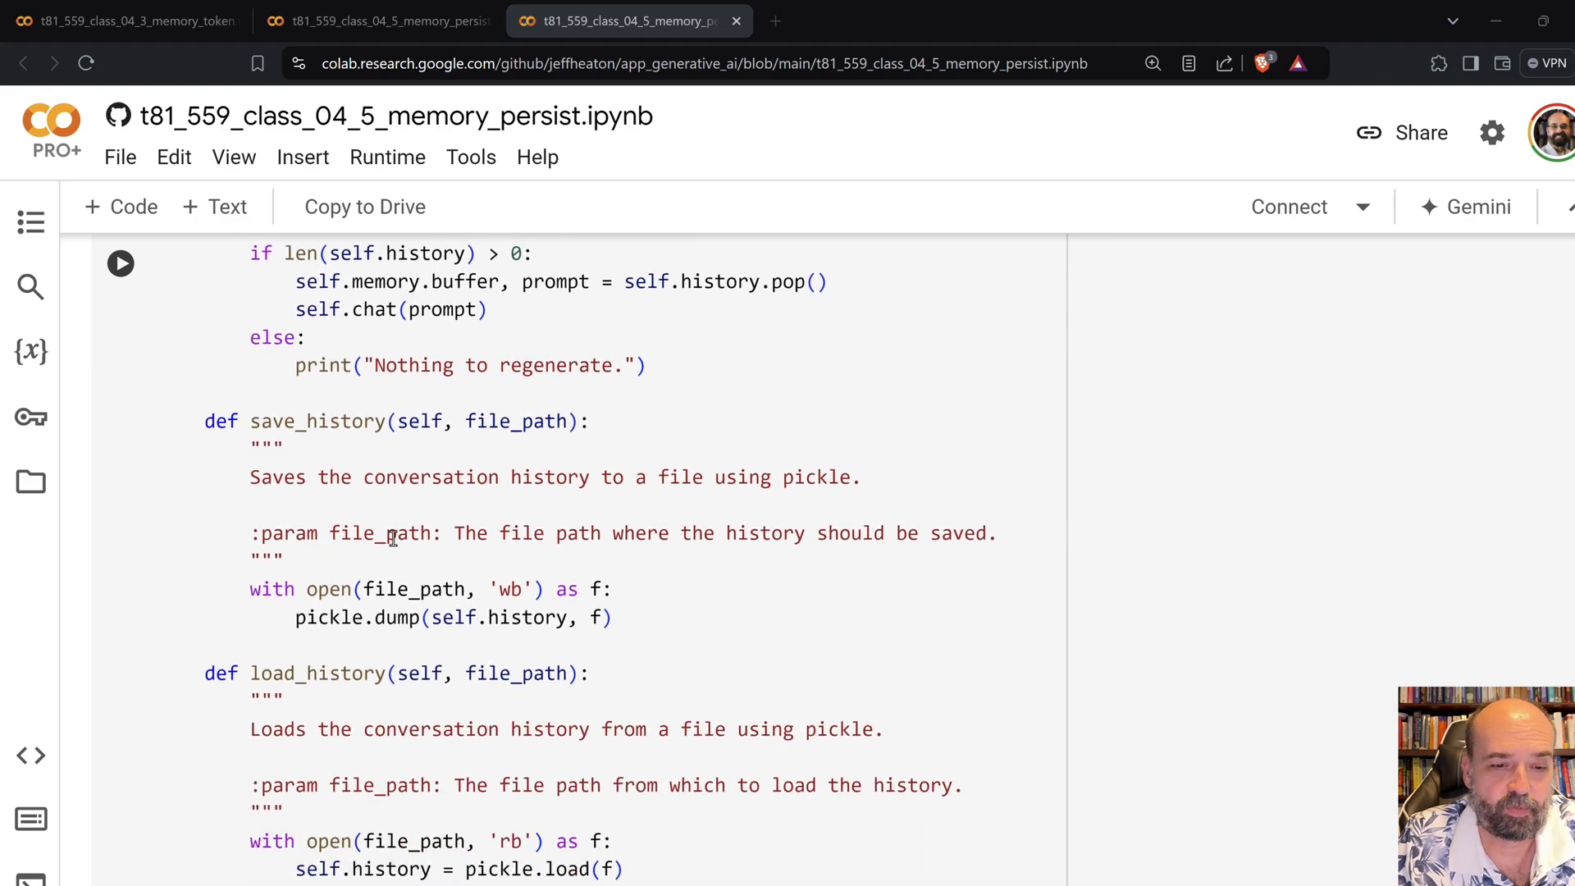
pyautogui.scroll(-3)
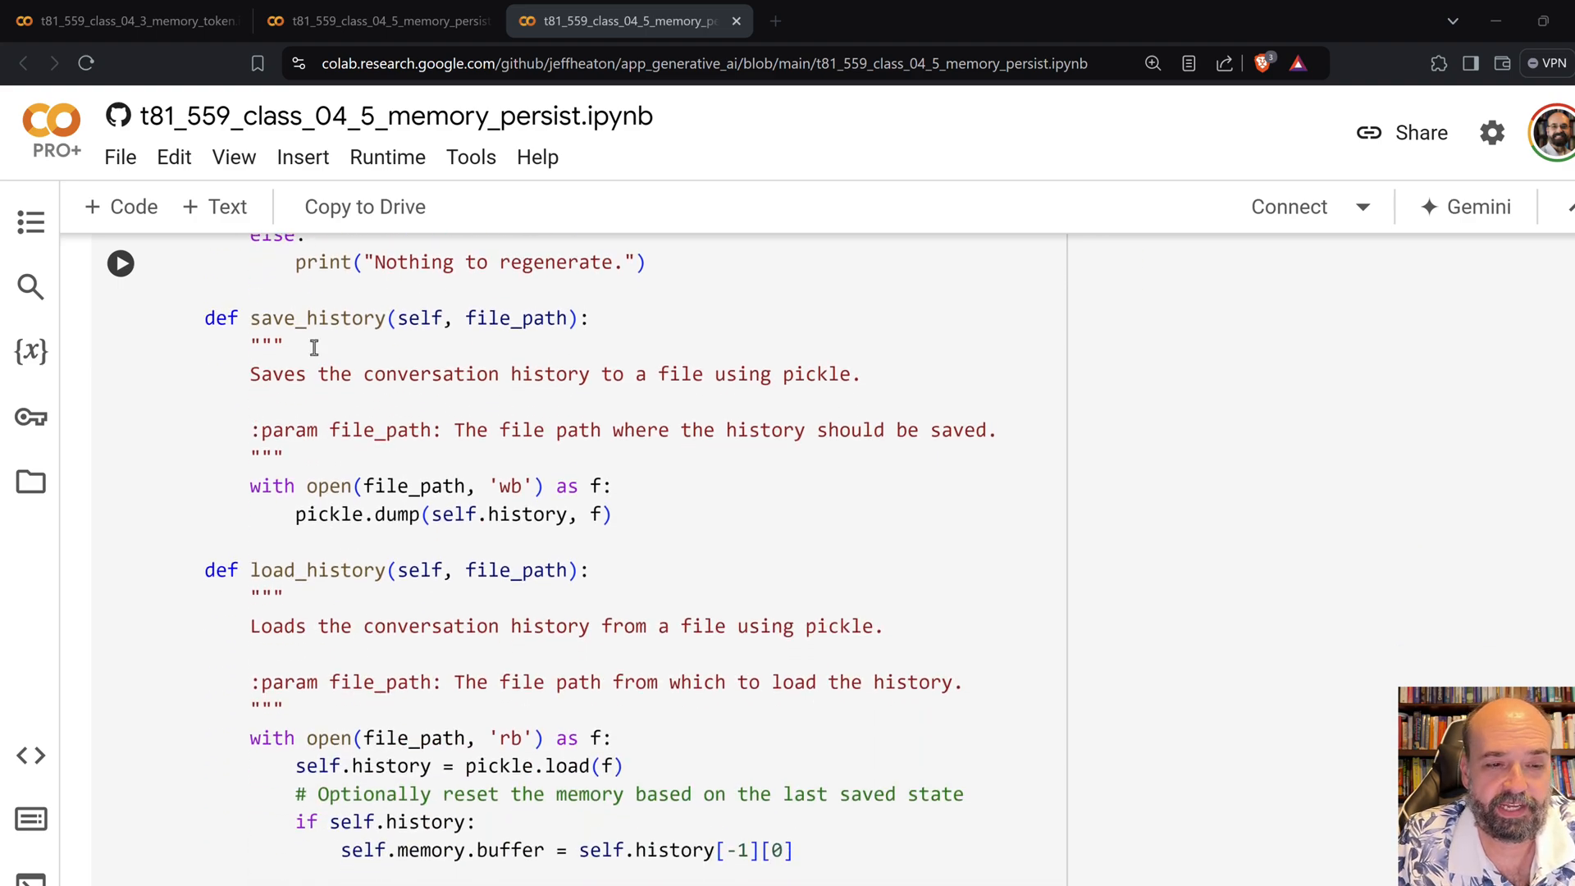
pyautogui.moveTo(392, 723)
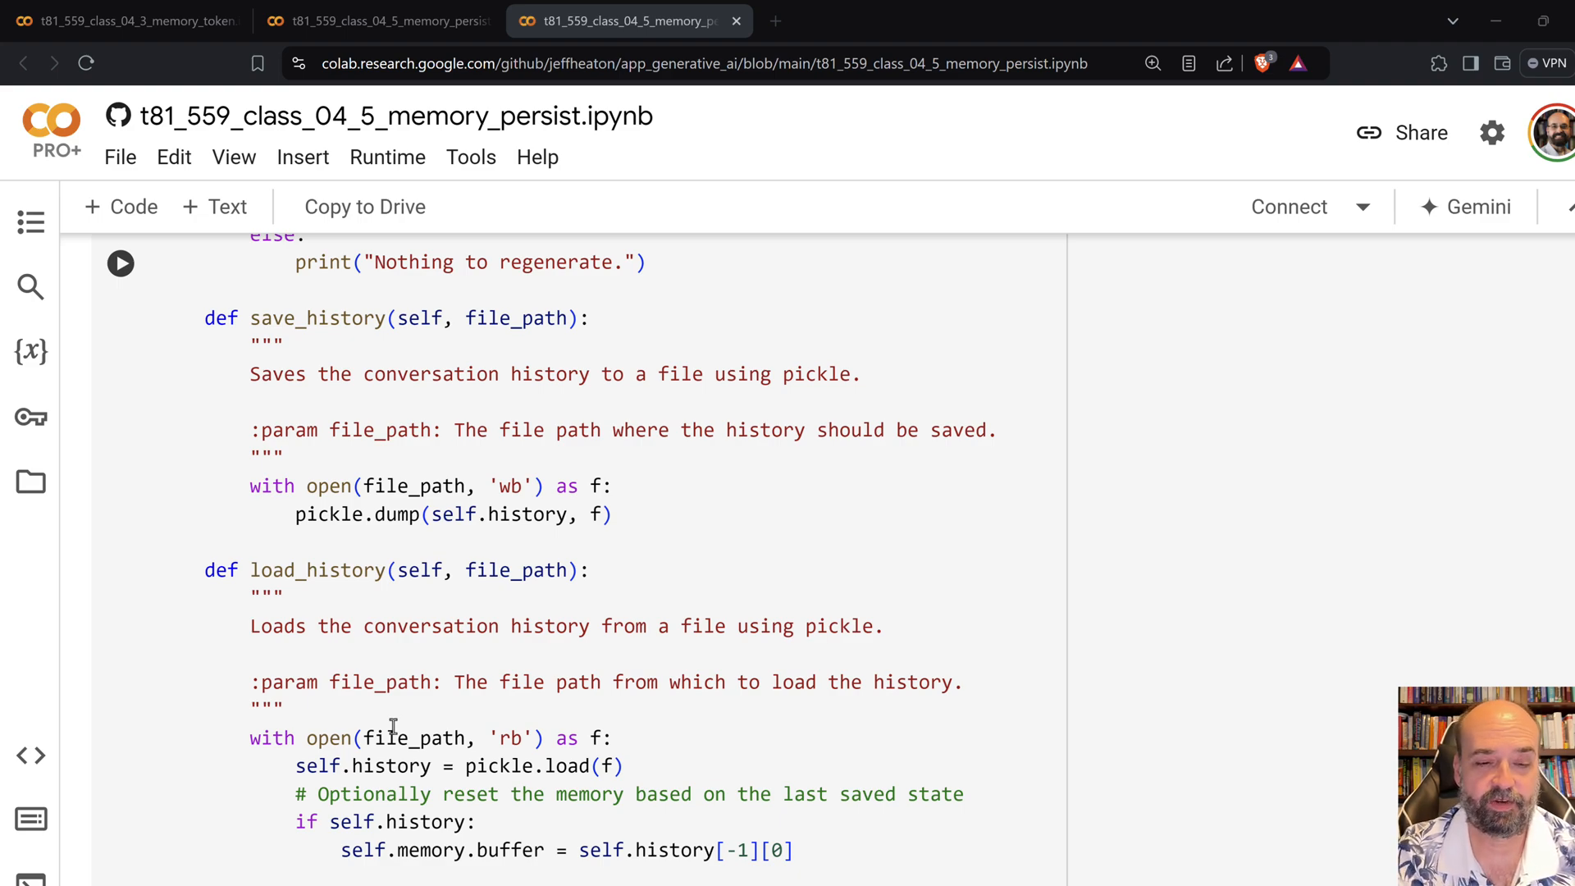
pyautogui.scroll(-3)
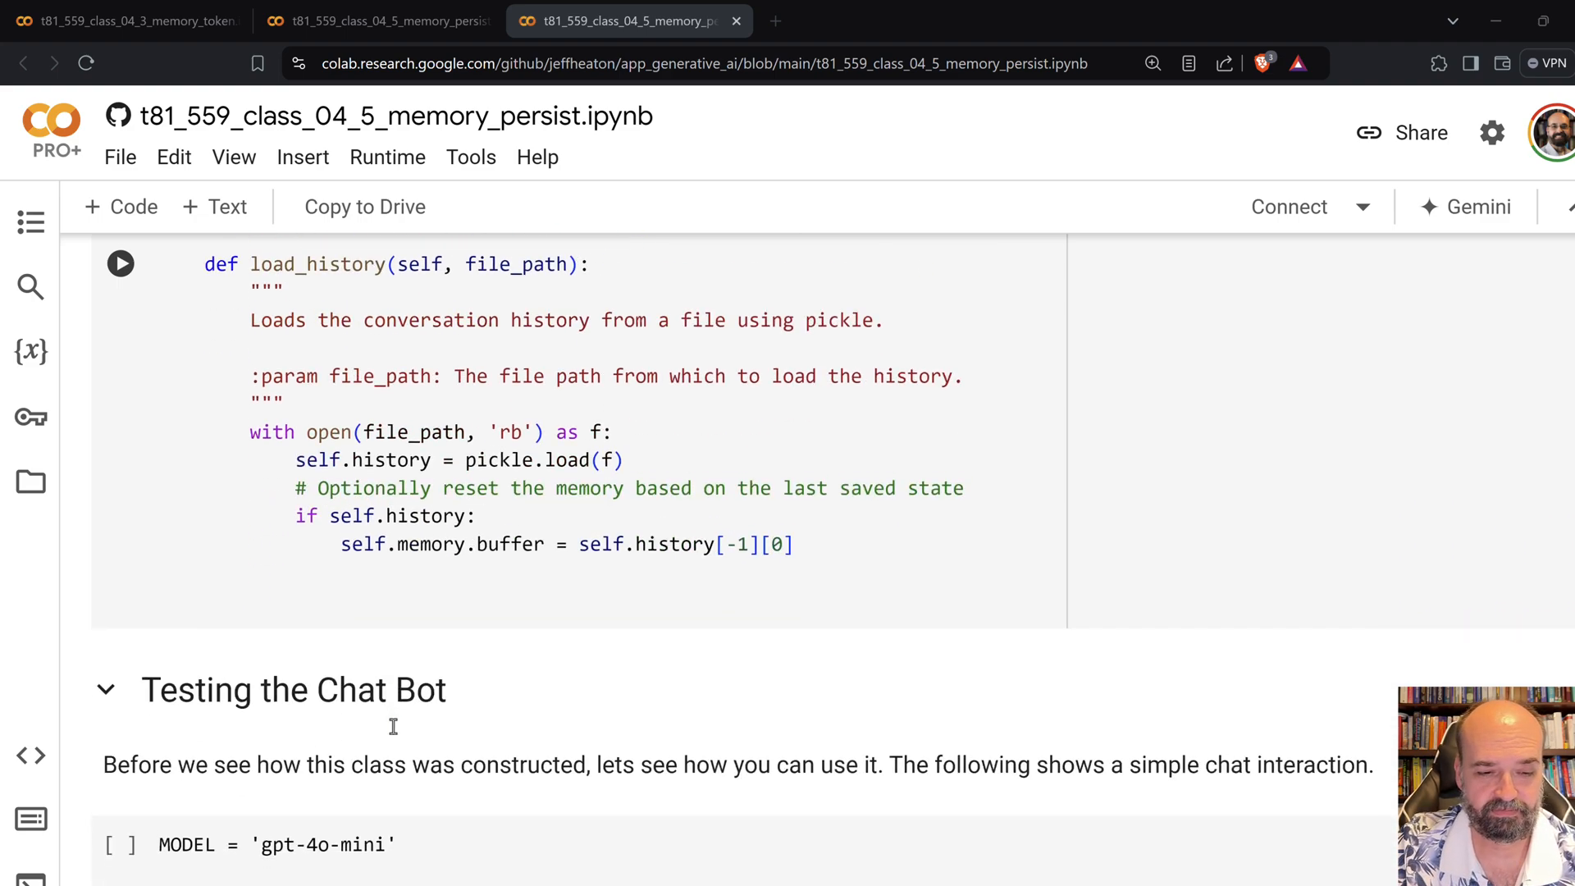
pyautogui.scroll(-3)
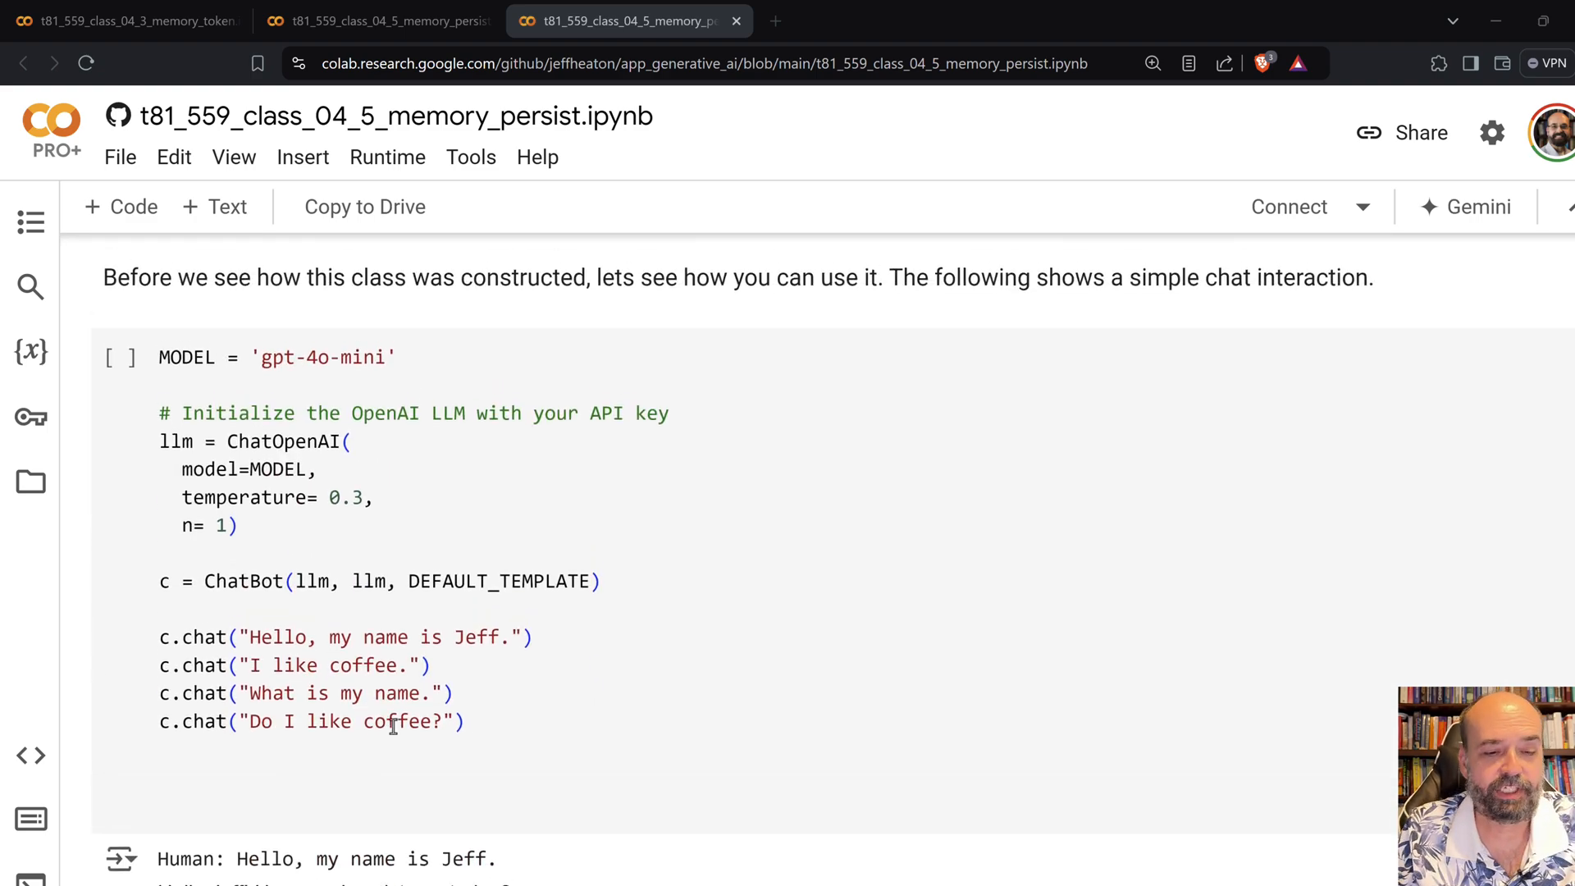
pyautogui.scroll(-3)
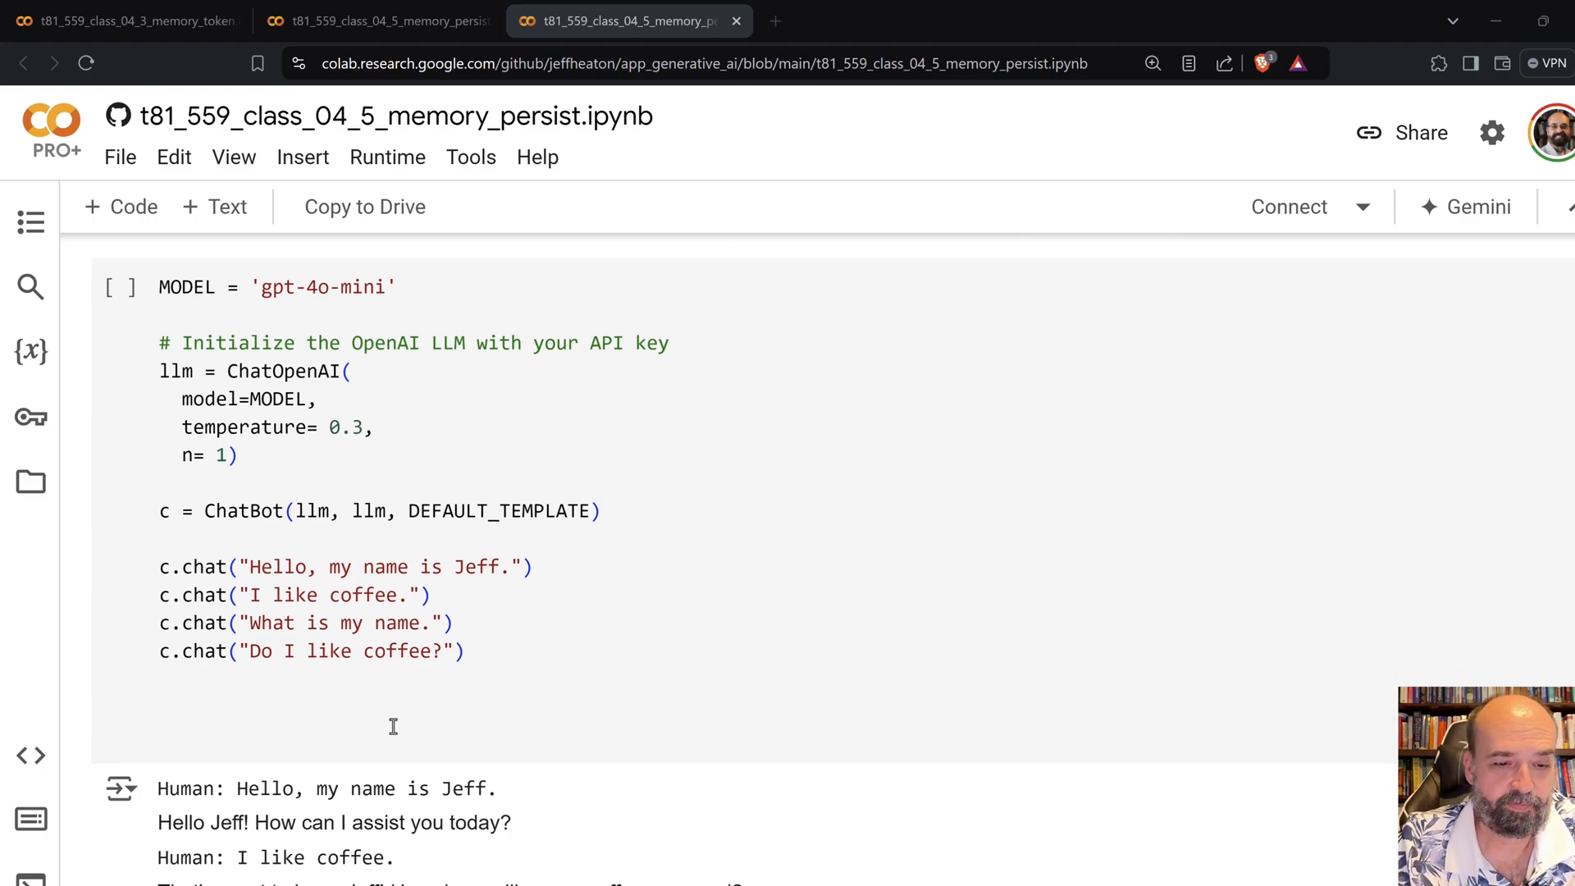
pyautogui.scroll(-3)
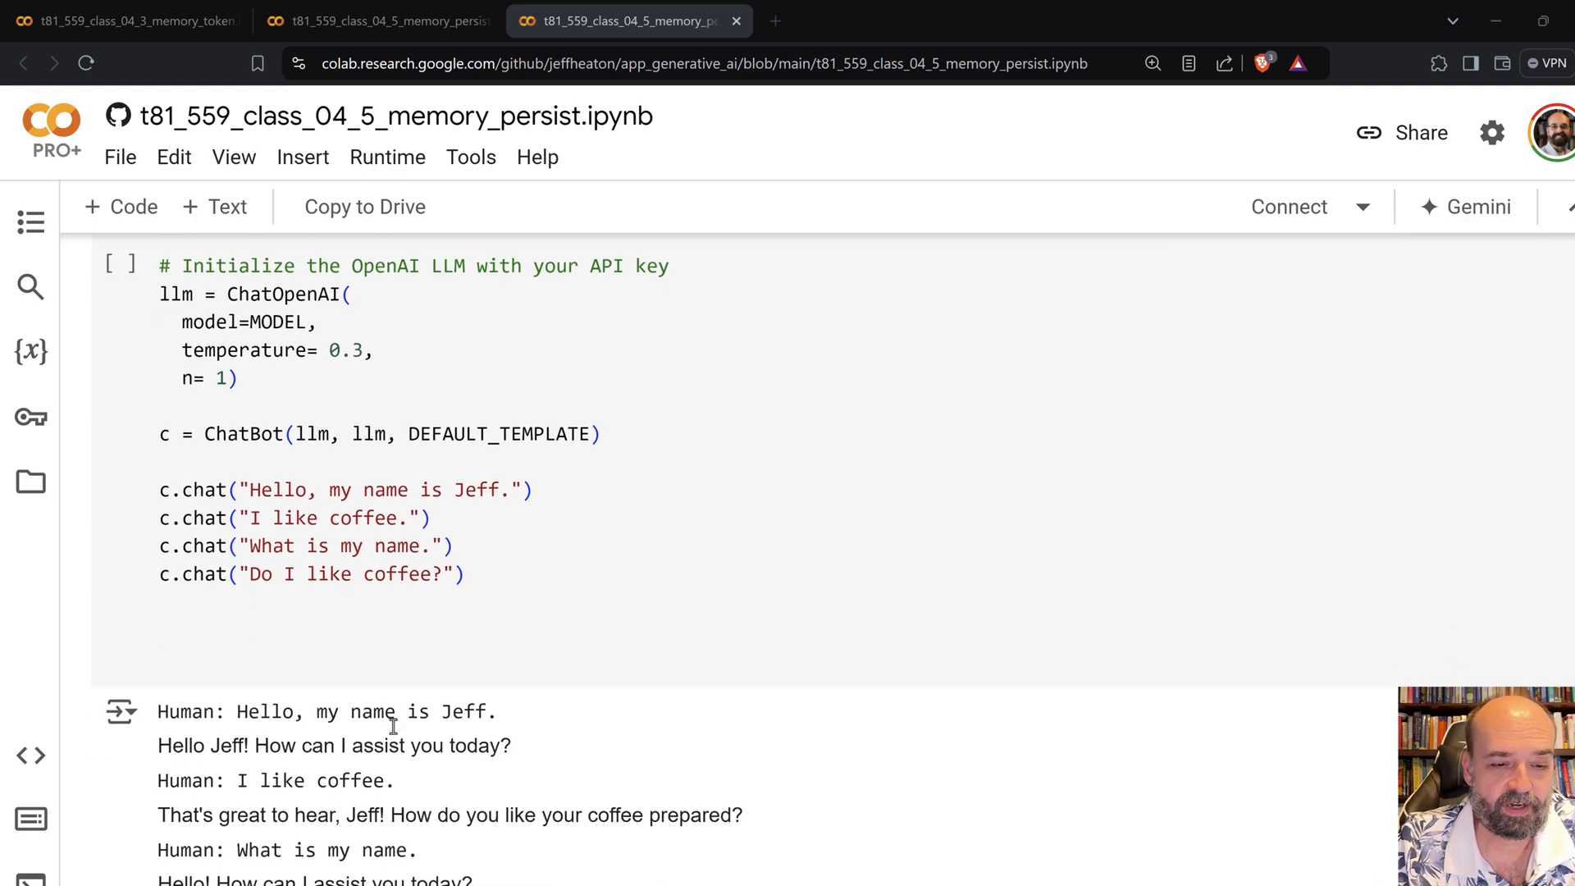
pyautogui.scroll(-3)
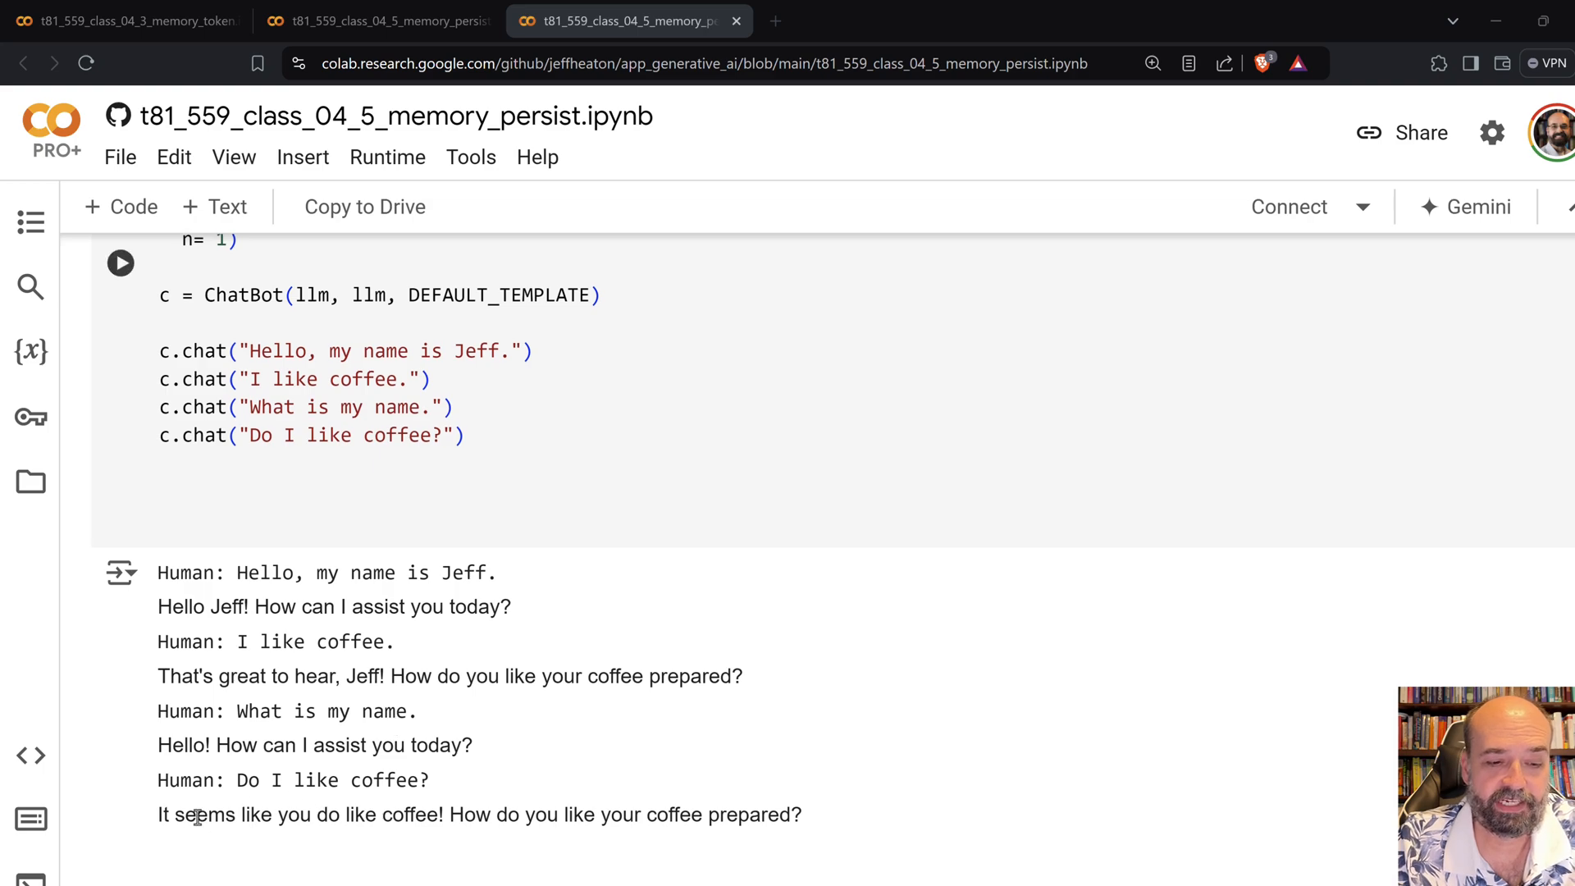
pyautogui.scroll(-3)
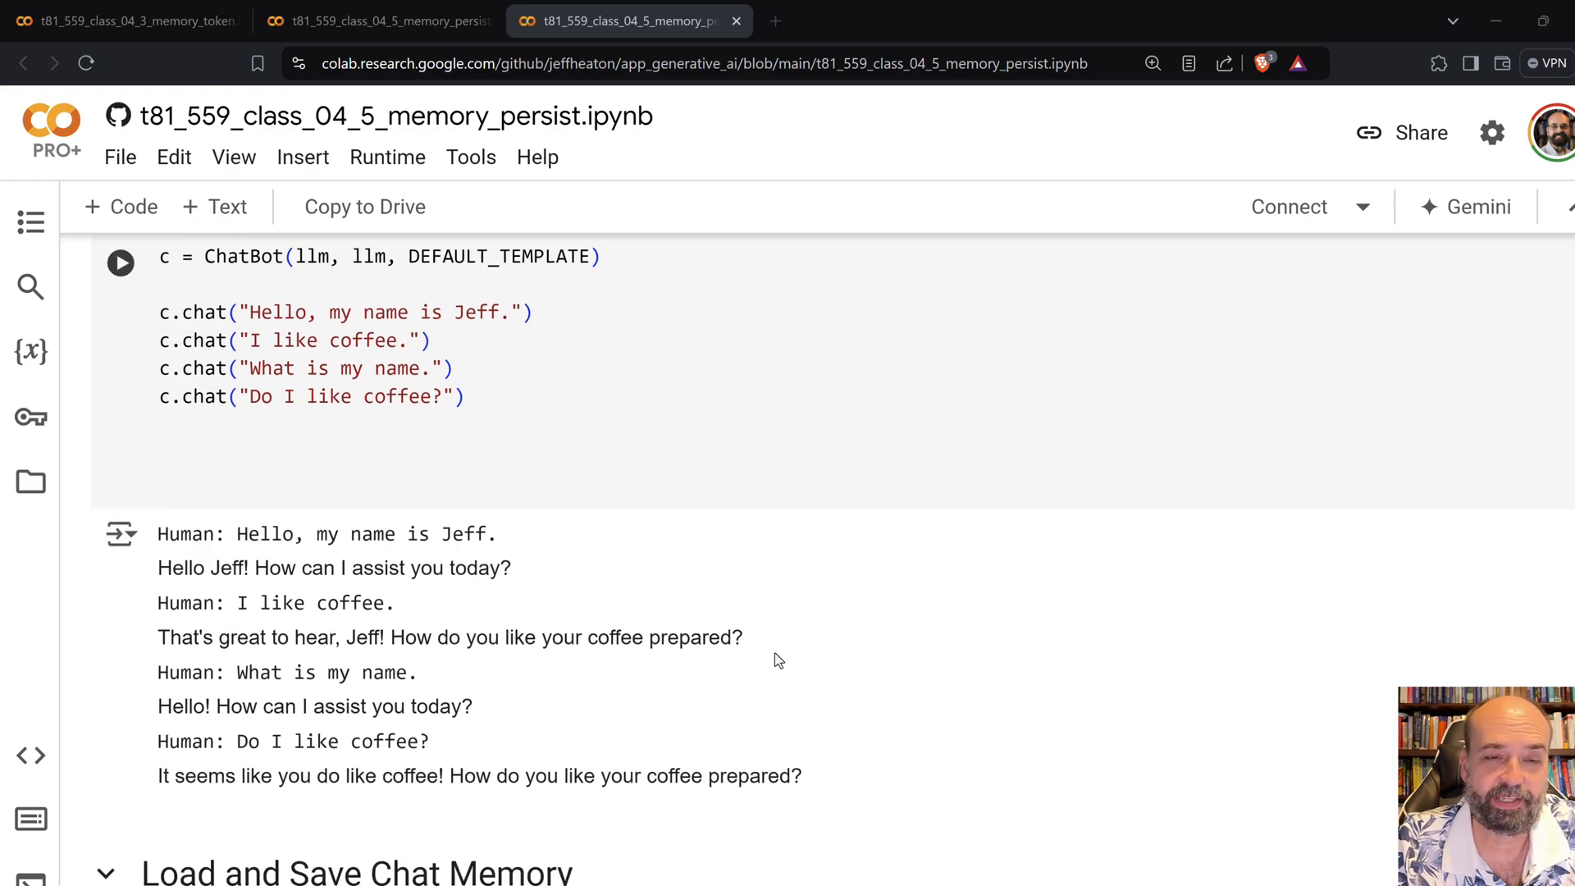
pyautogui.scroll(-3)
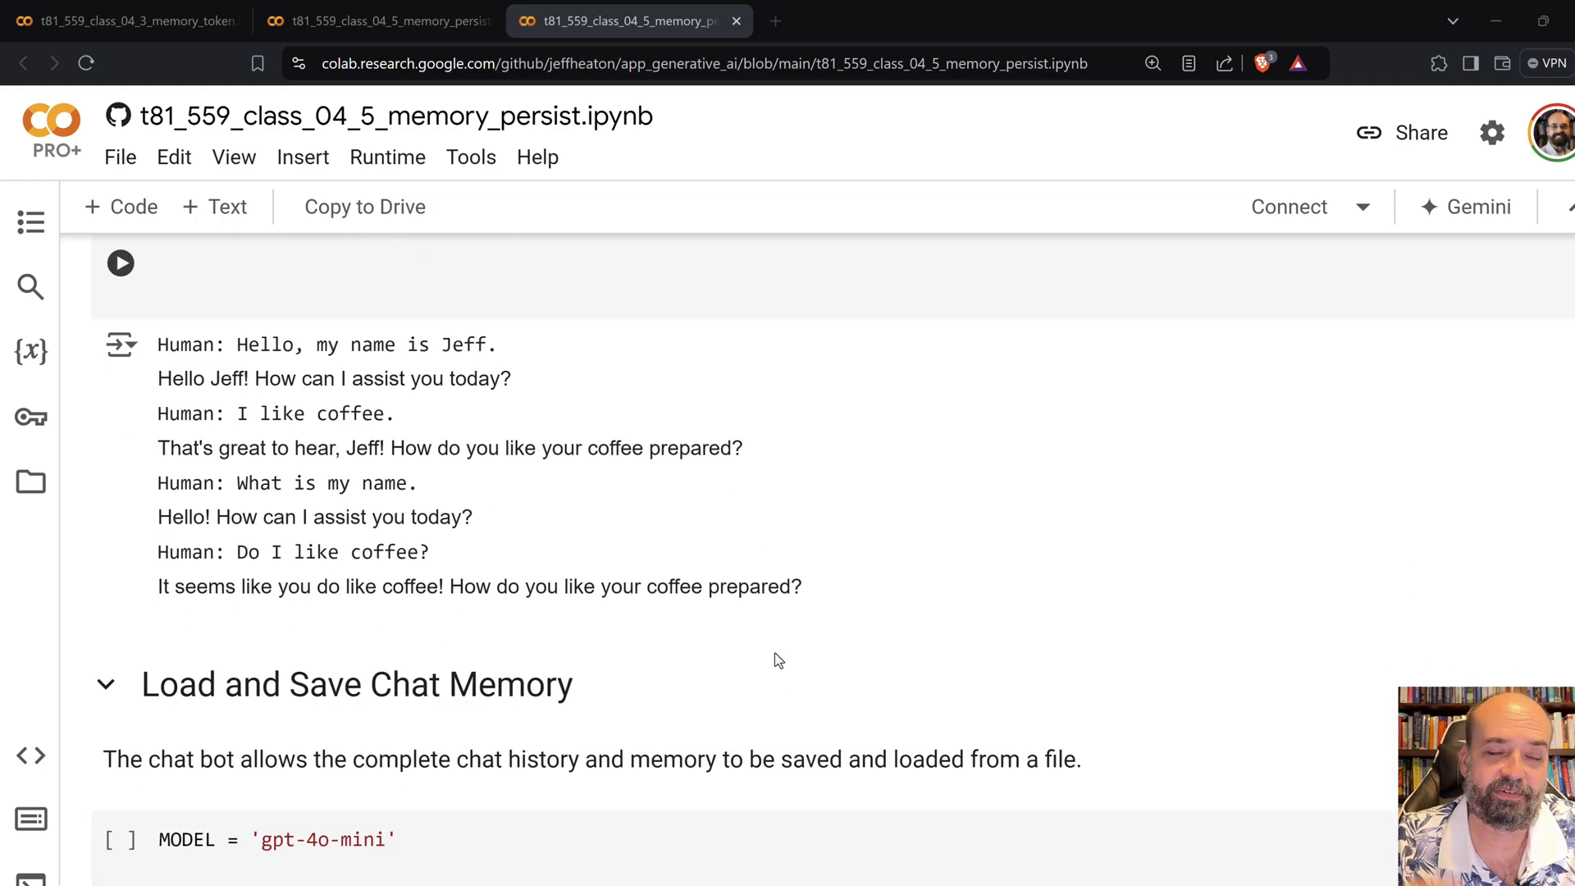
pyautogui.scroll(-3)
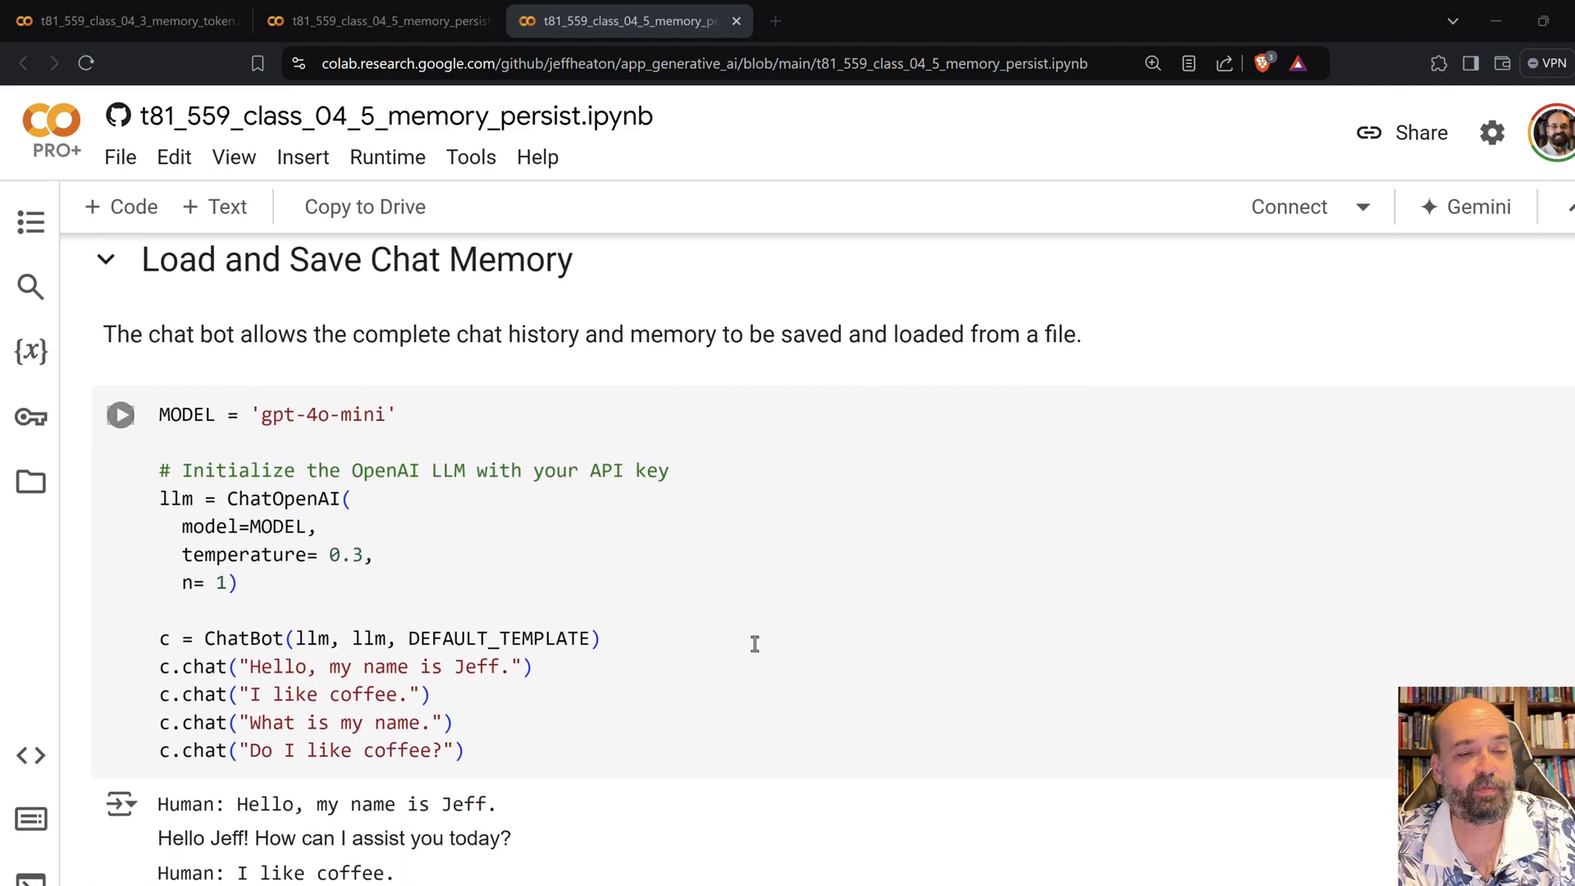
pyautogui.moveTo(690, 637)
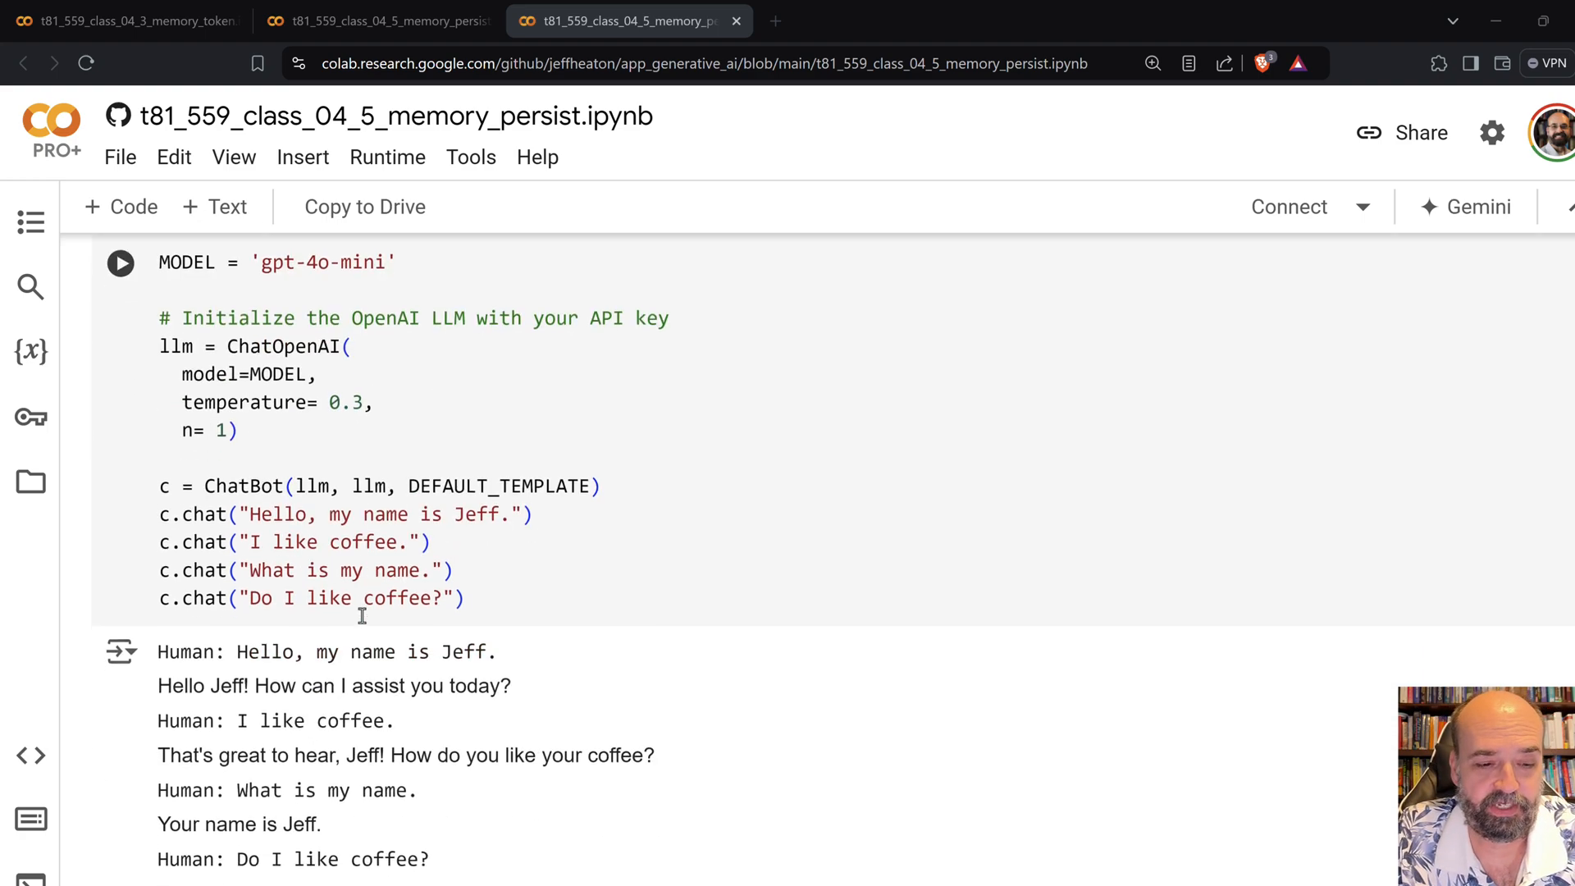
pyautogui.scroll(-3)
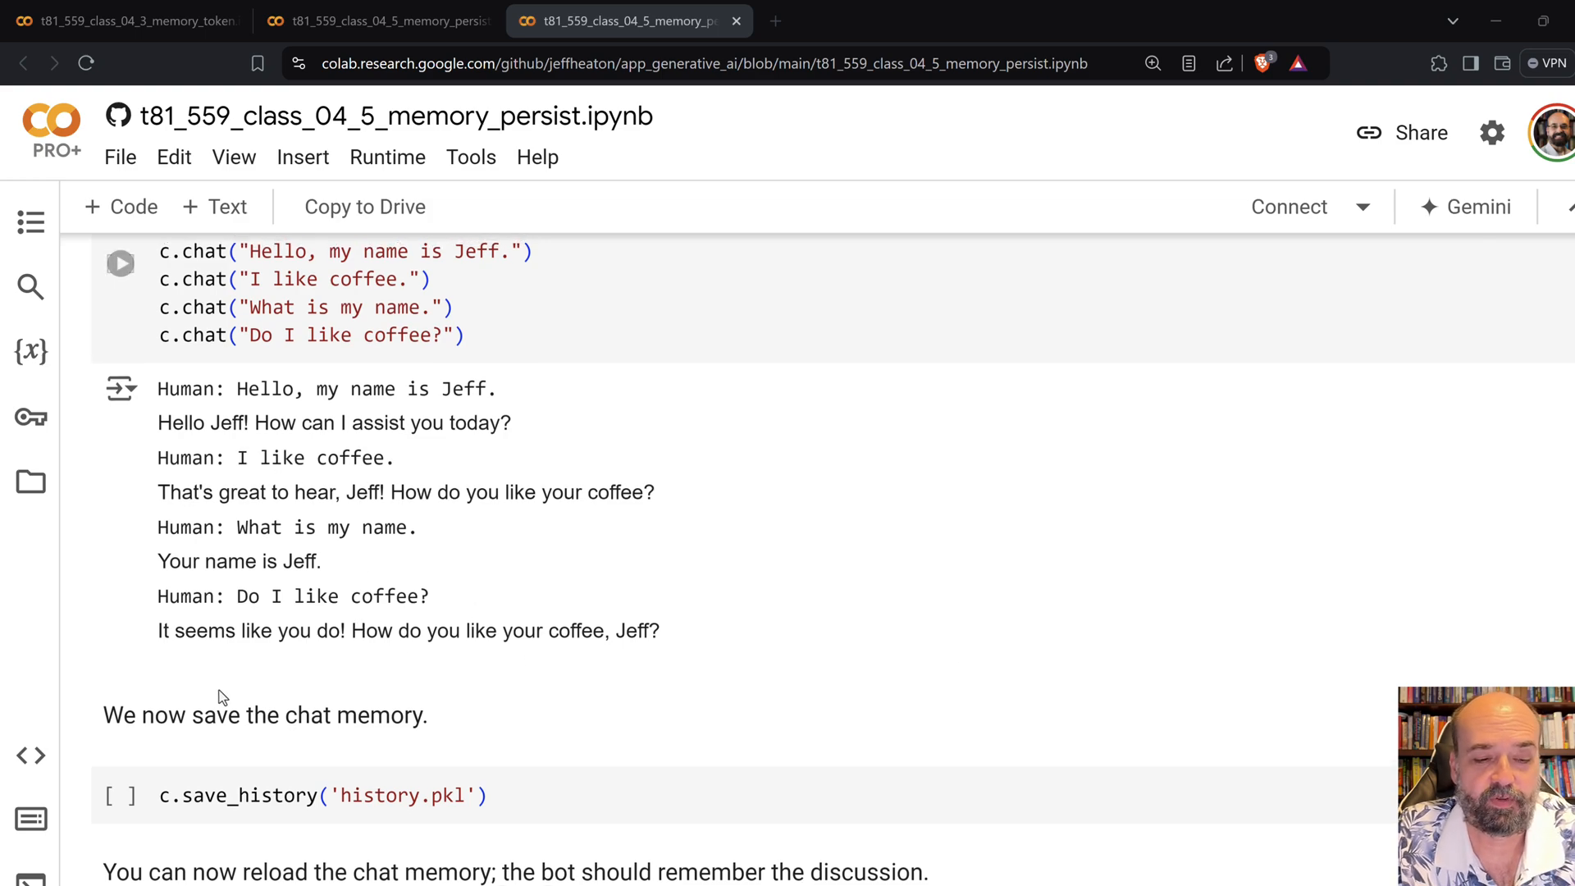
pyautogui.scroll(-3)
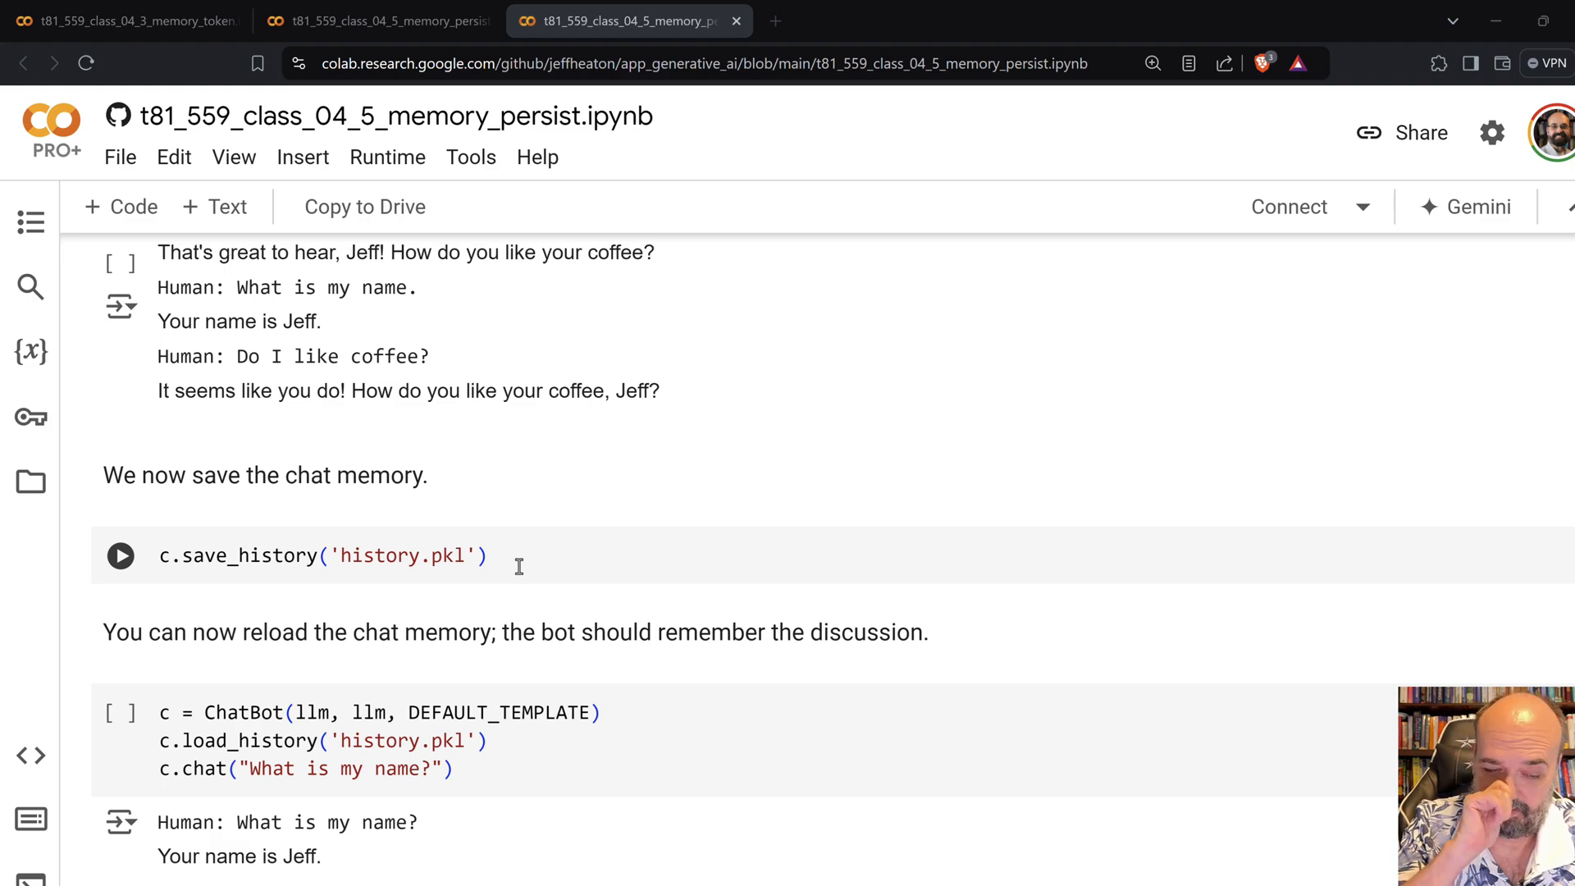
pyautogui.scroll(-3)
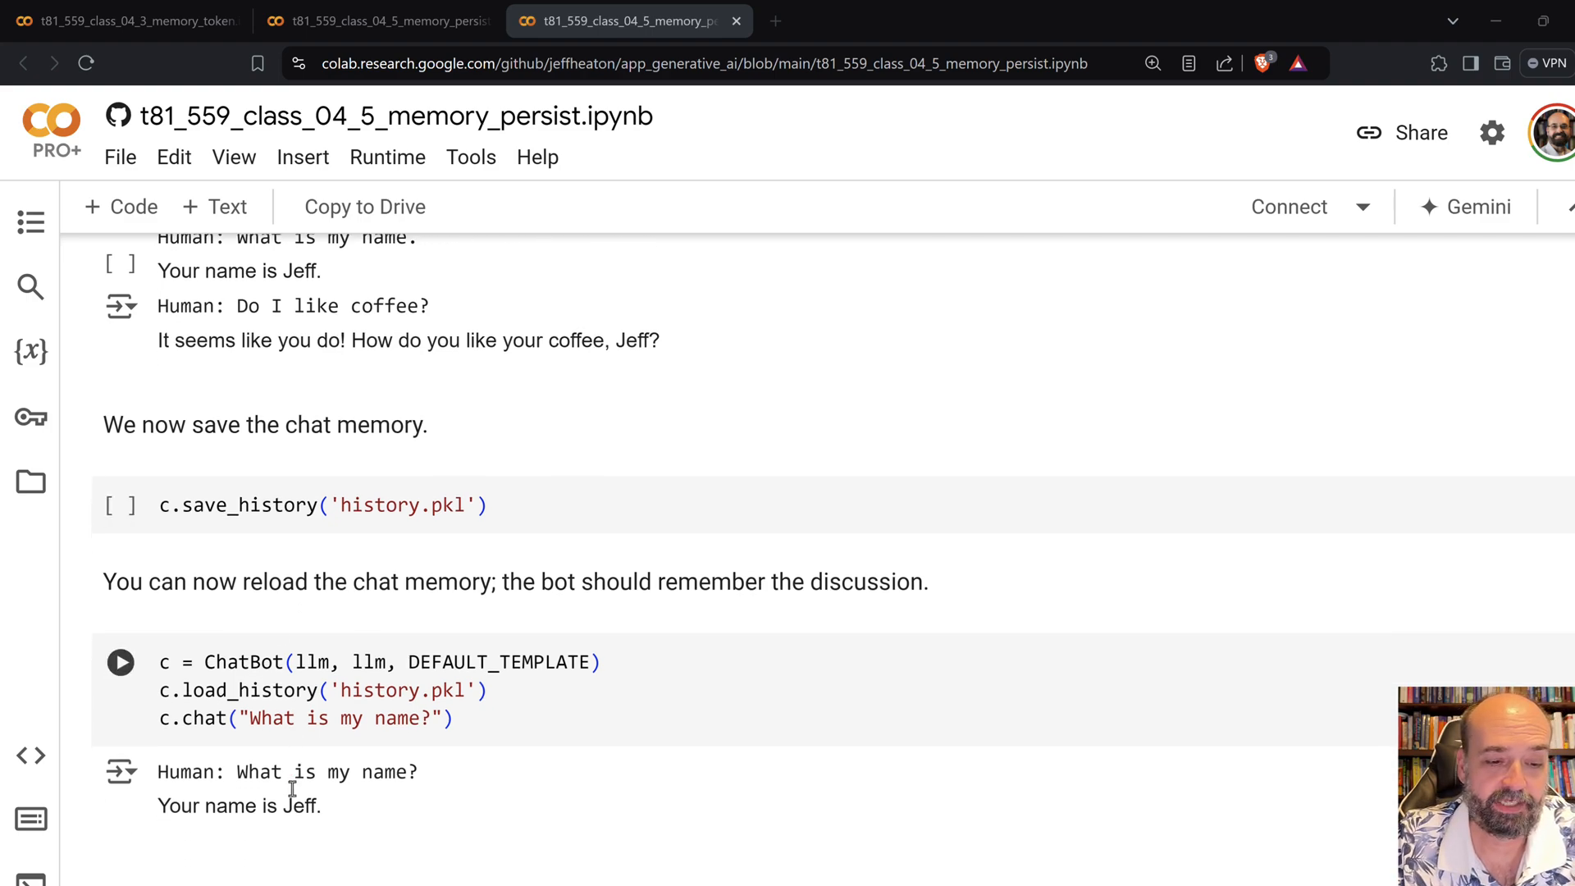
pyautogui.scroll(-3)
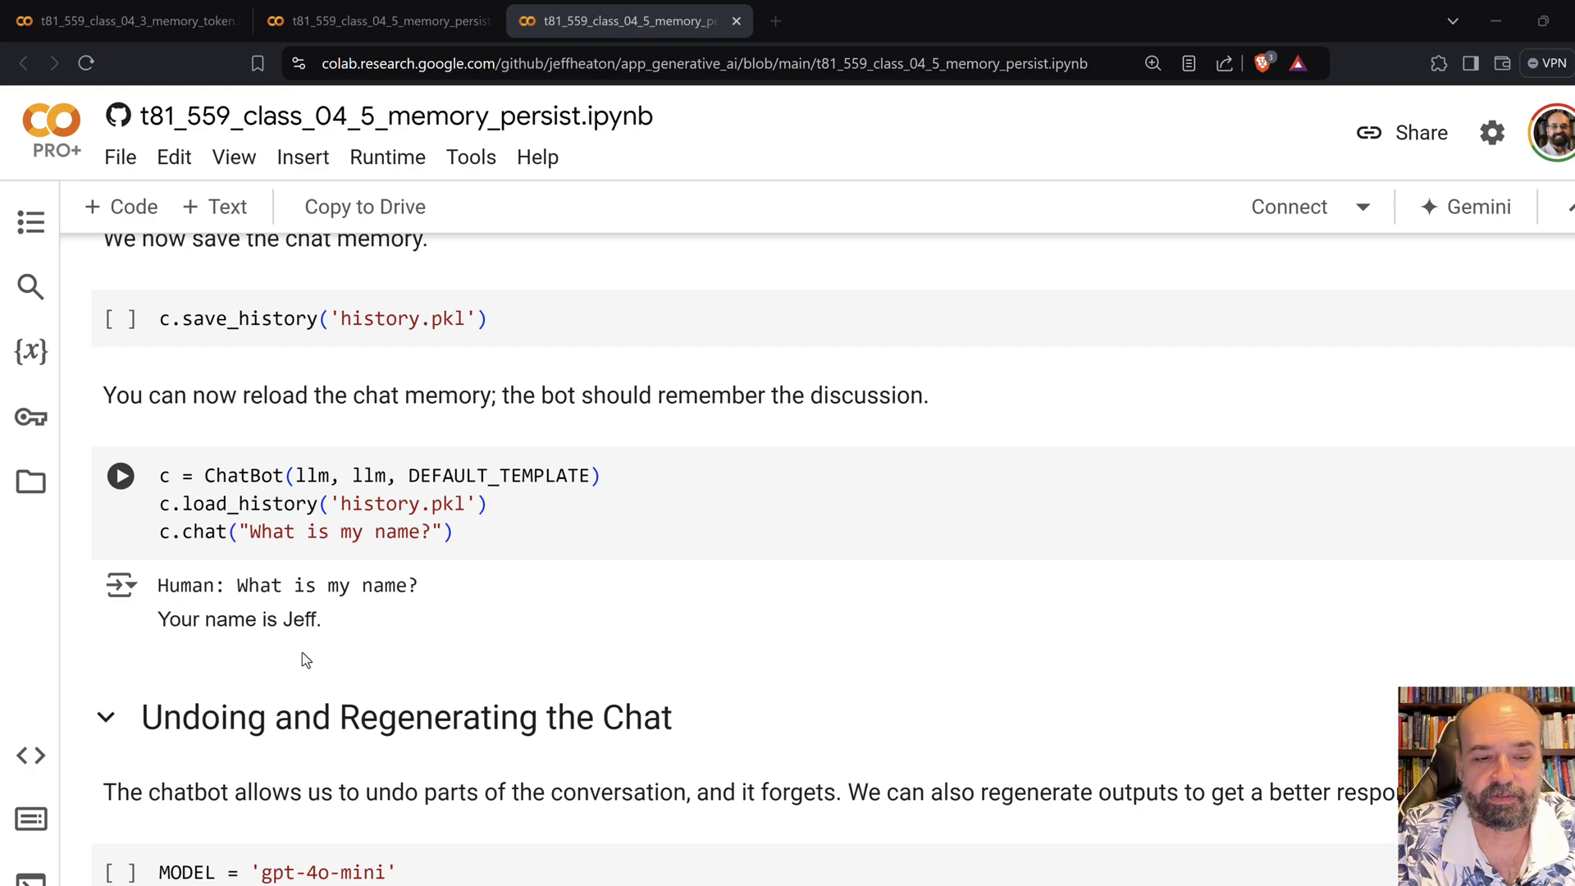
pyautogui.scroll(-3)
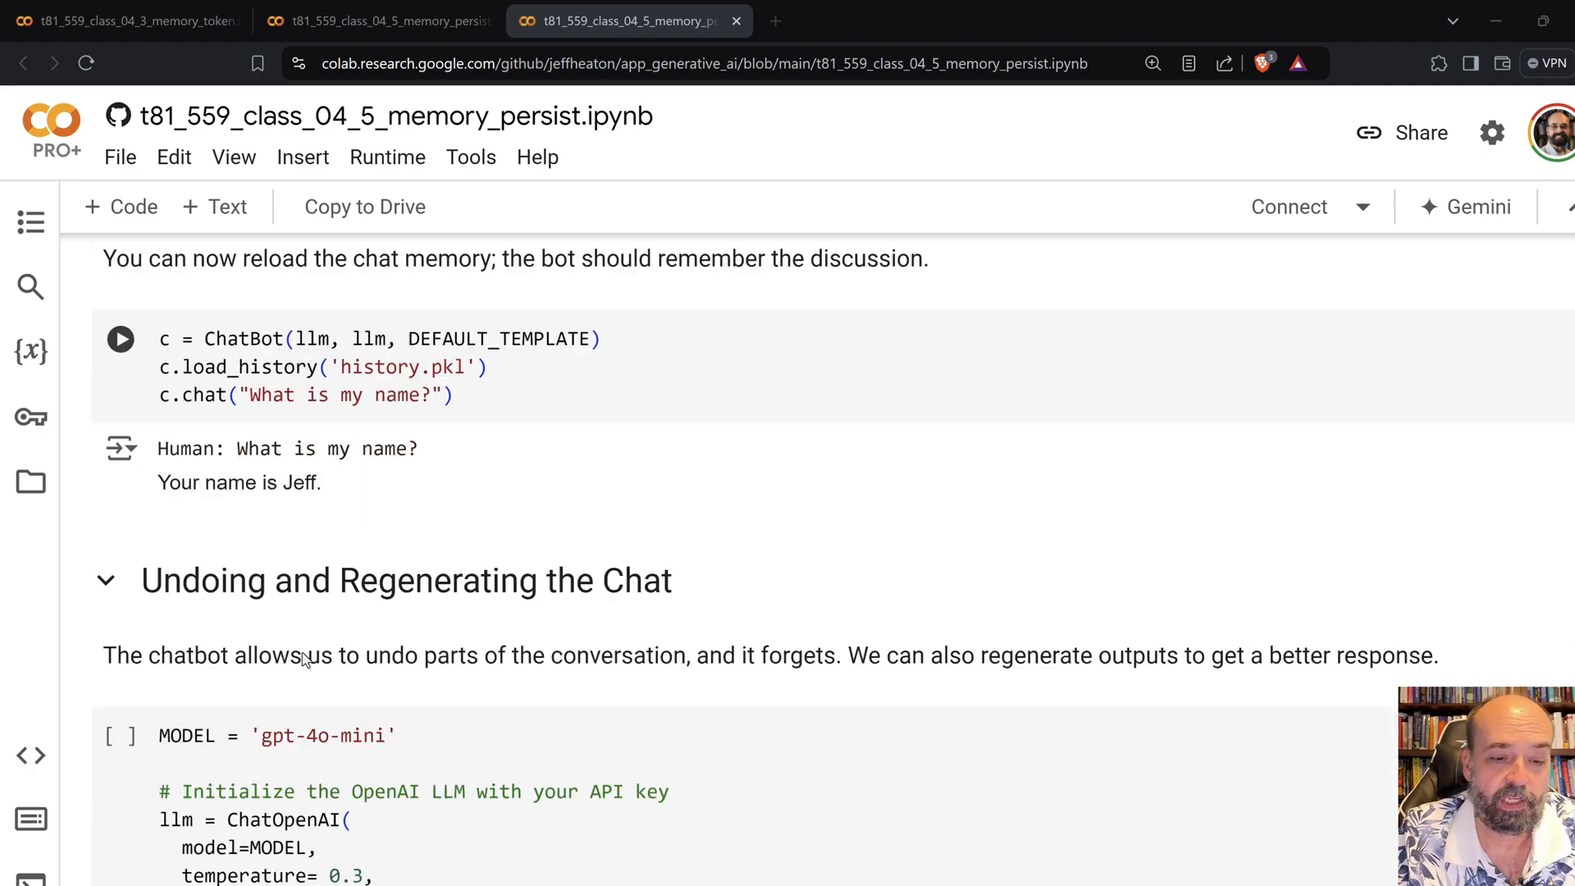
pyautogui.scroll(-3)
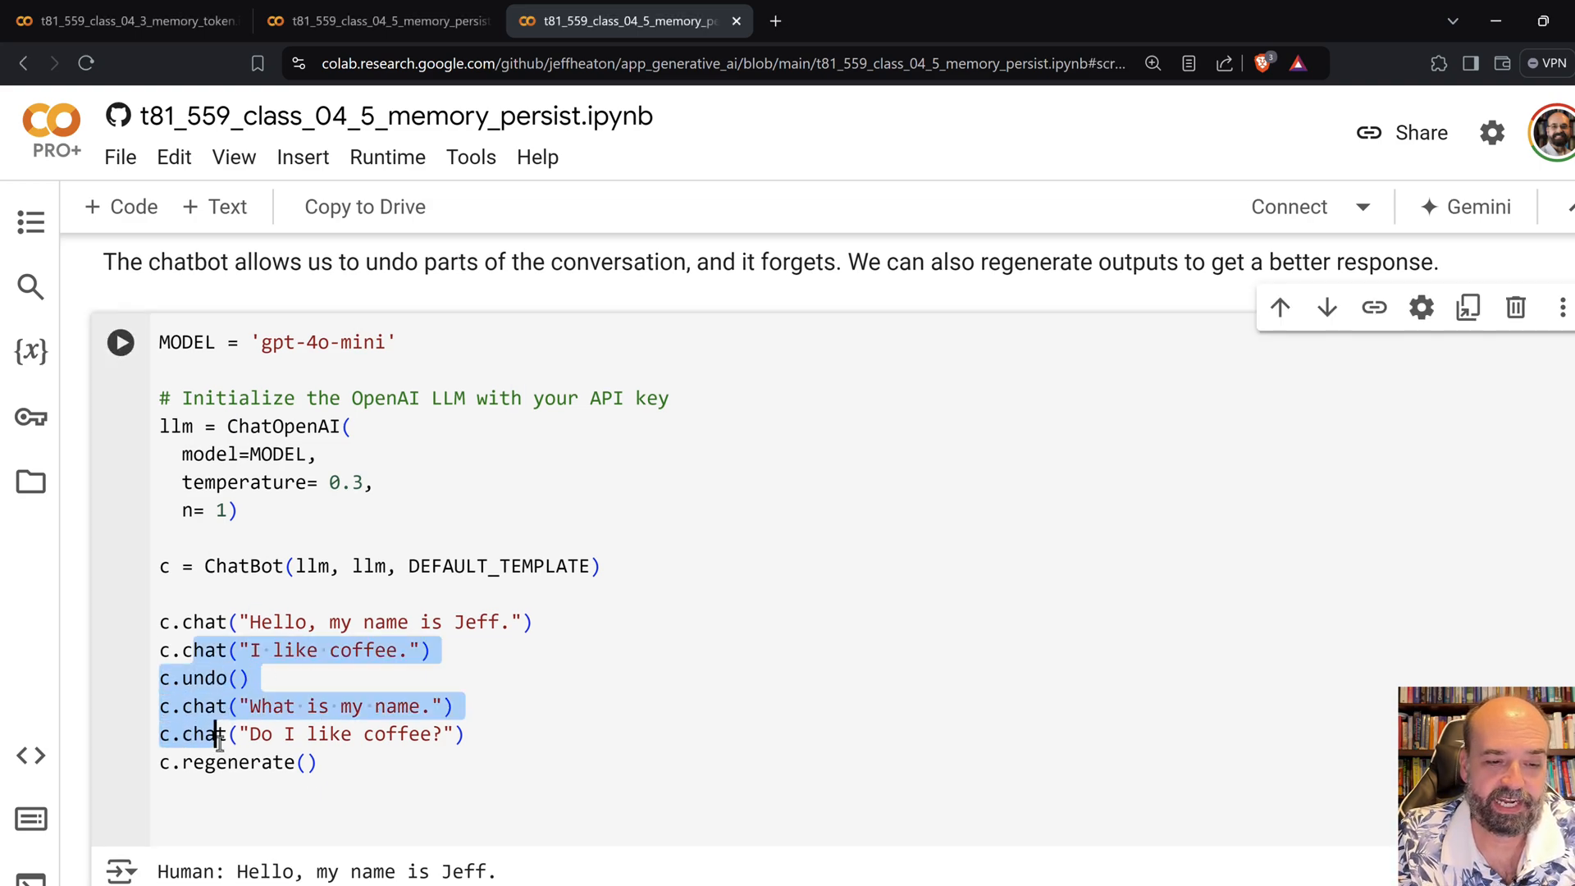
pyautogui.scroll(-3)
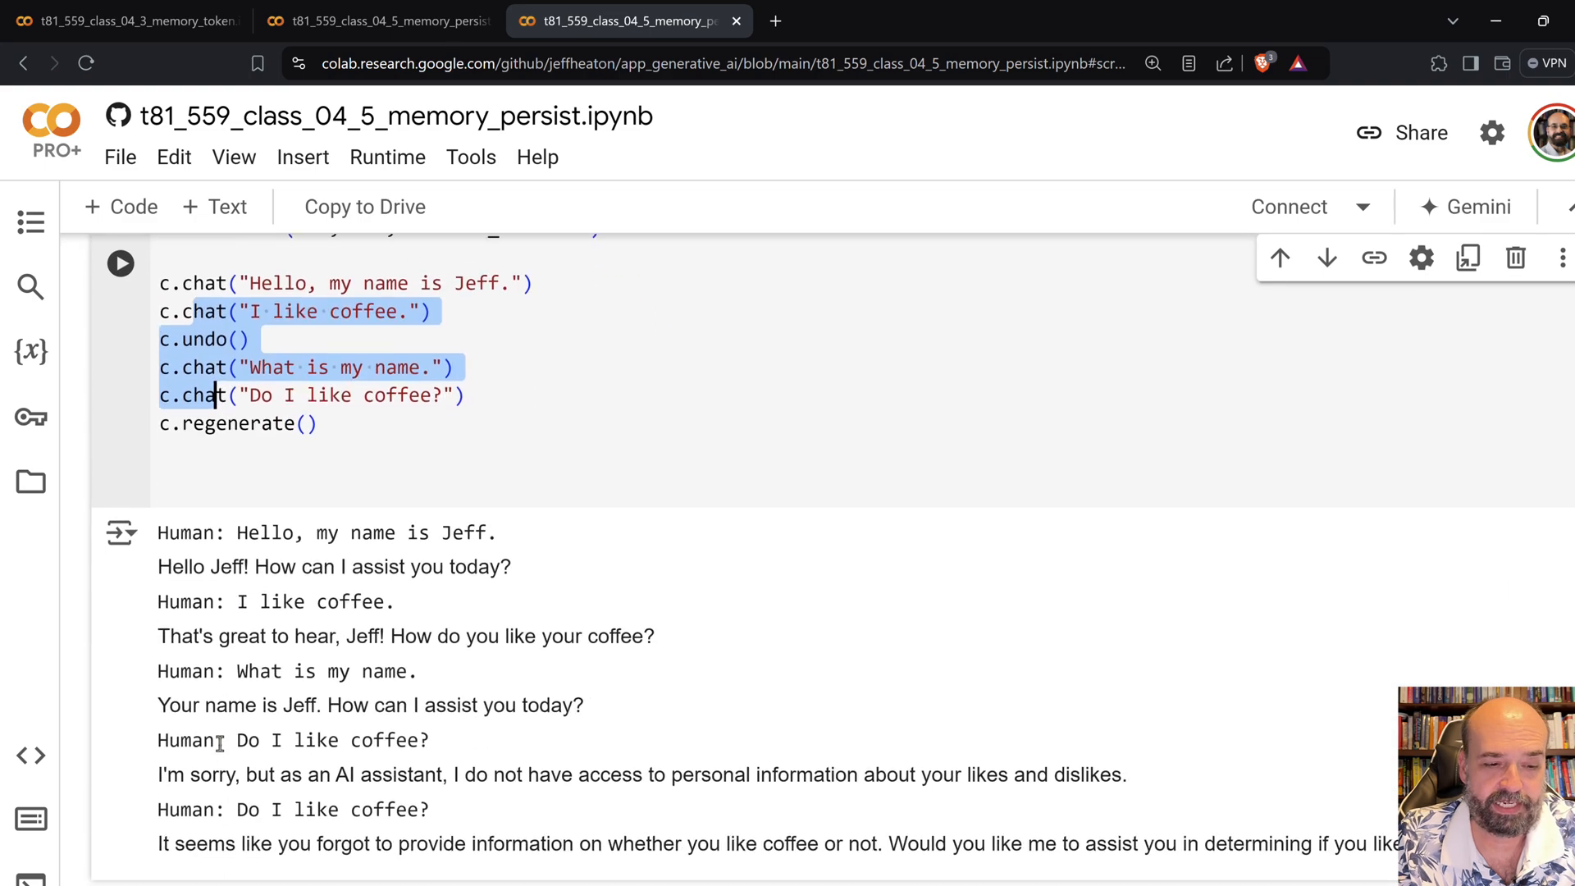